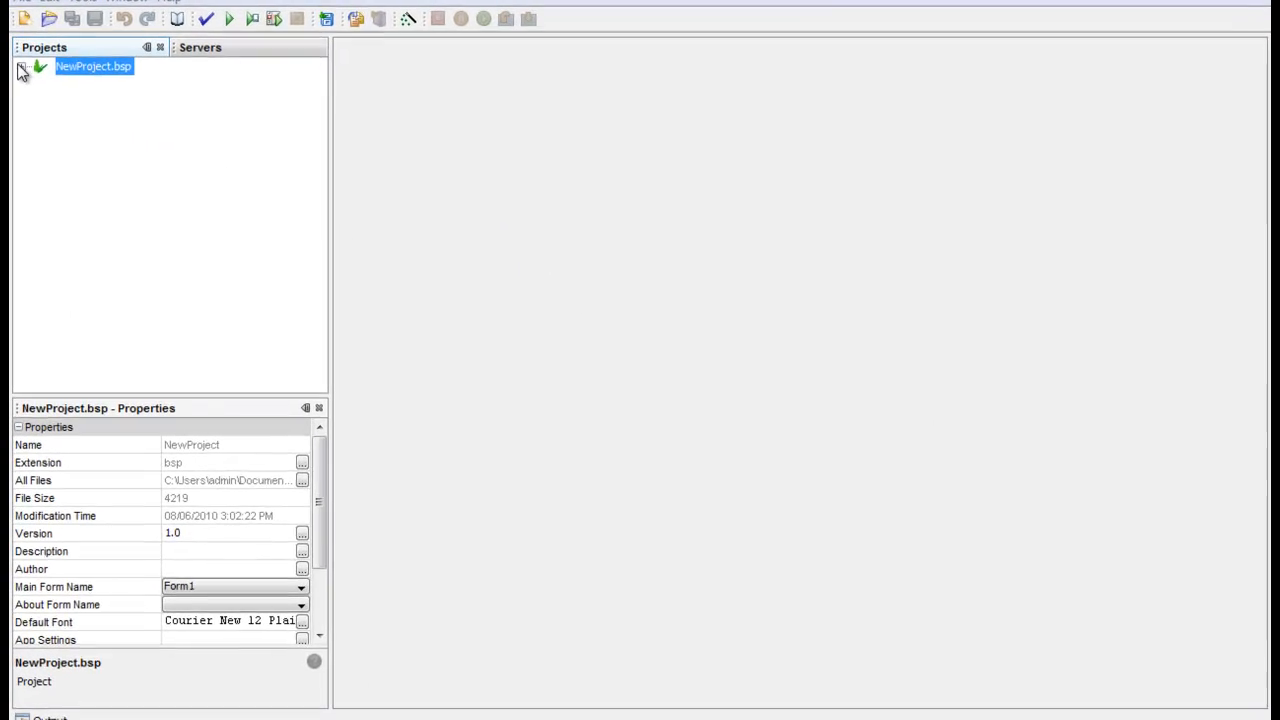
Expand NewProject.bsp and open Form1, Form2 and TABLE1 (columns FIELD1 to FIELD3) in the editor
click(24, 66)
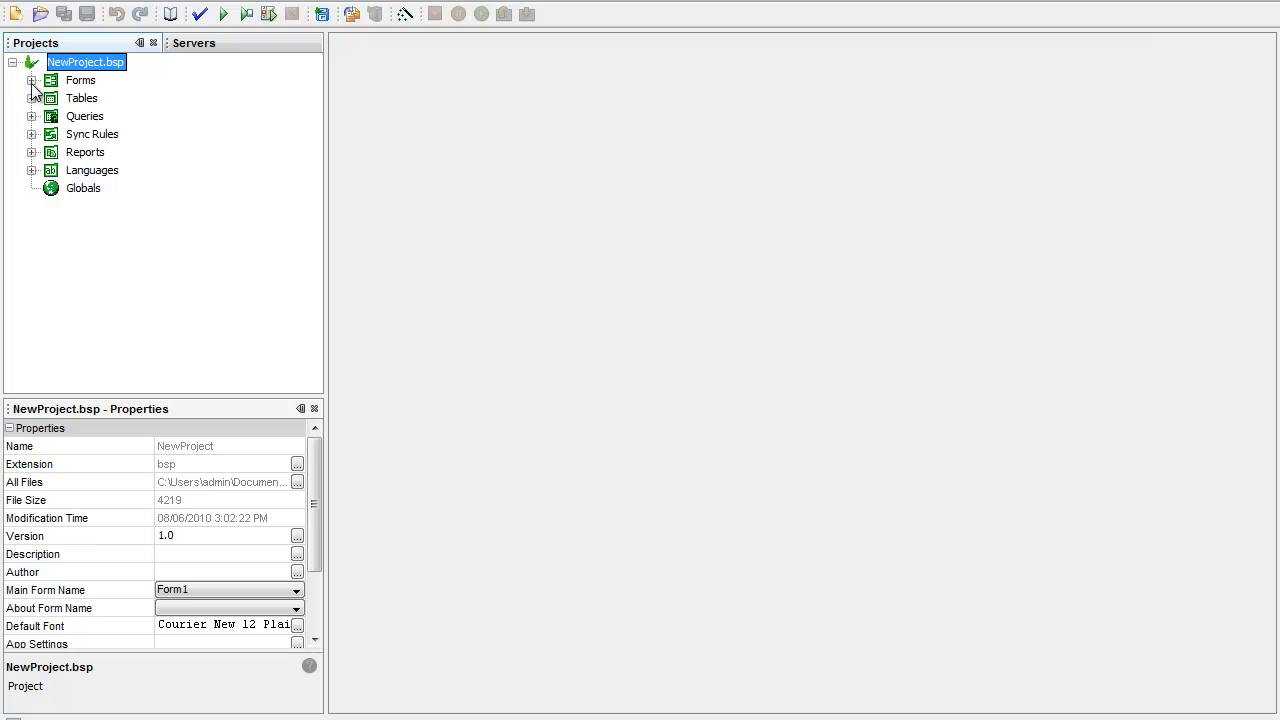
double_click(100, 98)
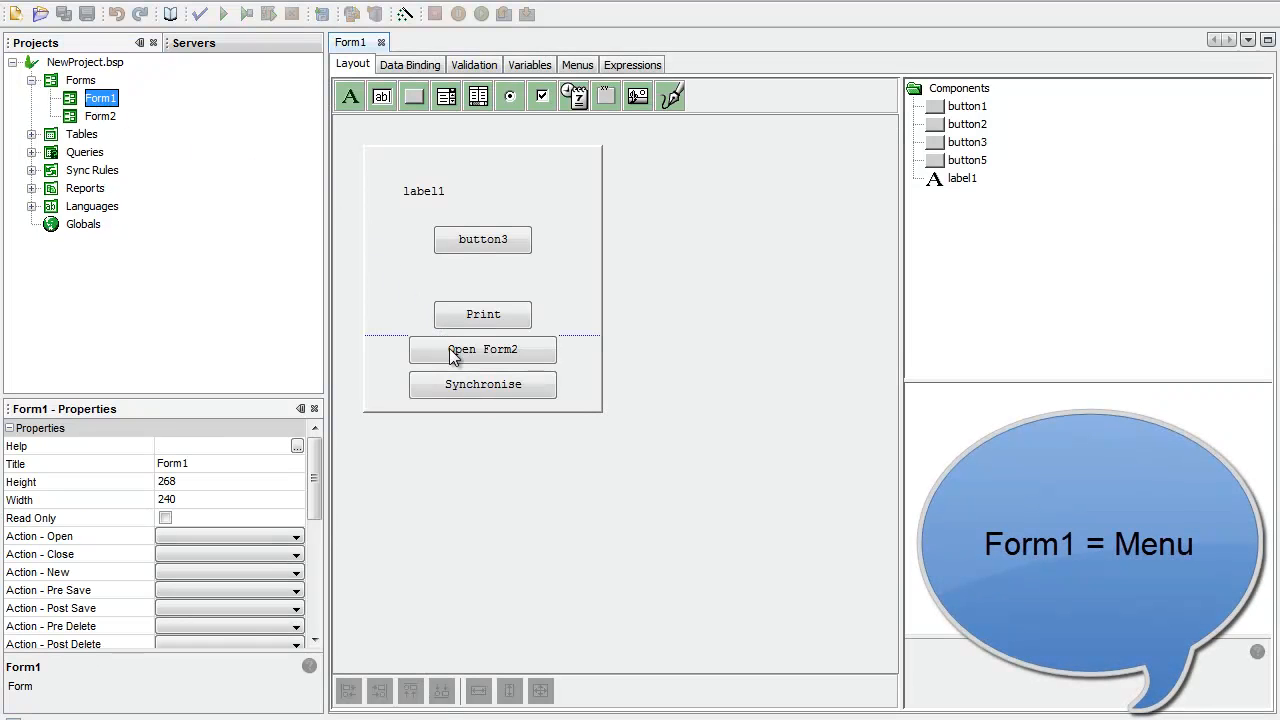
click(484, 348)
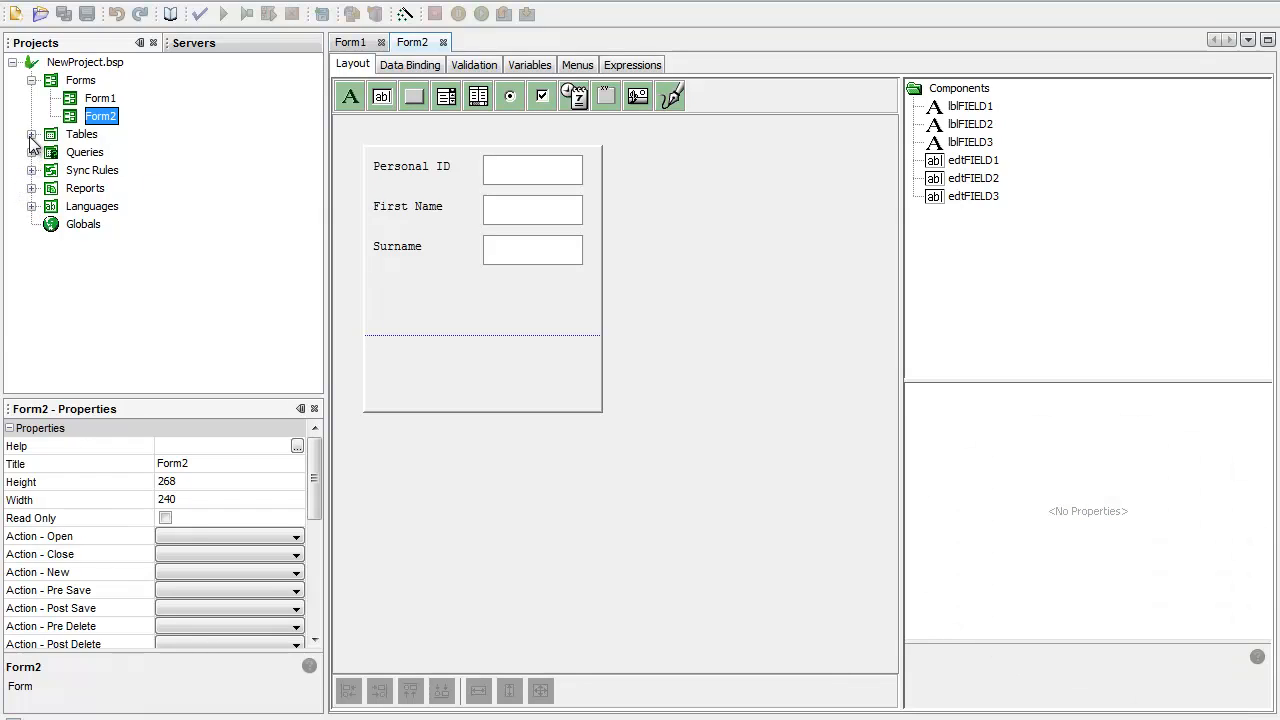
double_click(104, 152)
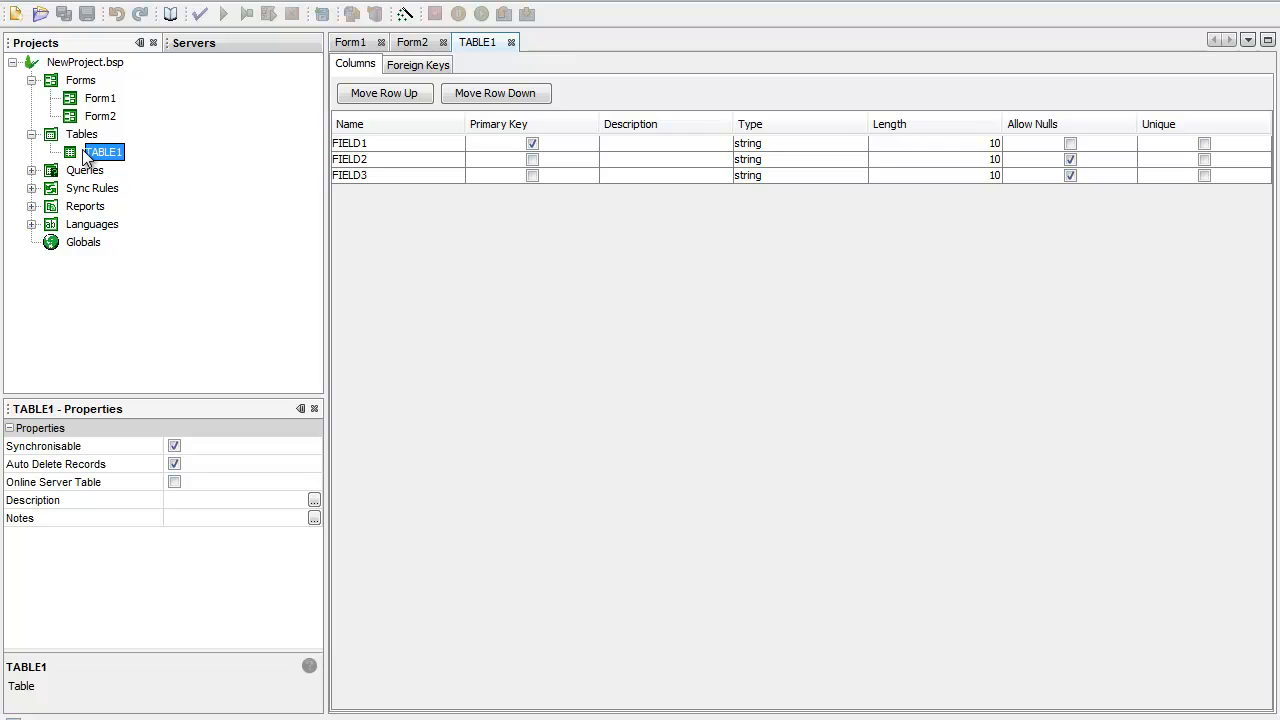
mouse_move(32, 178)
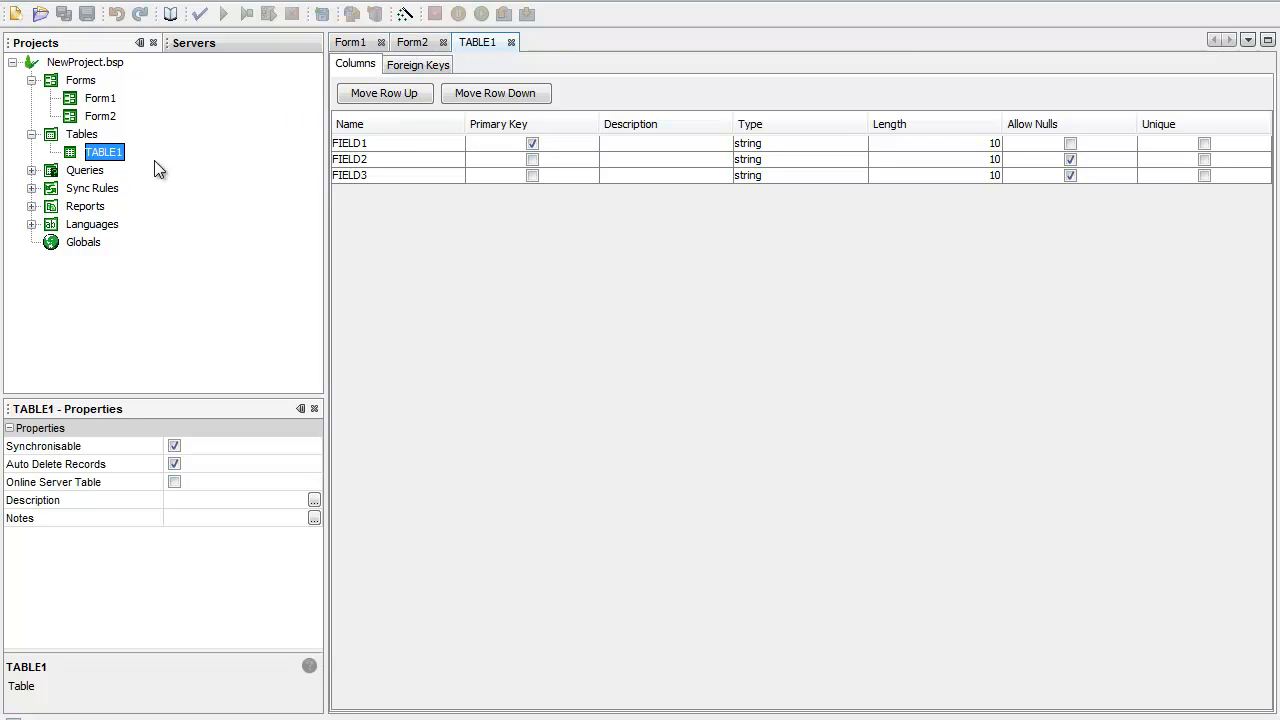
Review Form2's data binding to Query1 and inspect Query1's Condition and Output Fields
click(412, 42)
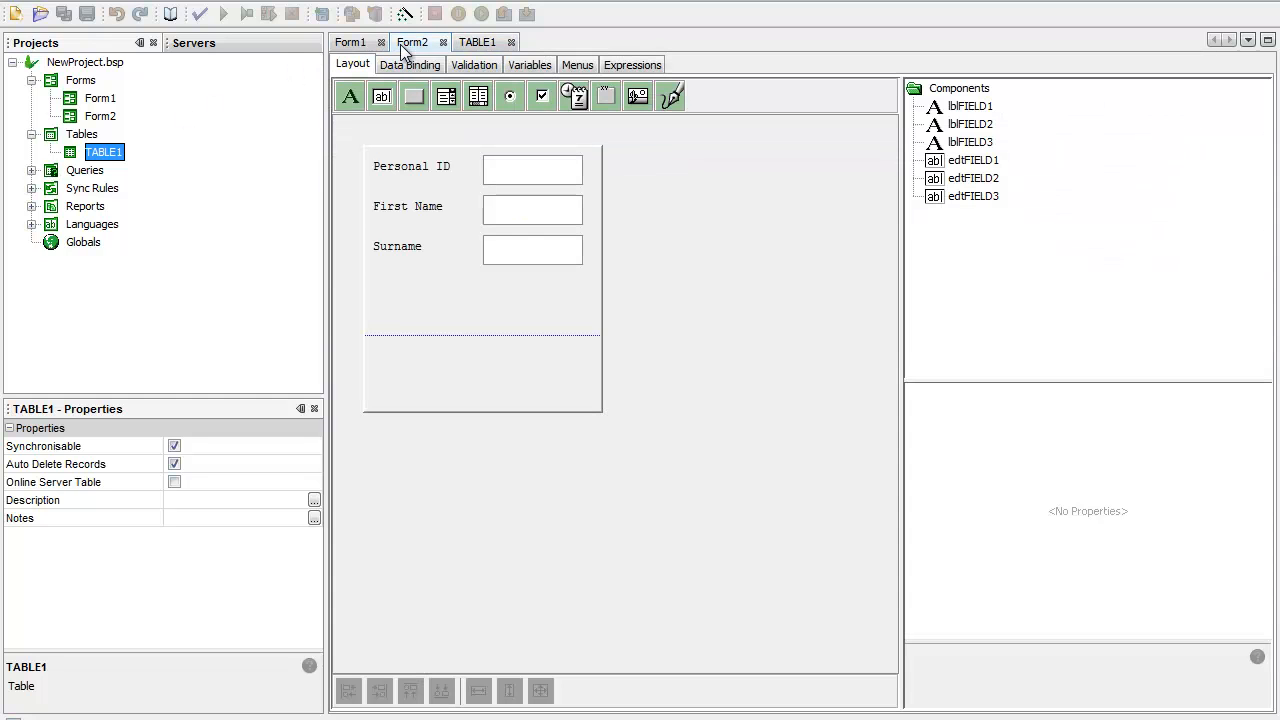
click(408, 64)
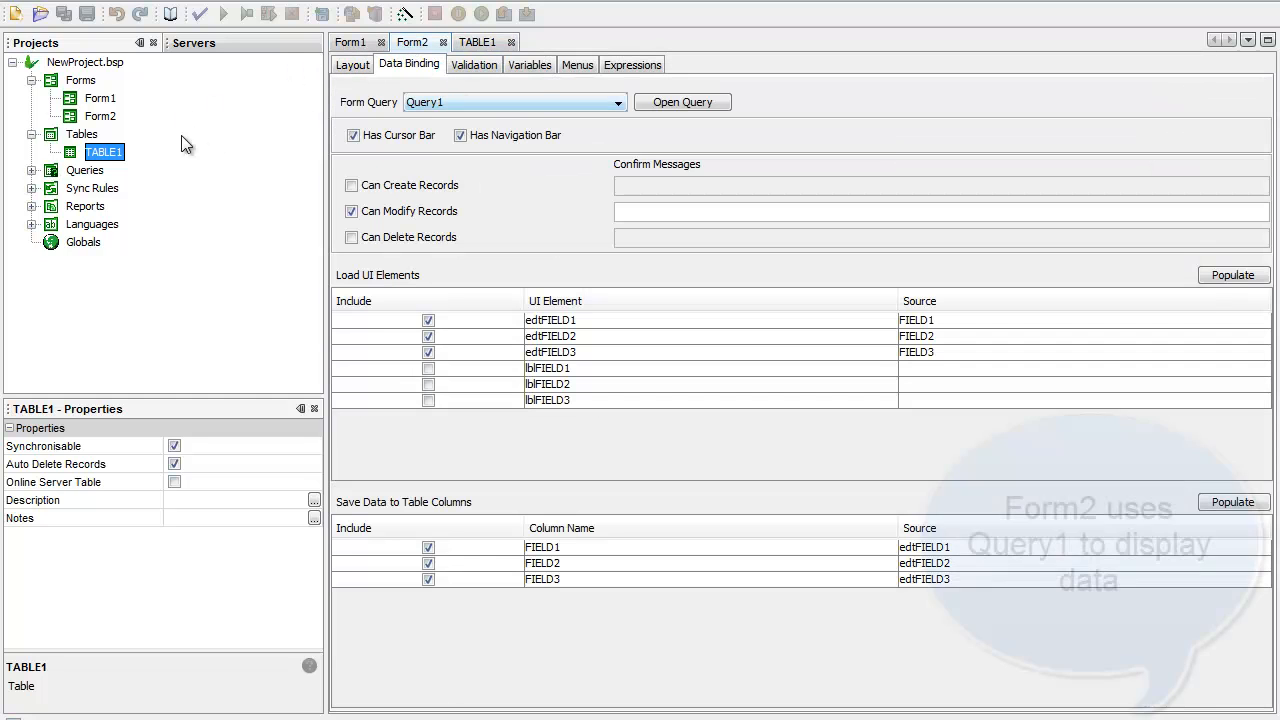
click(104, 188)
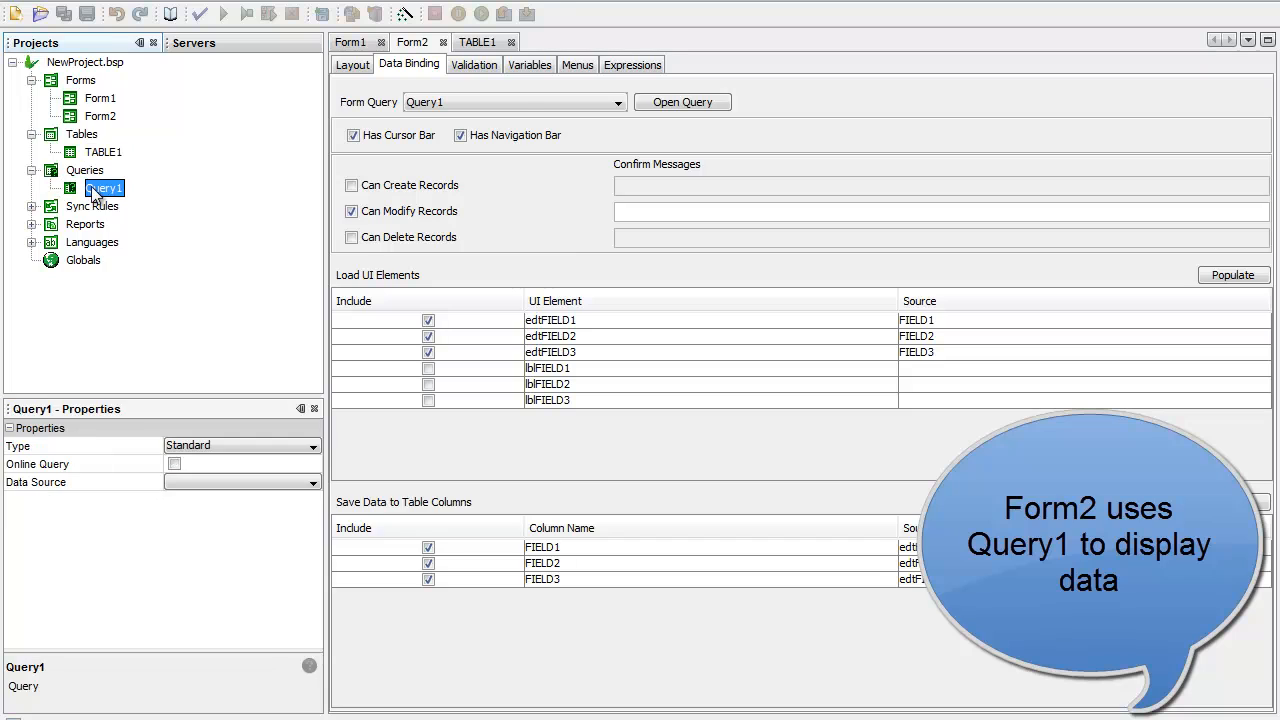
double_click(104, 188)
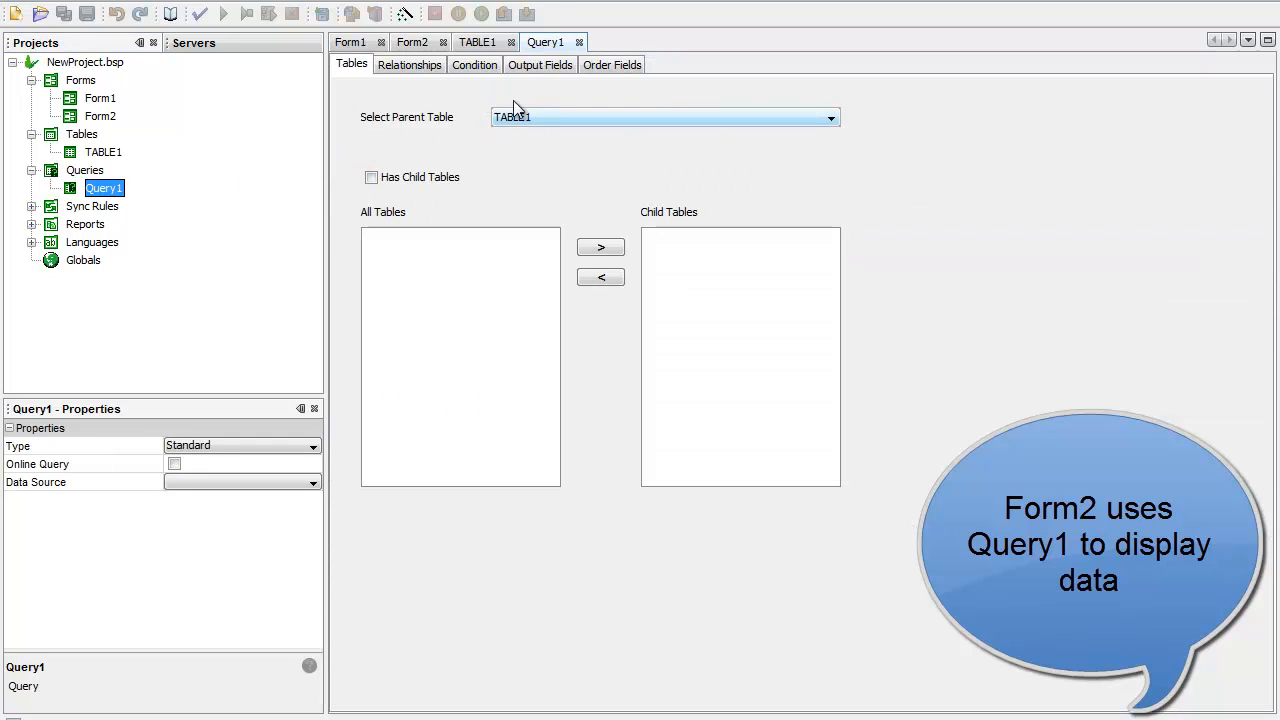
click(474, 64)
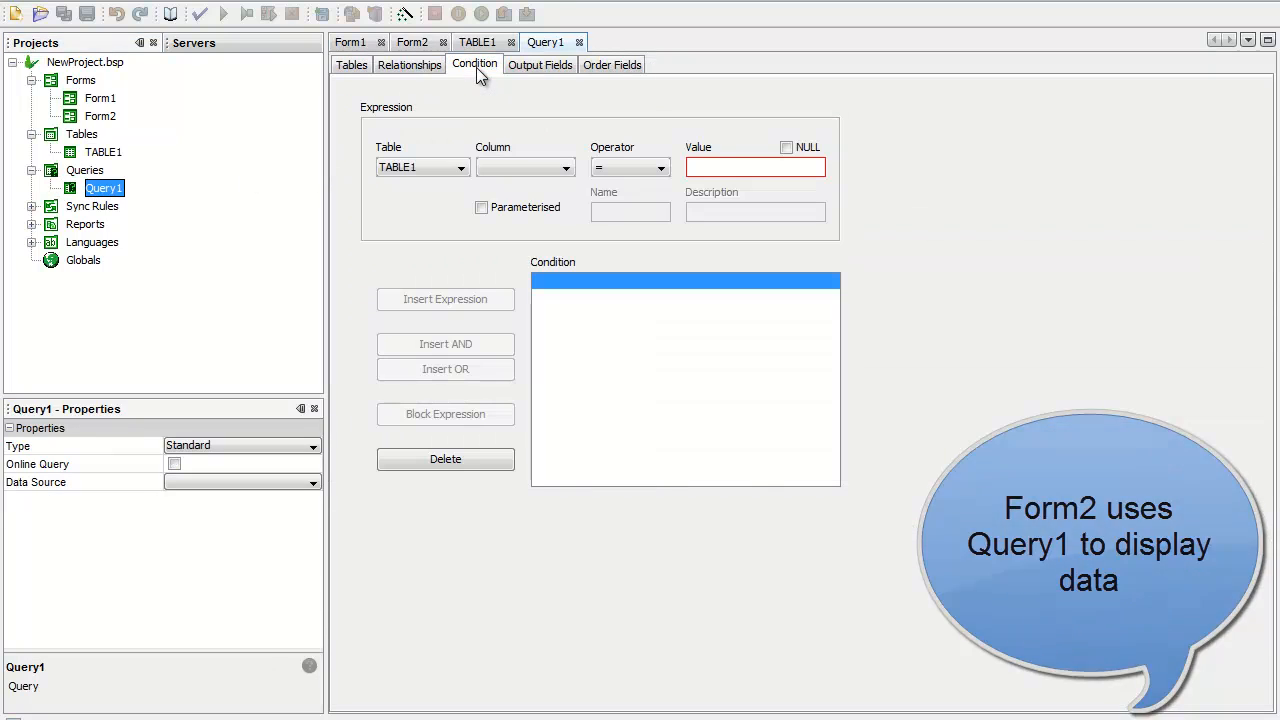
click(540, 64)
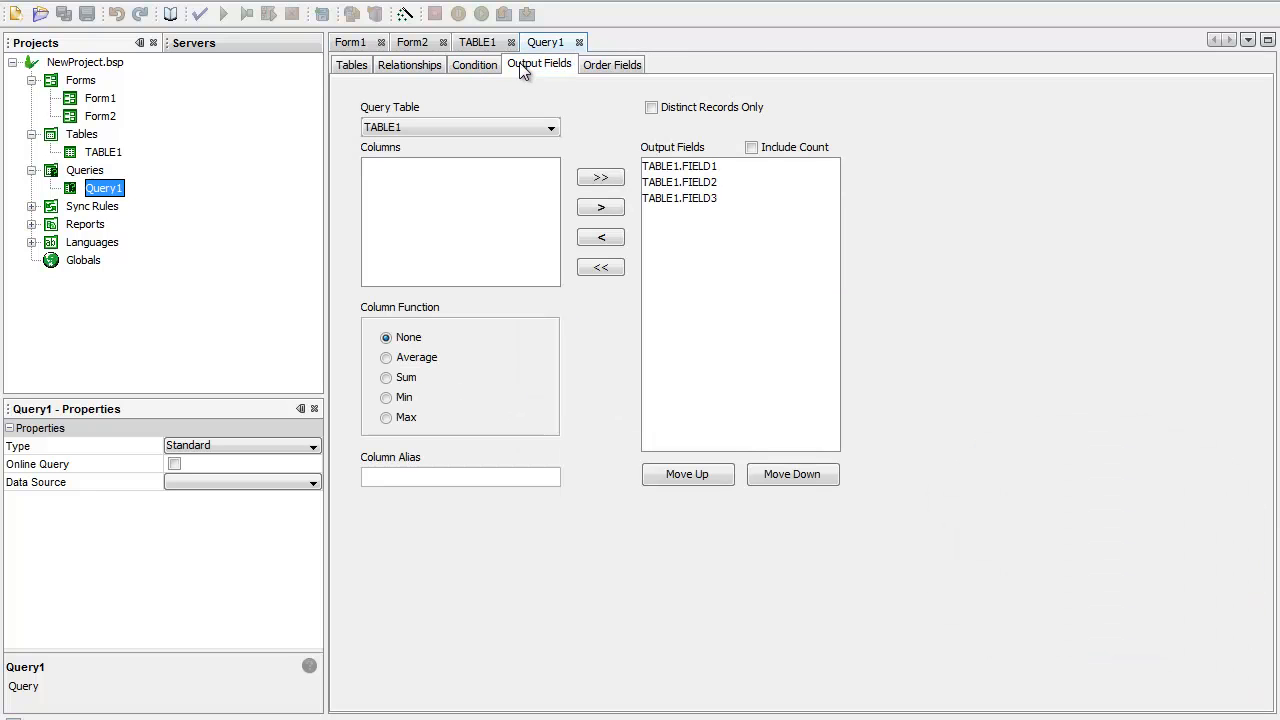
Close the Query1 and TABLE1 editors and return to Form2's Layout view
click(412, 42)
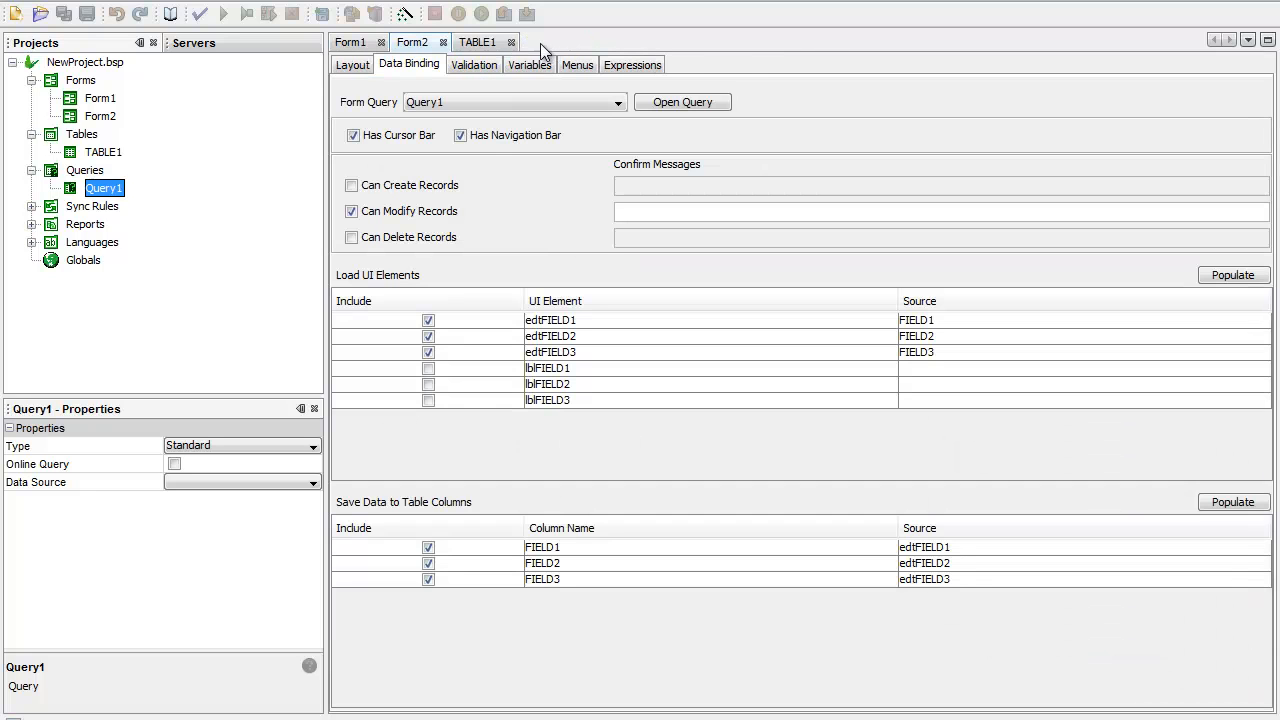
click(512, 42)
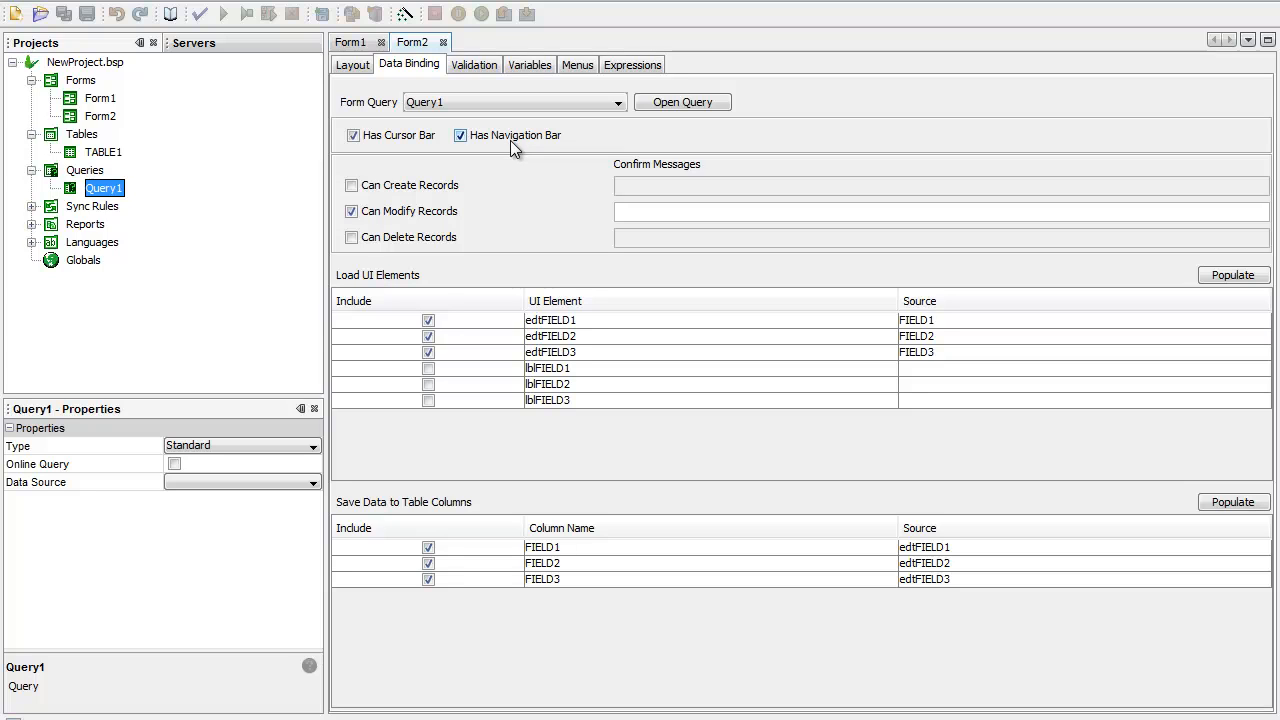
mouse_move(368, 86)
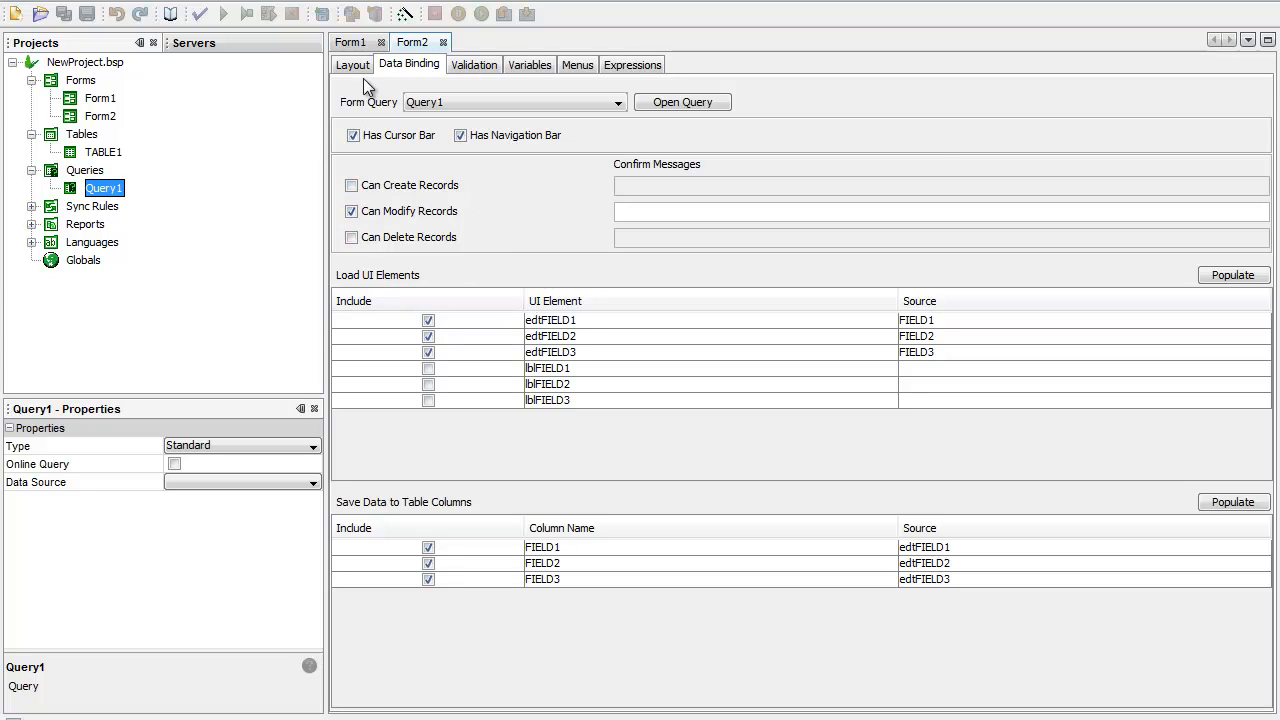
click(352, 64)
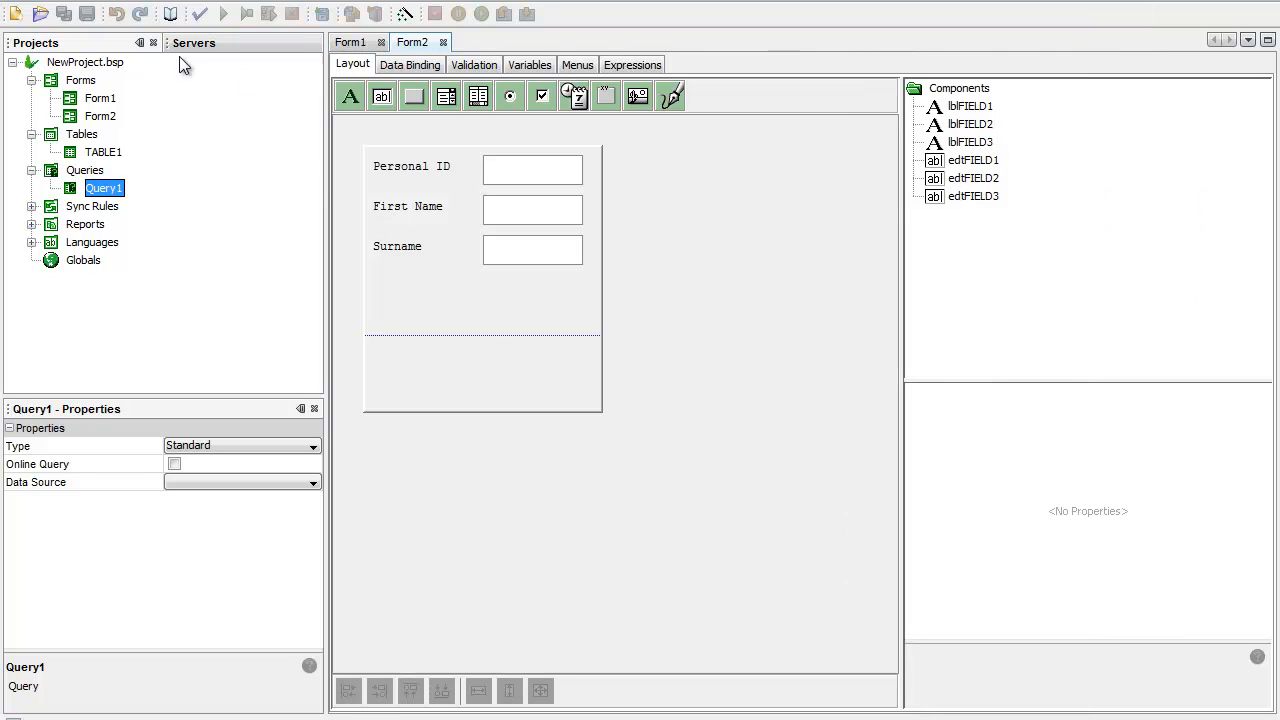
Validate and download NewProject to the PDA emulator, then open Form2 there showing empty fields
click(84, 62)
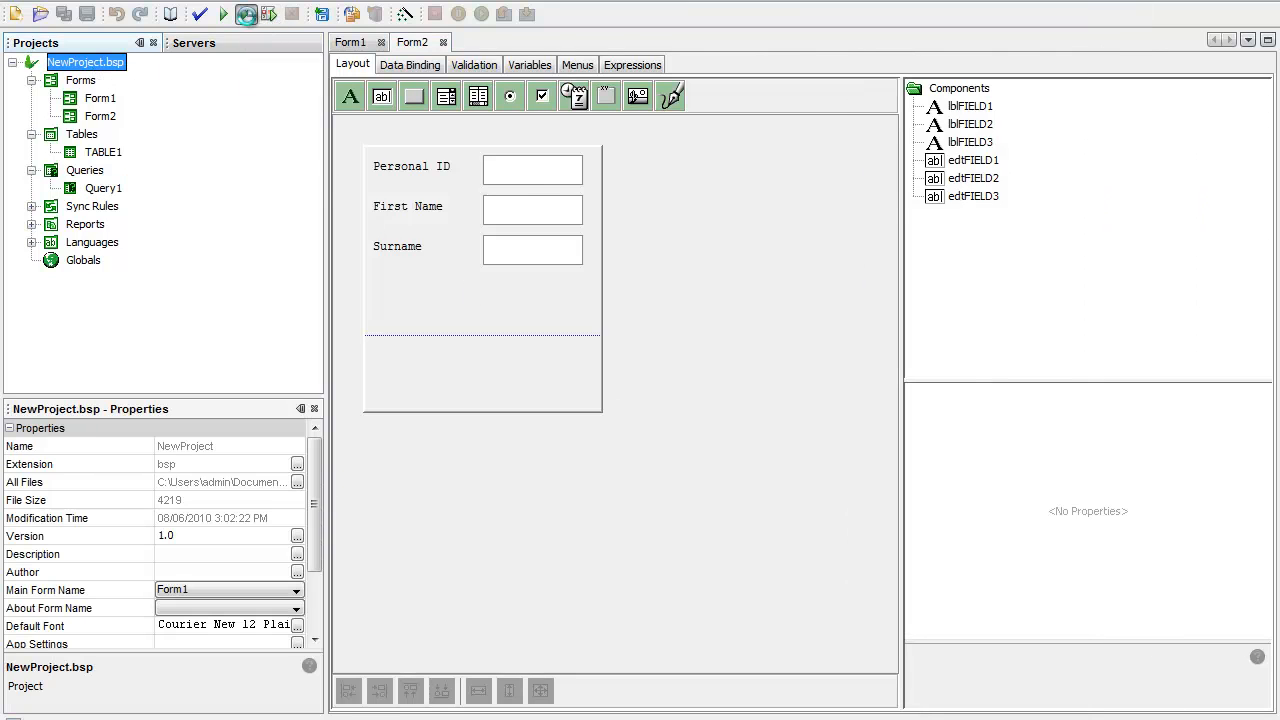
click(244, 12)
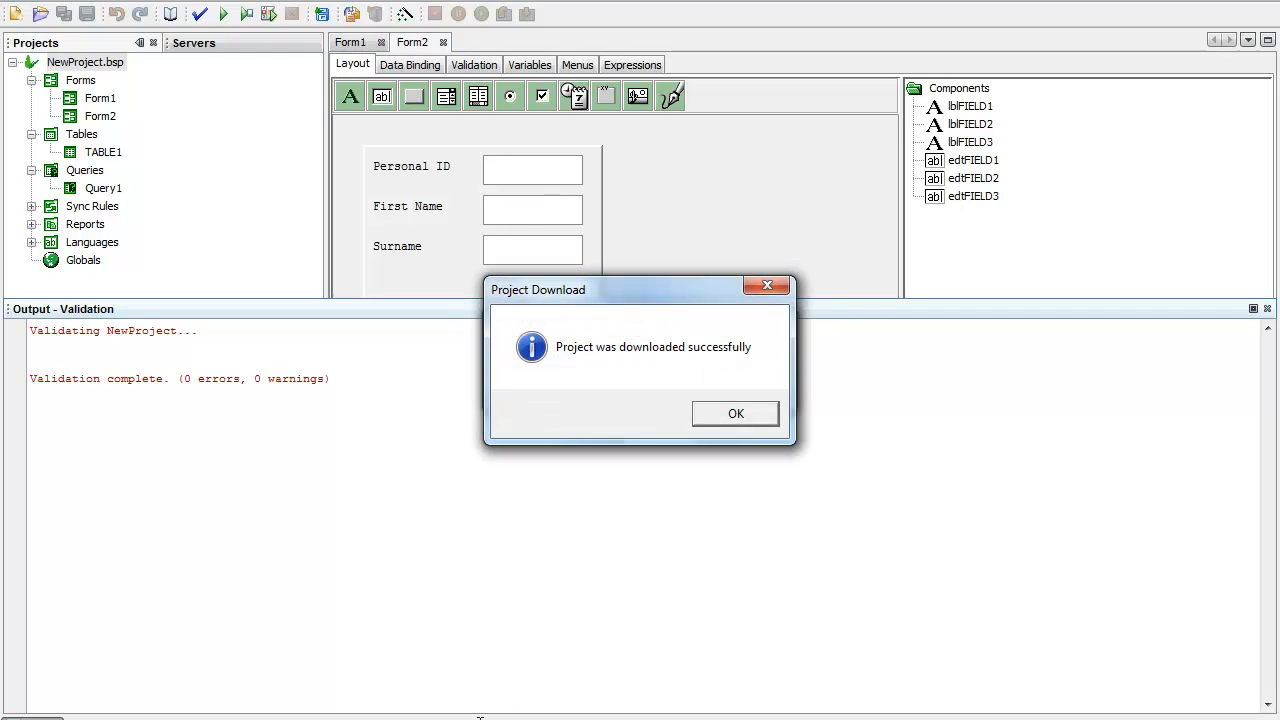
click(736, 412)
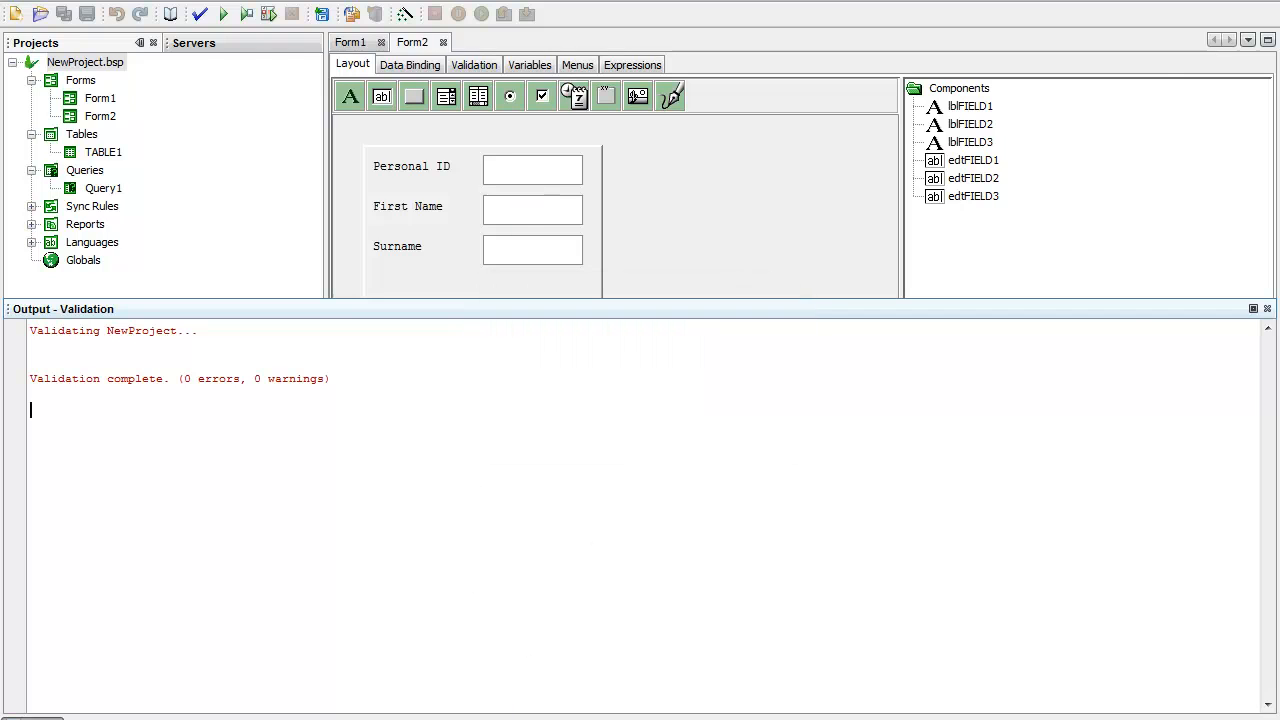
click(200, 12)
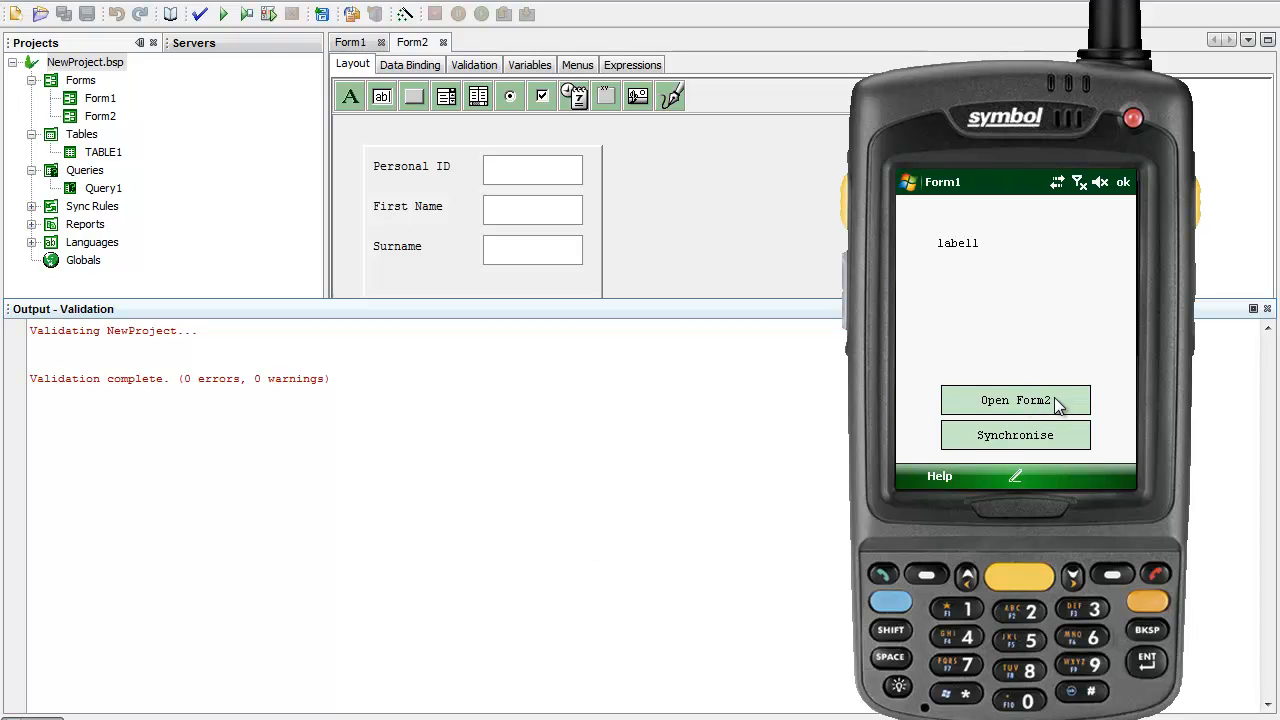
click(1016, 400)
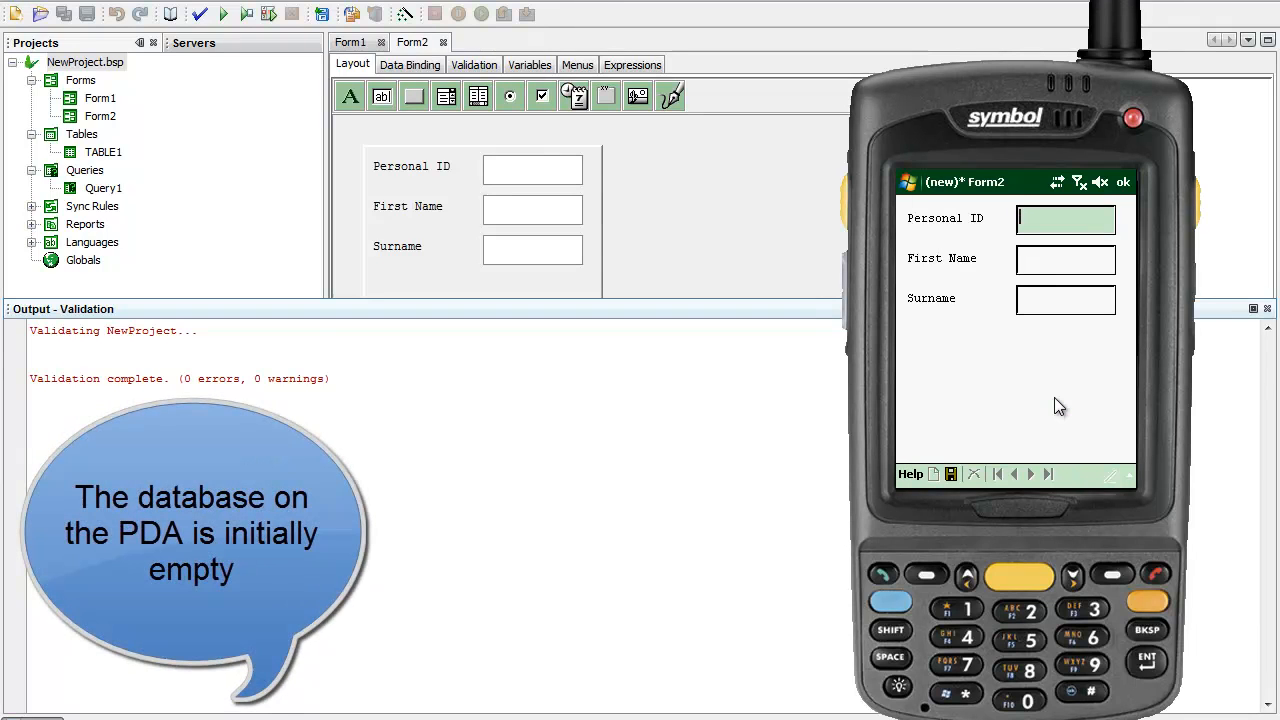
mouse_move(1110, 244)
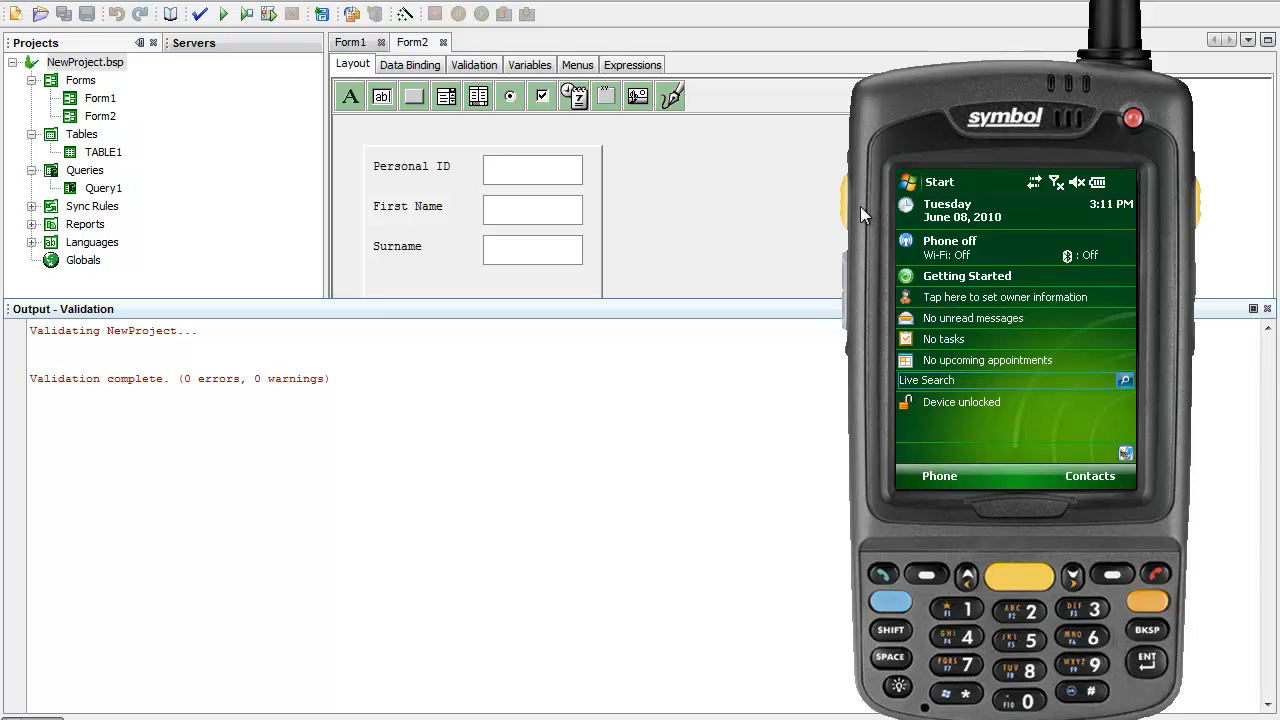
Review Form1's Synchronise button script and SyncRule1's query, then collapse the BSP project tree
click(350, 42)
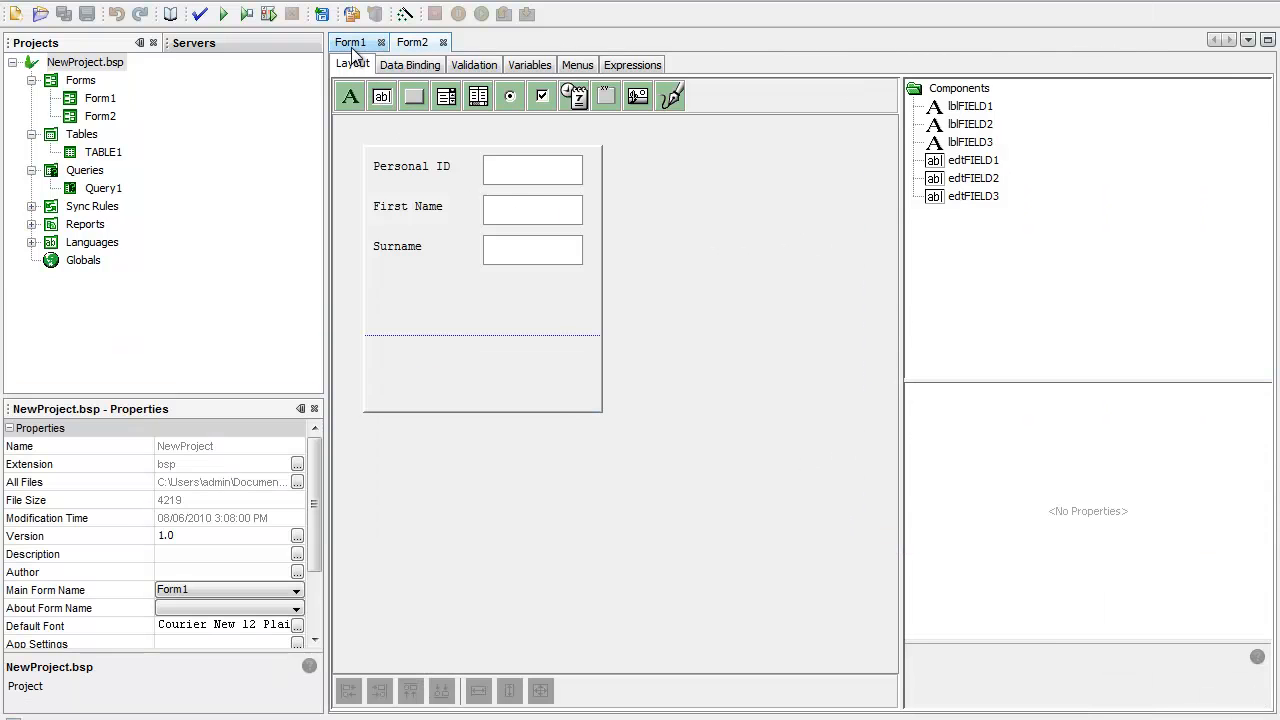
click(350, 42)
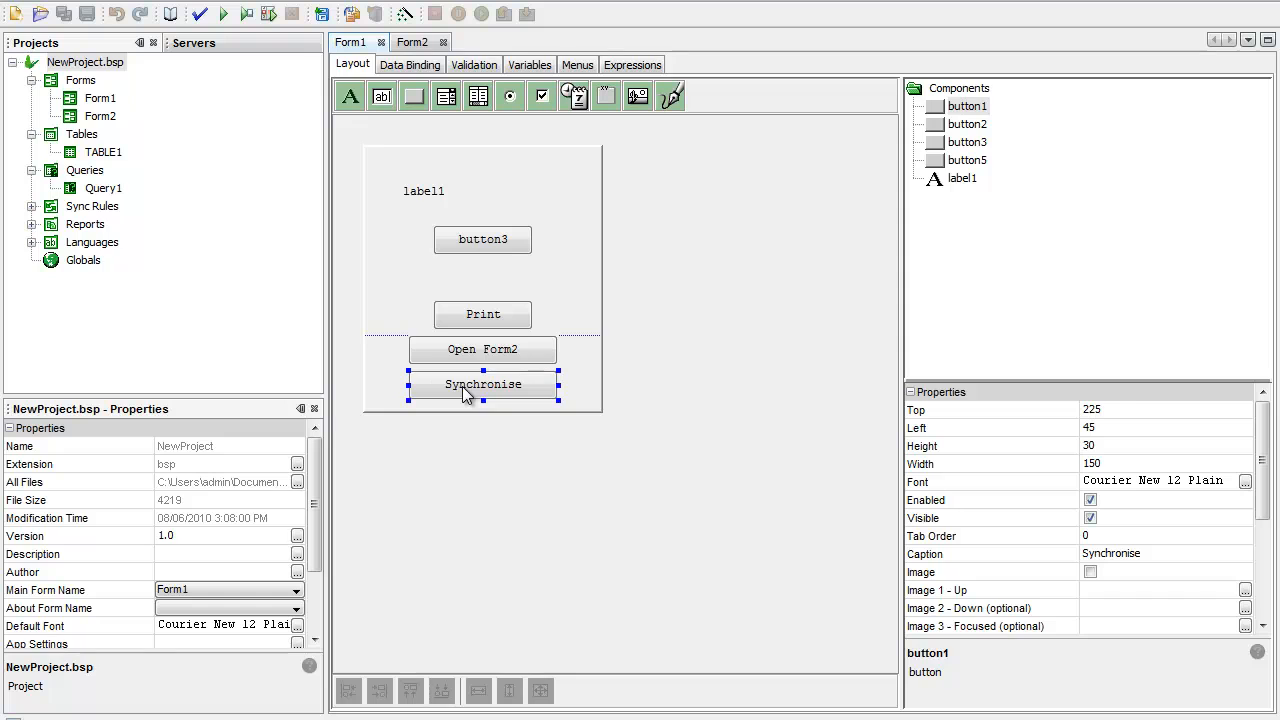
mouse_move(810, 384)
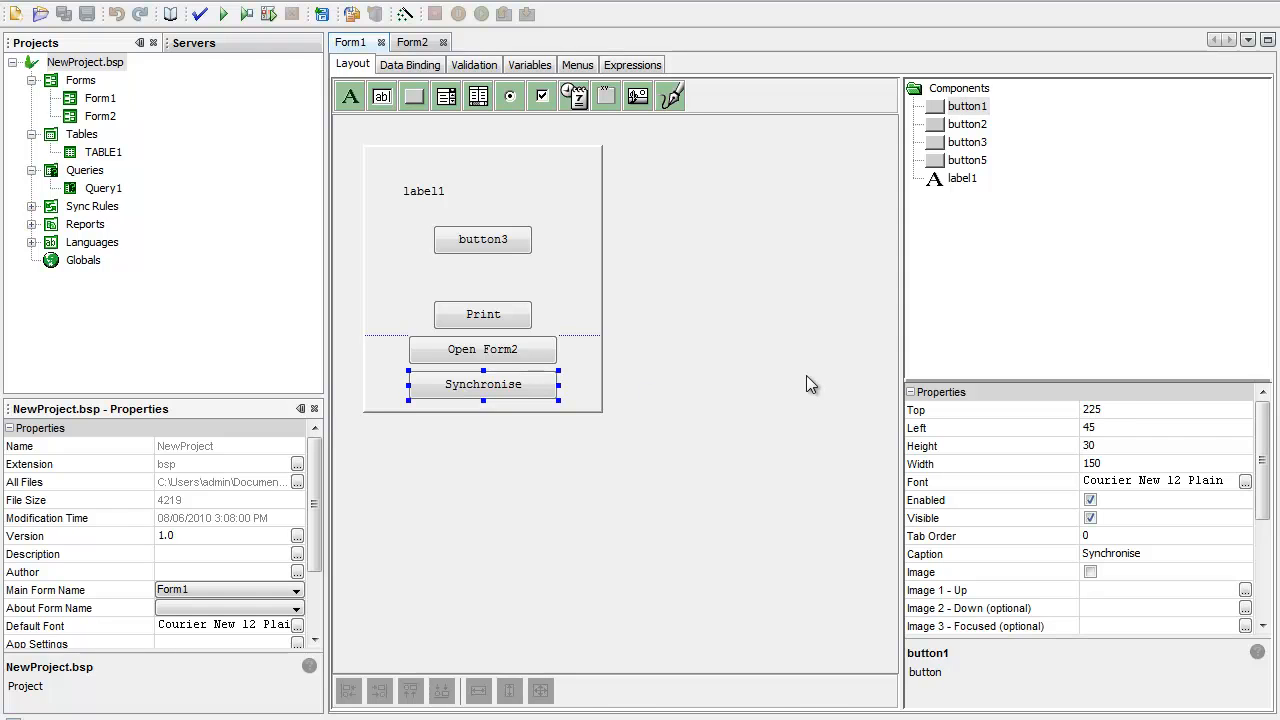
click(632, 64)
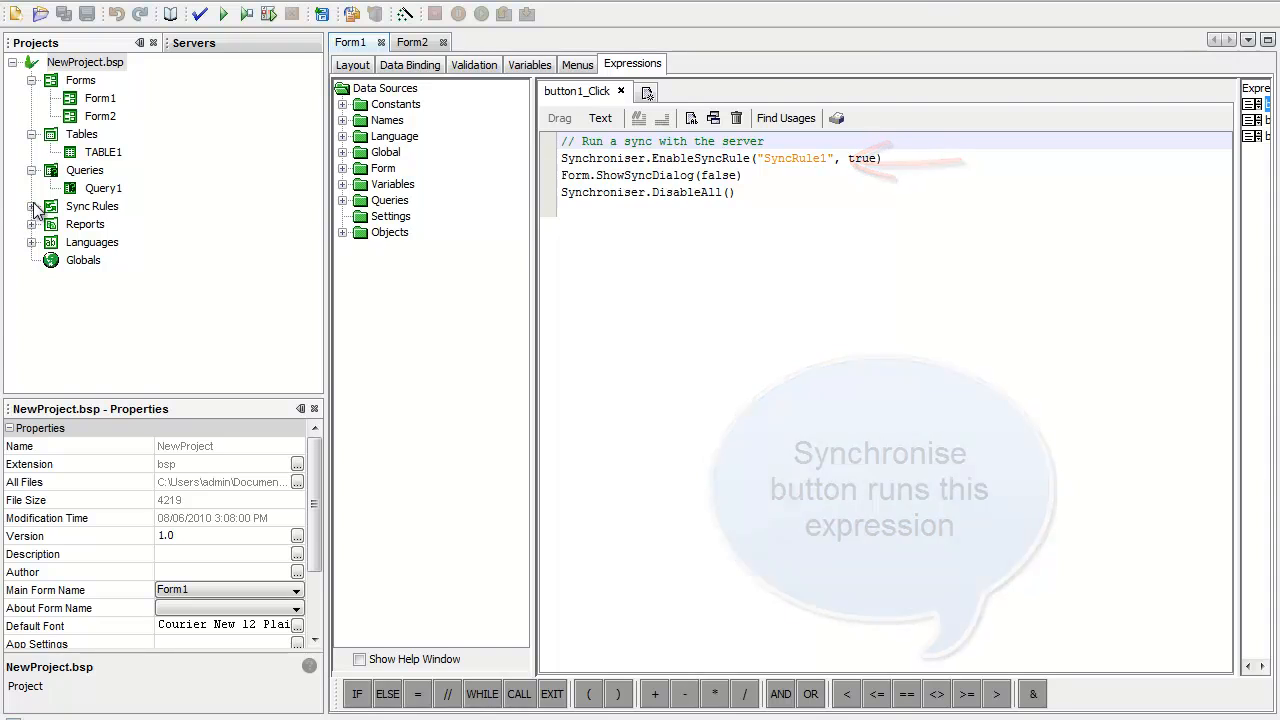
double_click(110, 224)
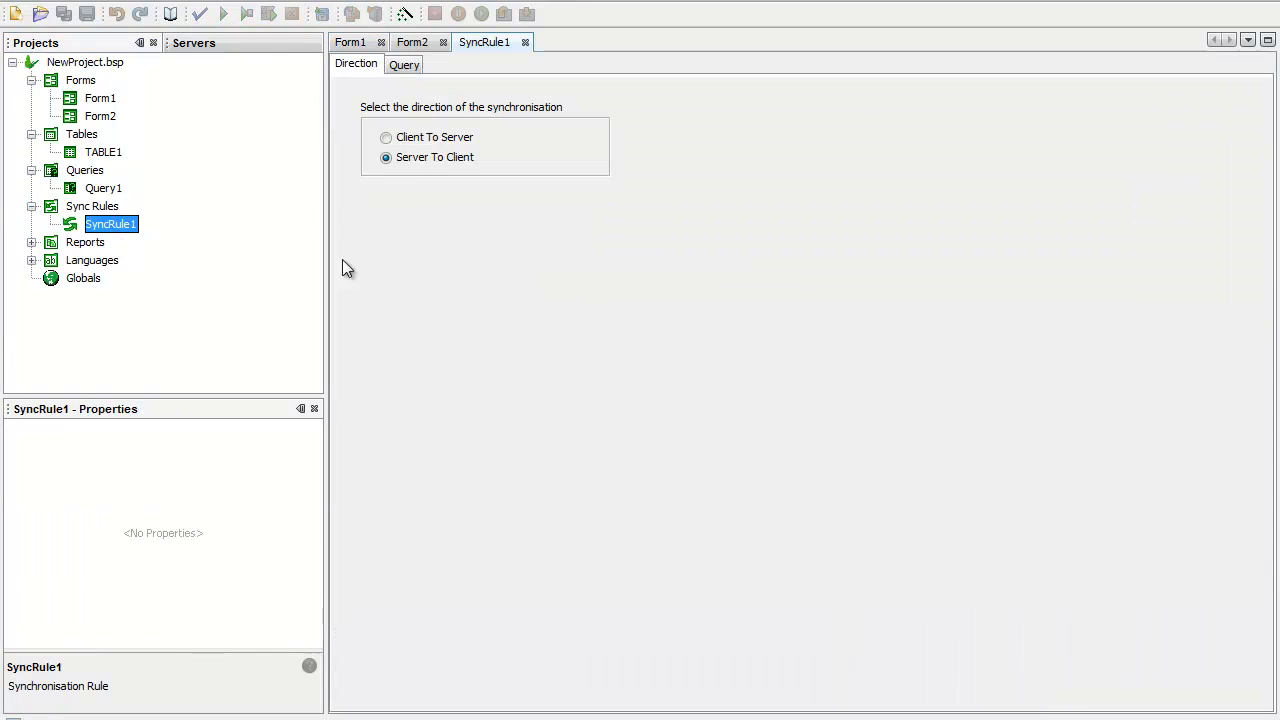
mouse_move(560, 304)
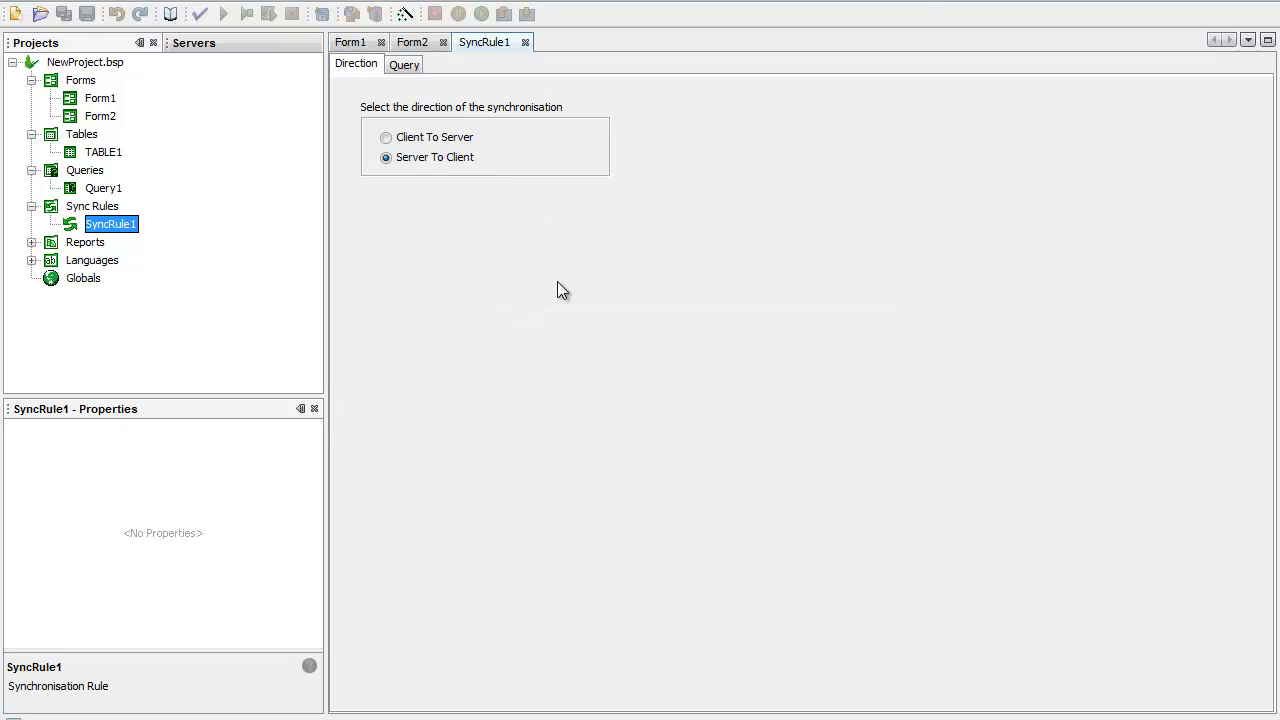
click(404, 64)
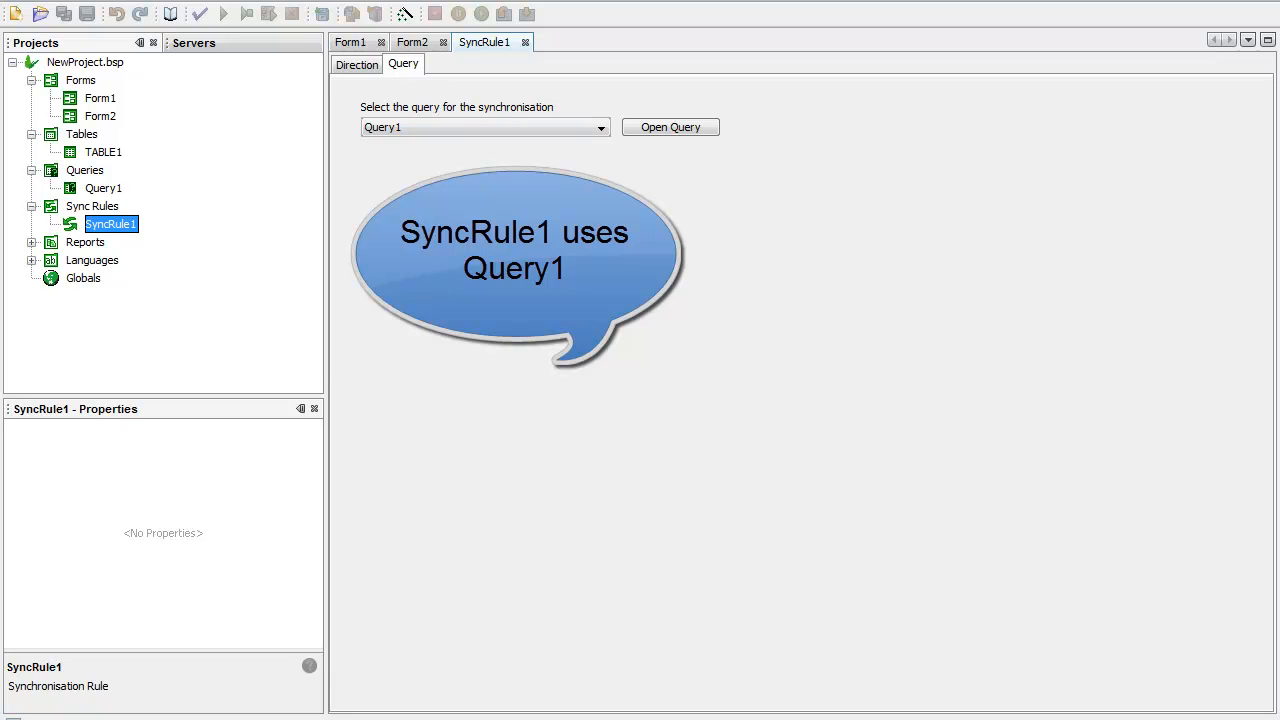
mouse_move(514, 304)
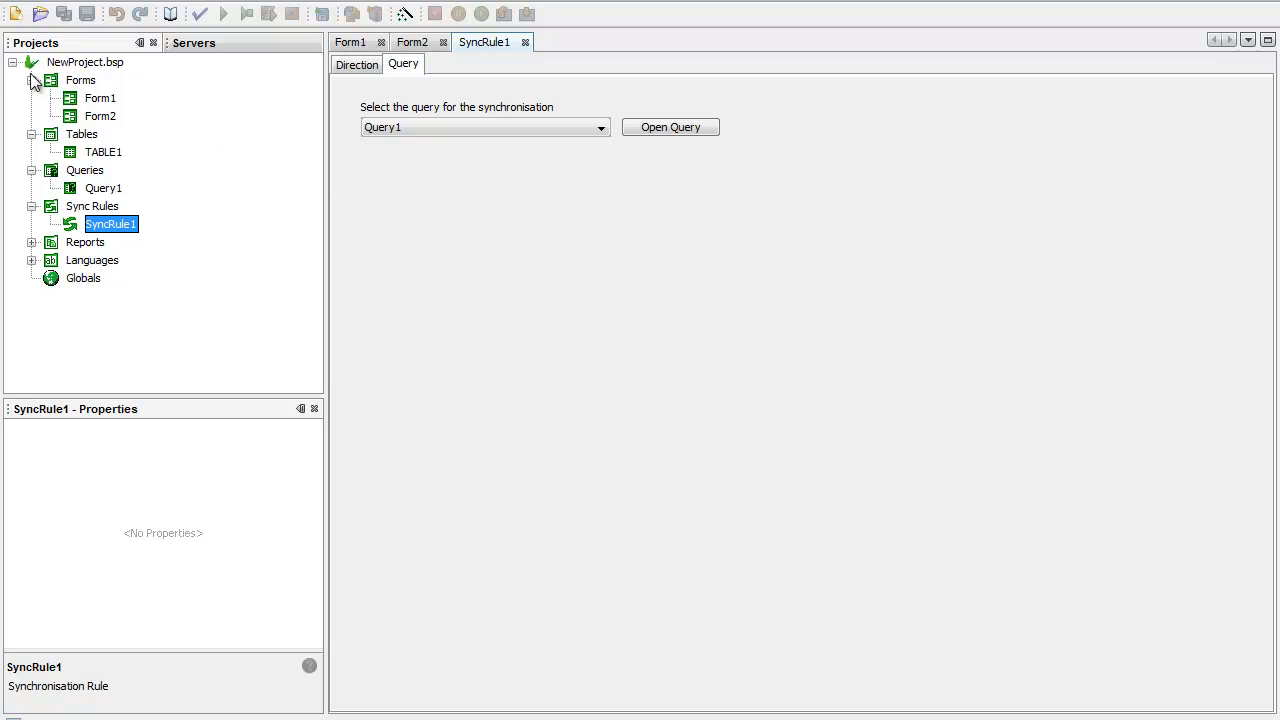
click(84, 62)
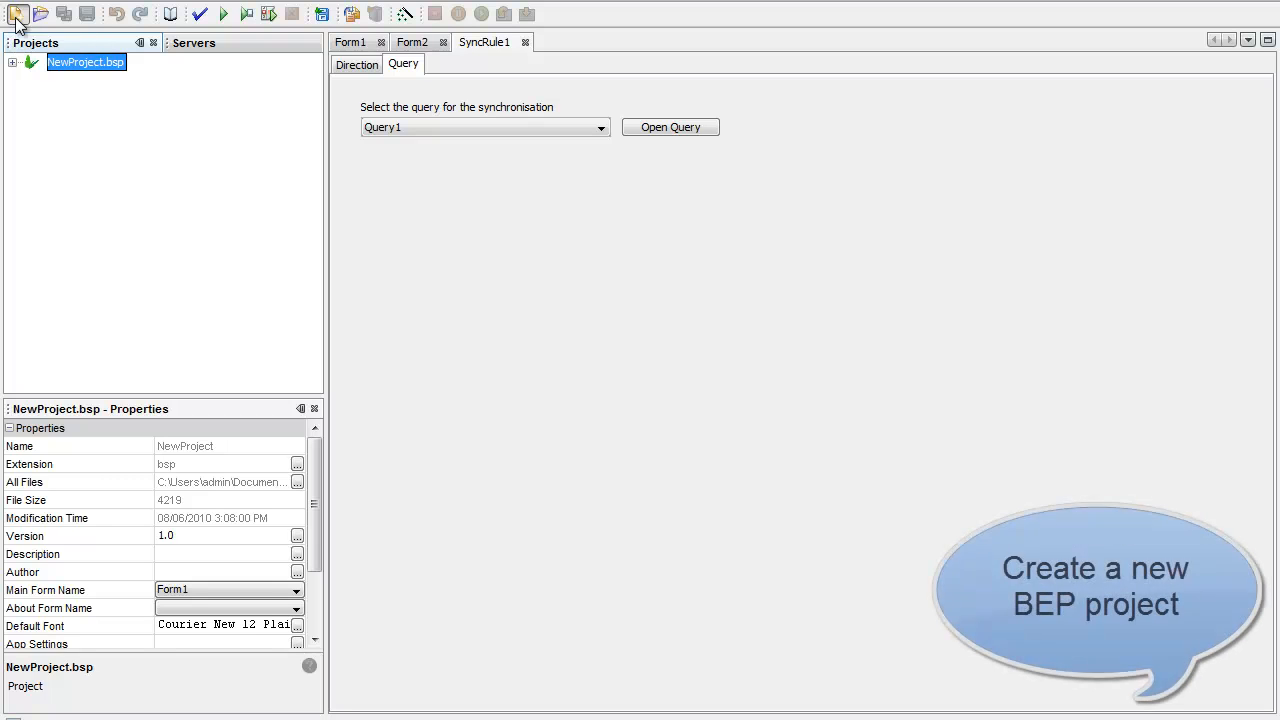
Create a new BEP BrightServer project, NewProject.bep, beside the BSP project
click(18, 12)
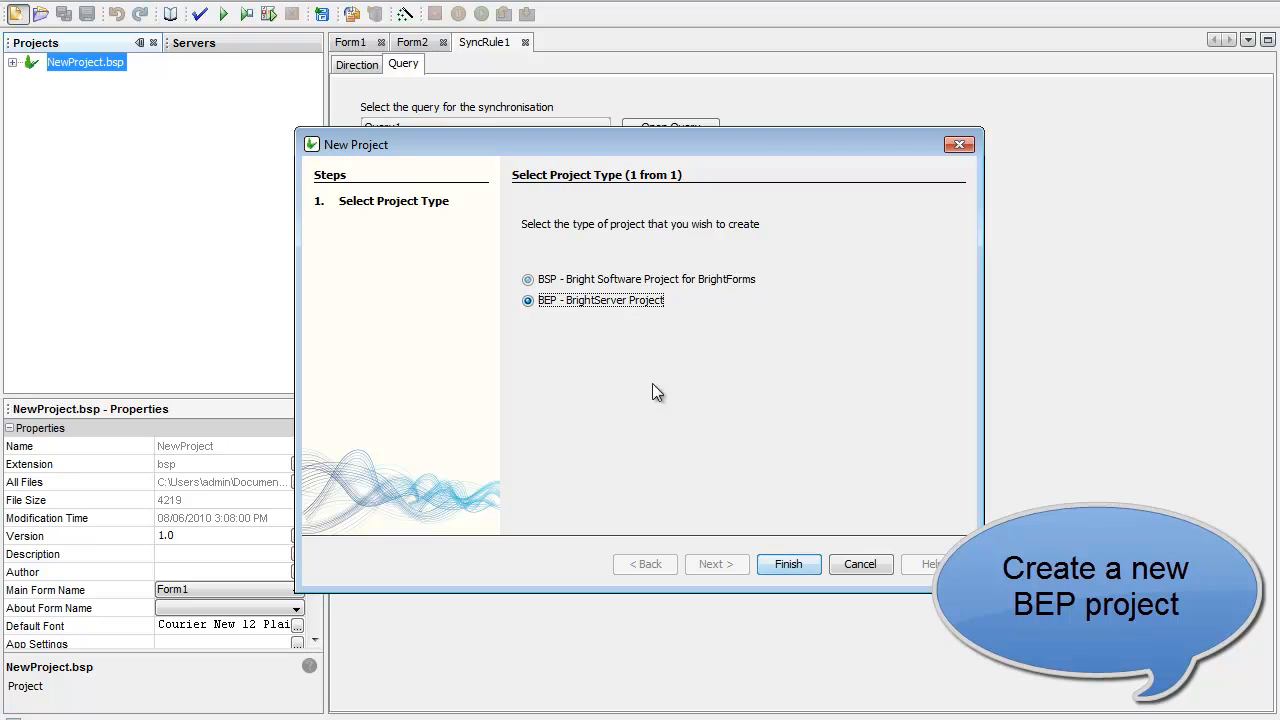
click(788, 564)
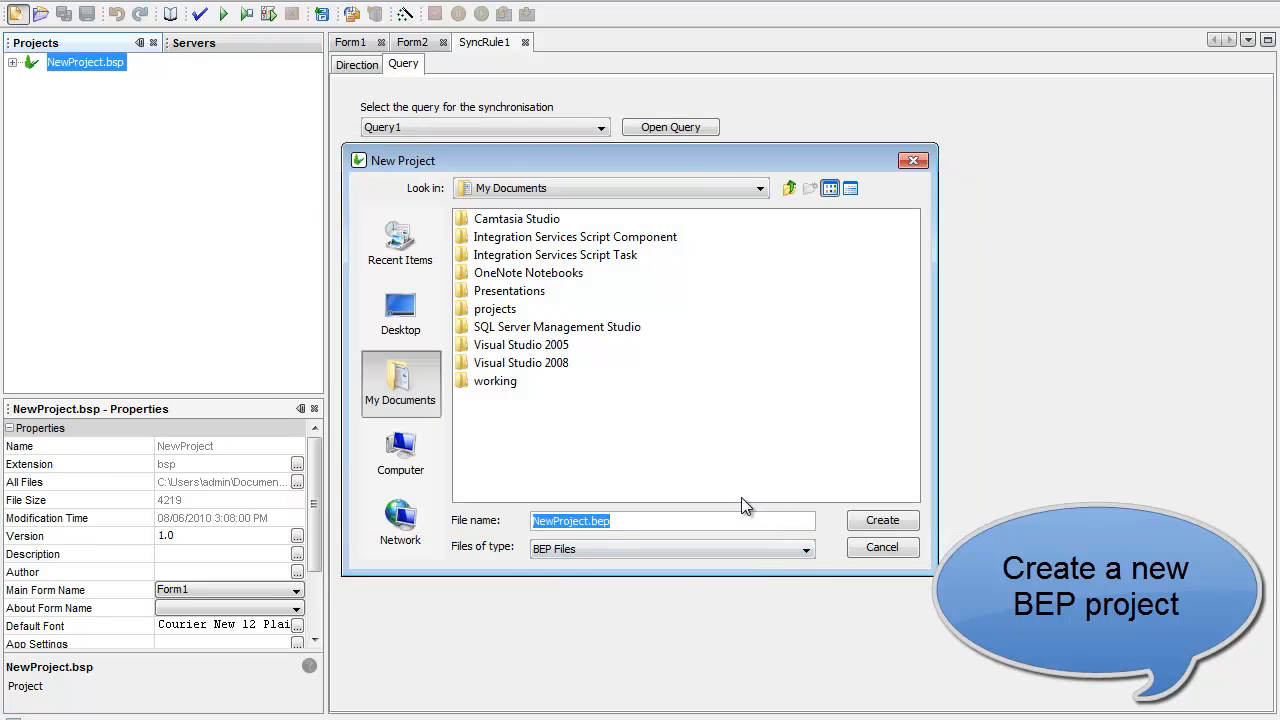
click(880, 520)
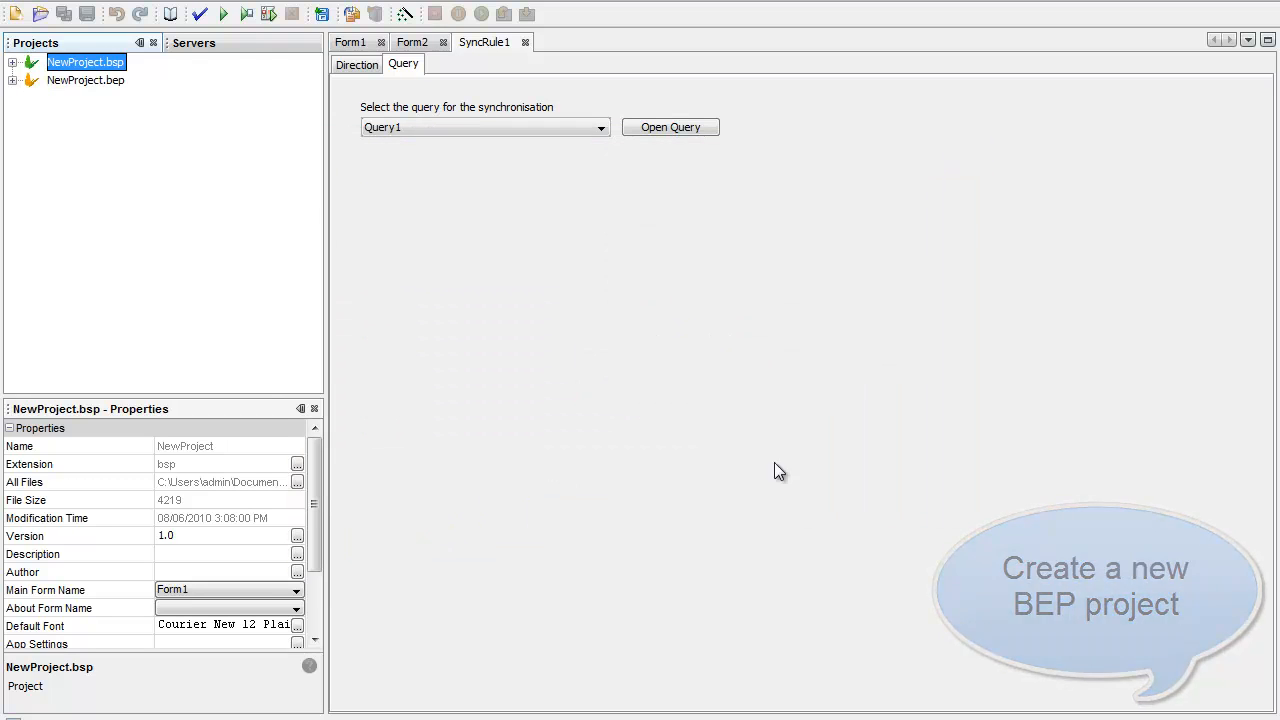
click(12, 62)
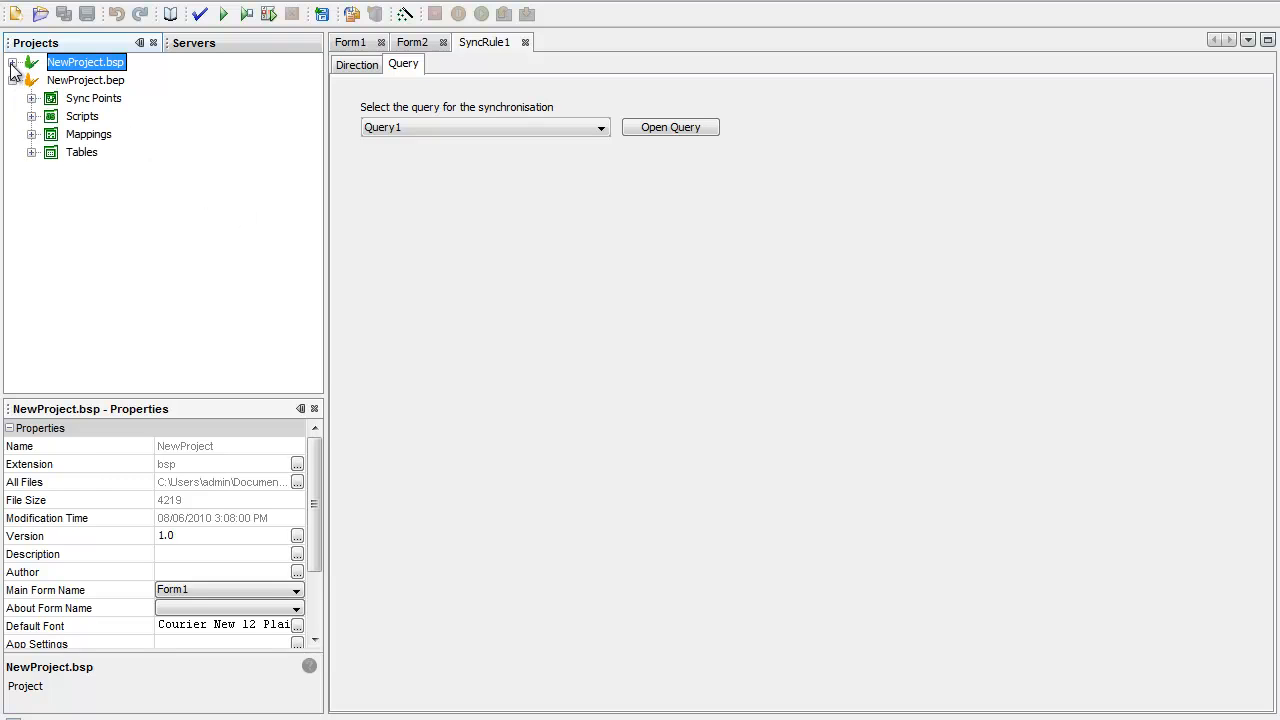
Copy TABLE1 from the BSP project and paste it into the BEP project's Tables
click(12, 62)
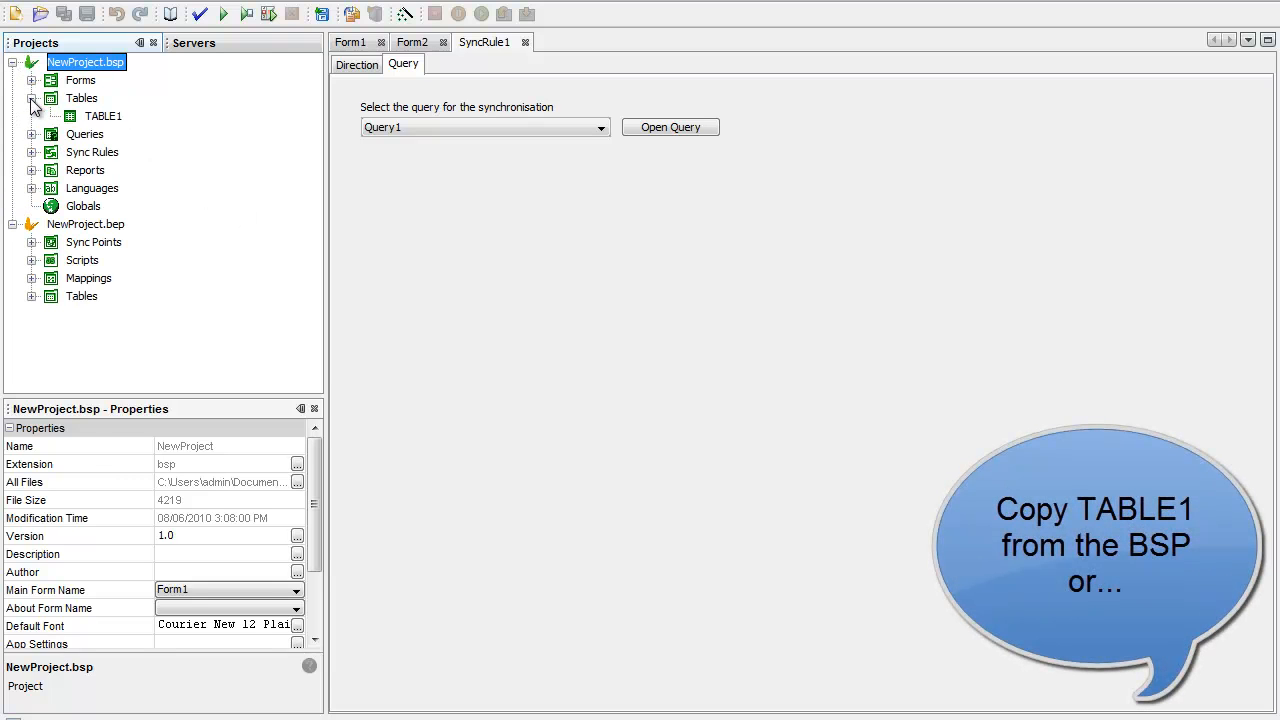
click(104, 114)
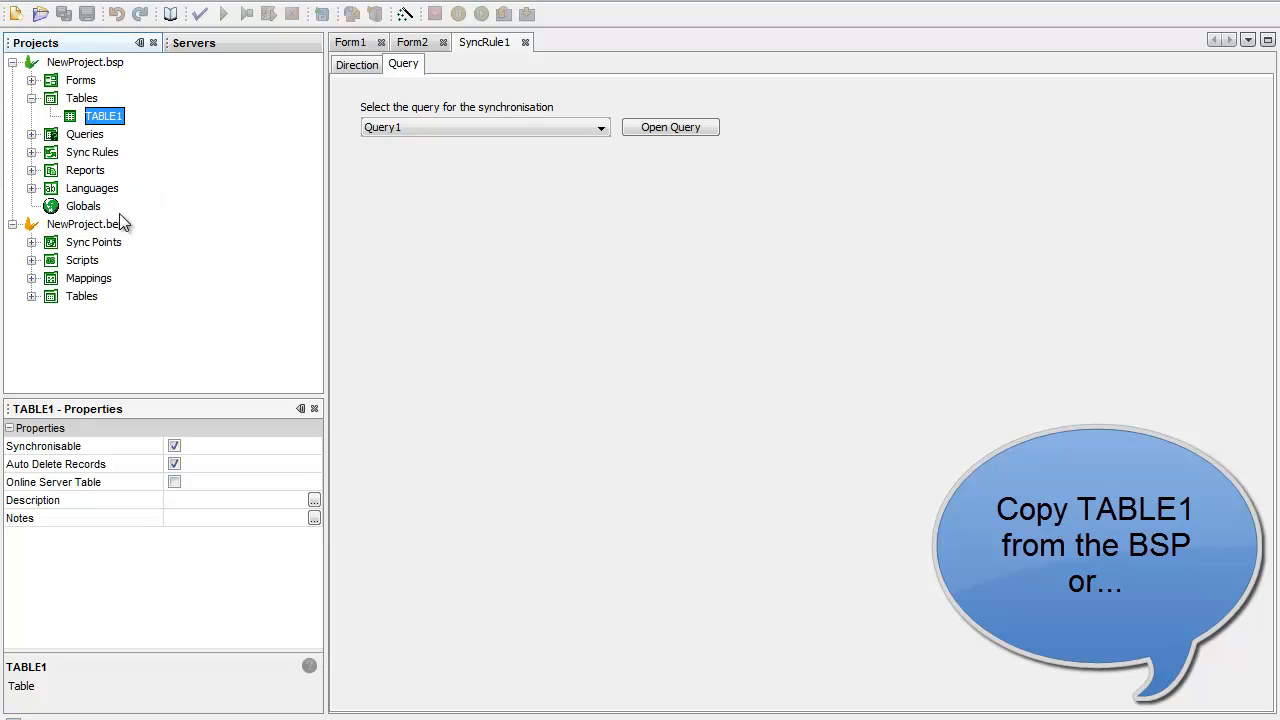
right_click(82, 296)
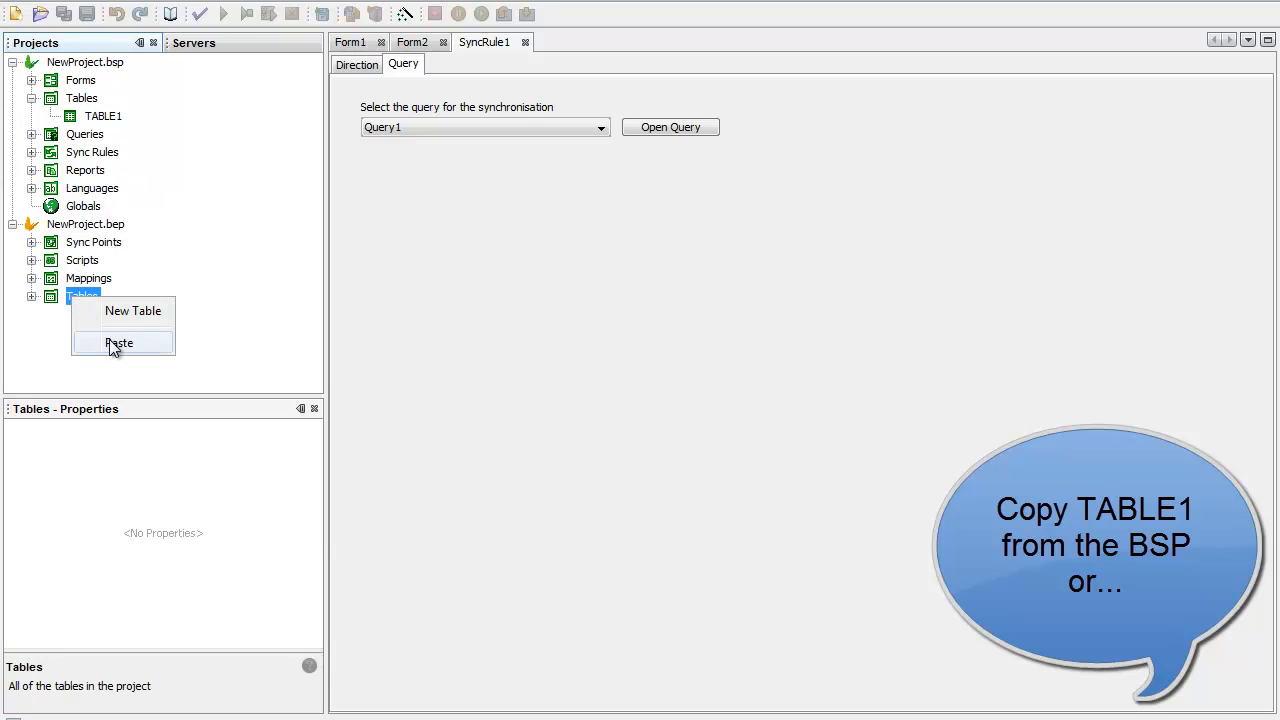
click(120, 344)
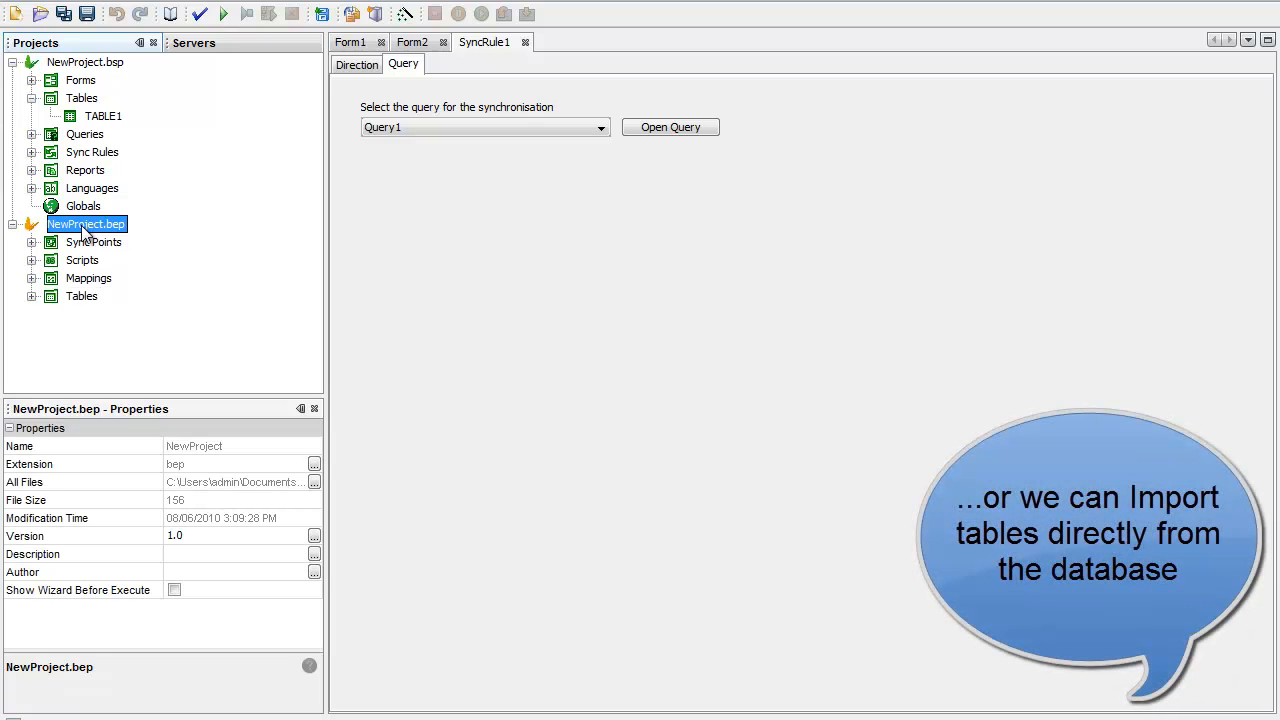
Delete the pasted TABLE1 from the BEP project and start a new database connection for Import Database Tables
right_click(86, 224)
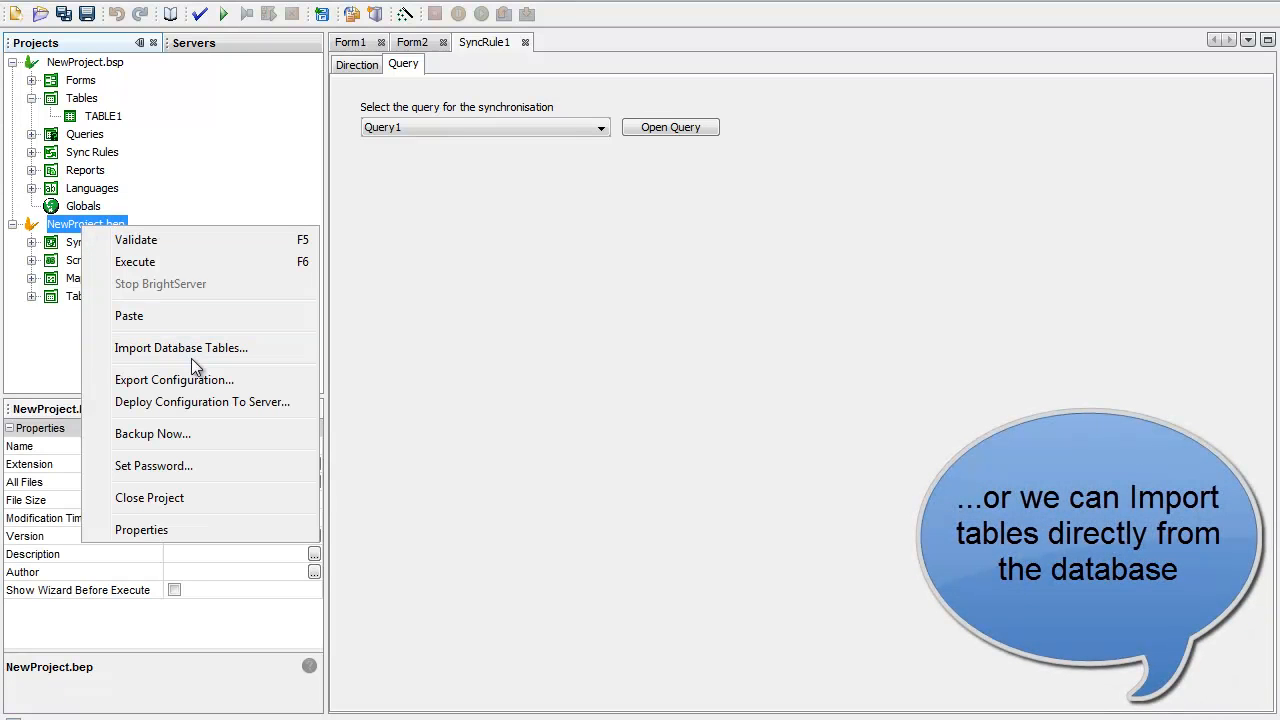
mouse_move(238, 348)
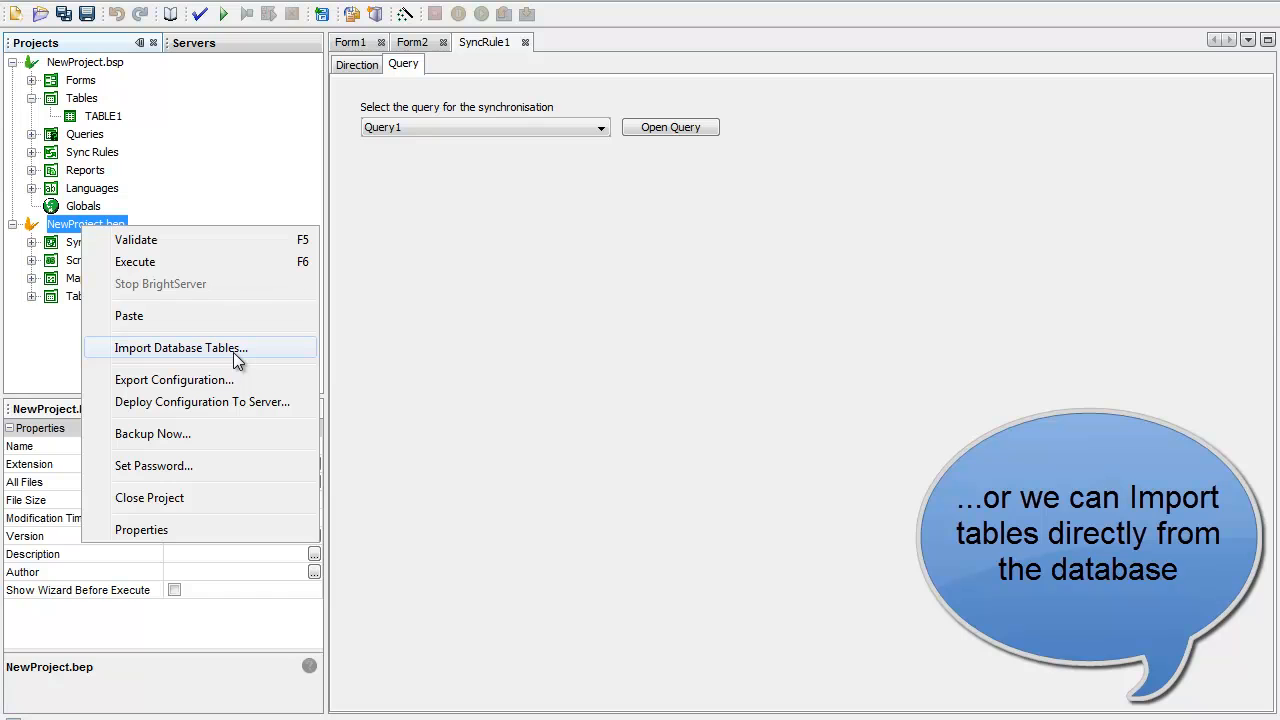
click(180, 348)
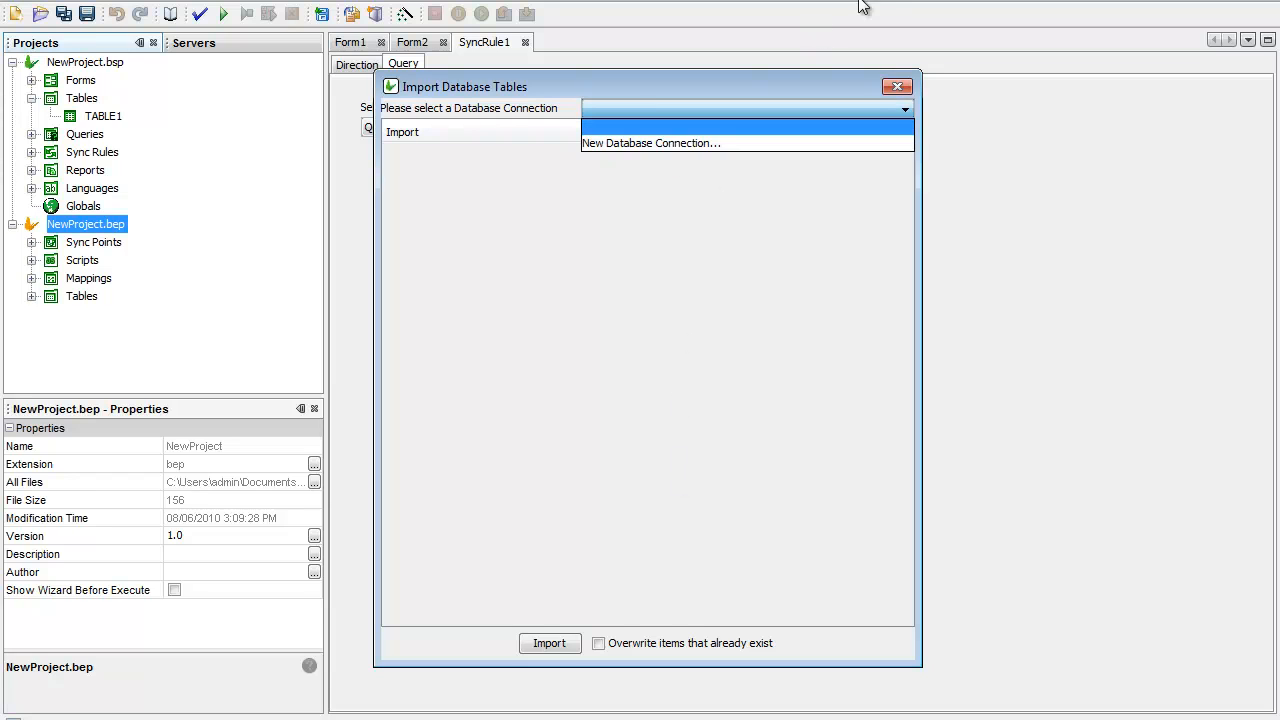
click(896, 86)
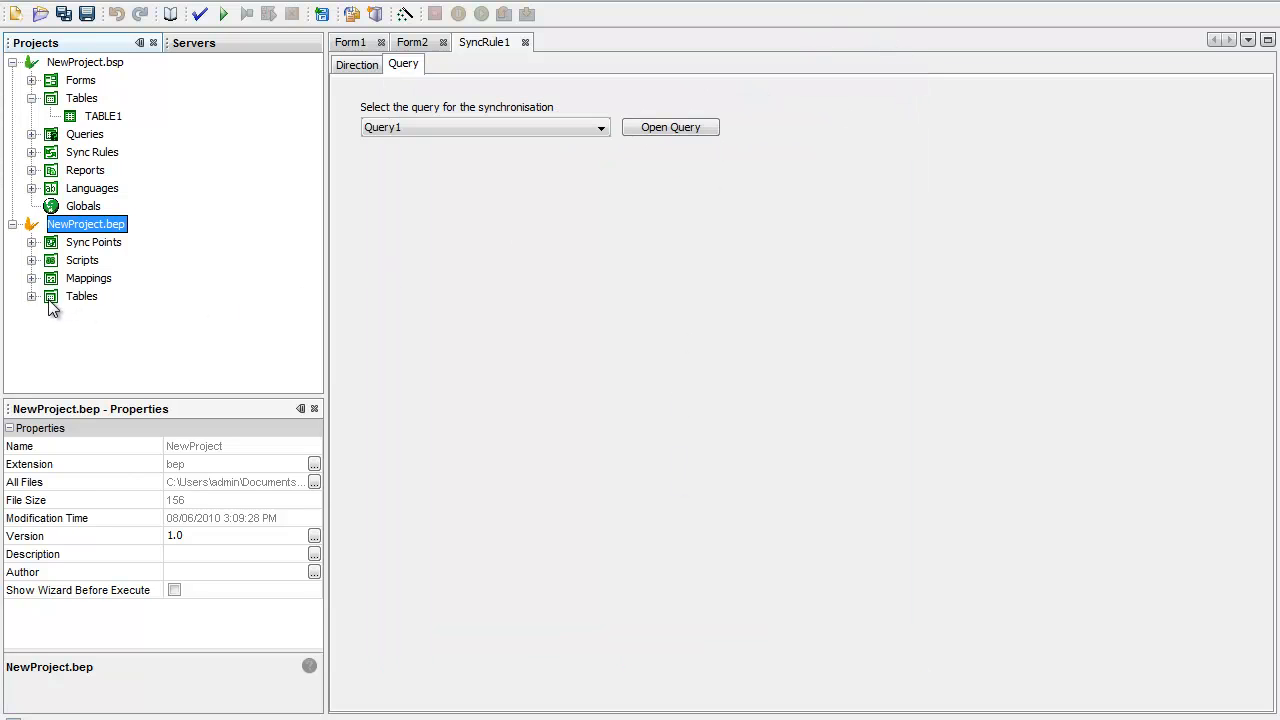
right_click(104, 312)
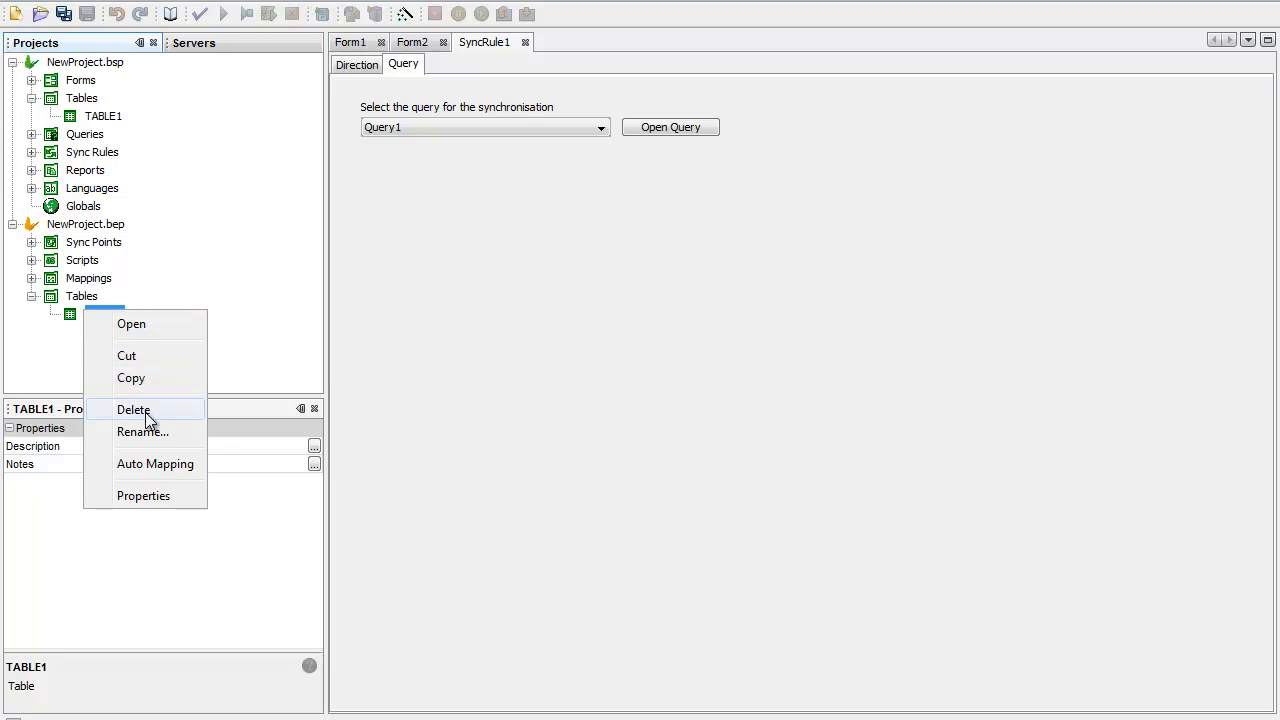
click(132, 408)
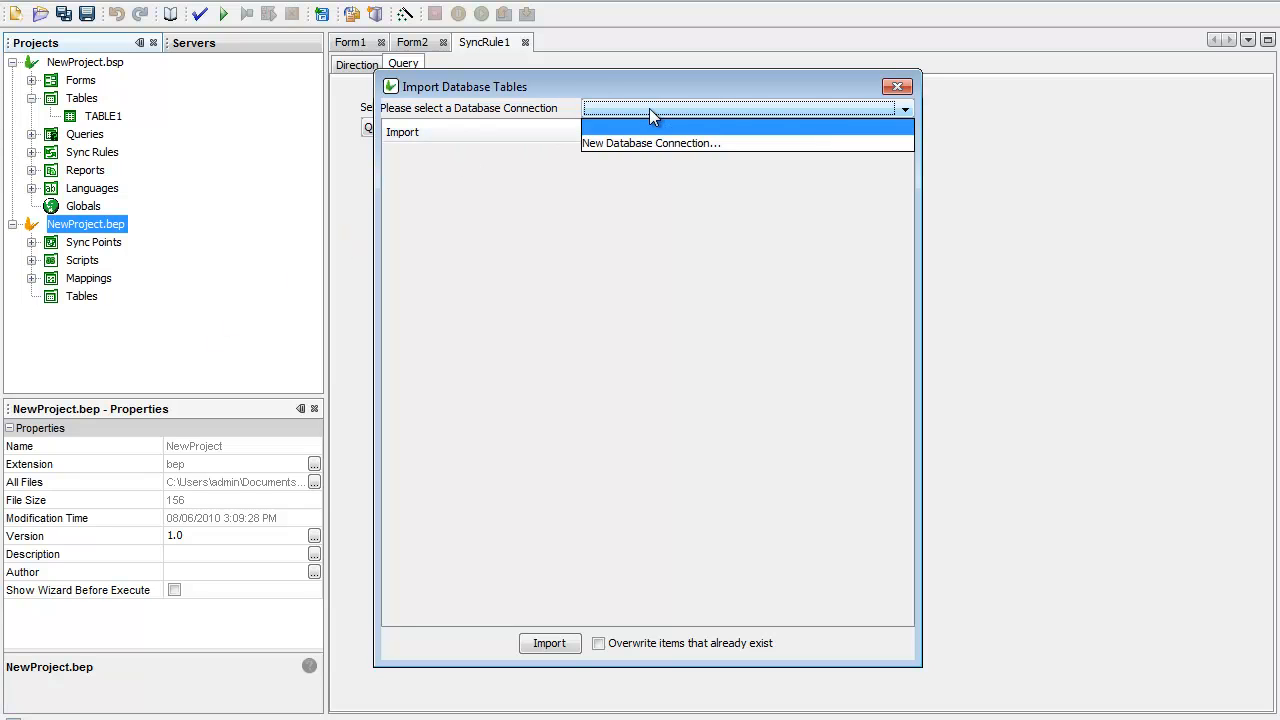
mouse_move(660, 136)
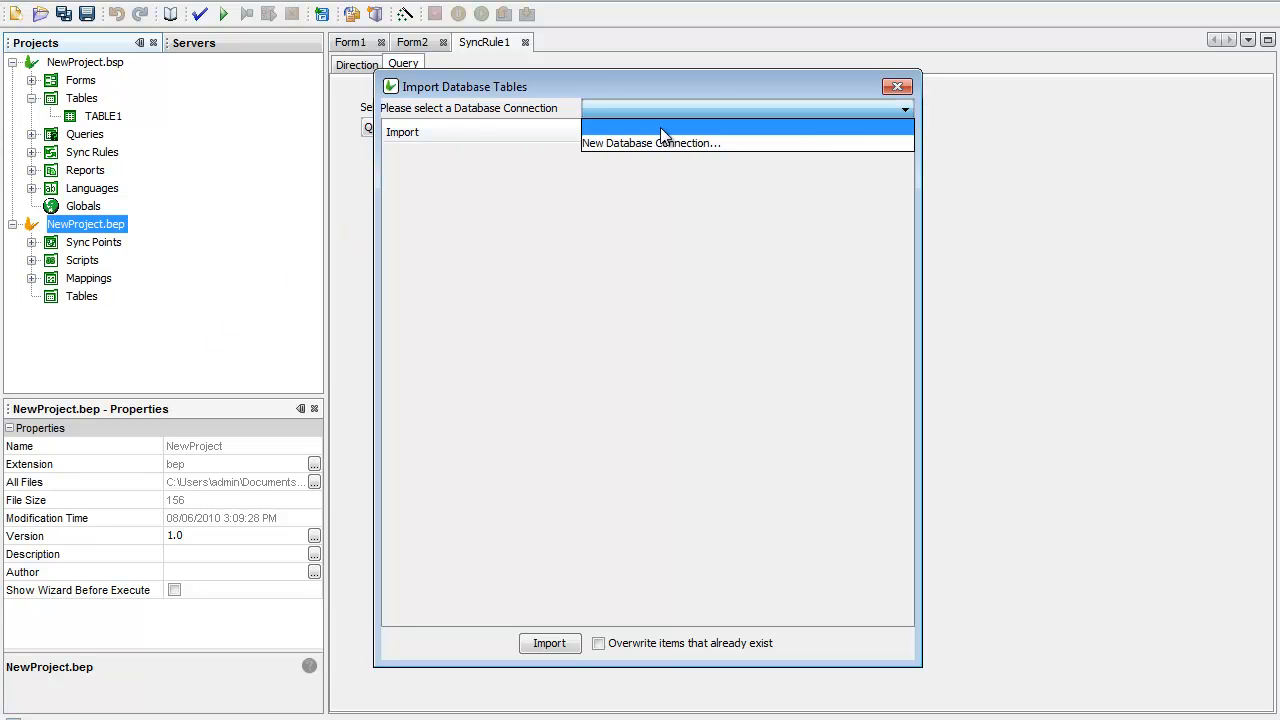
mouse_move(650, 144)
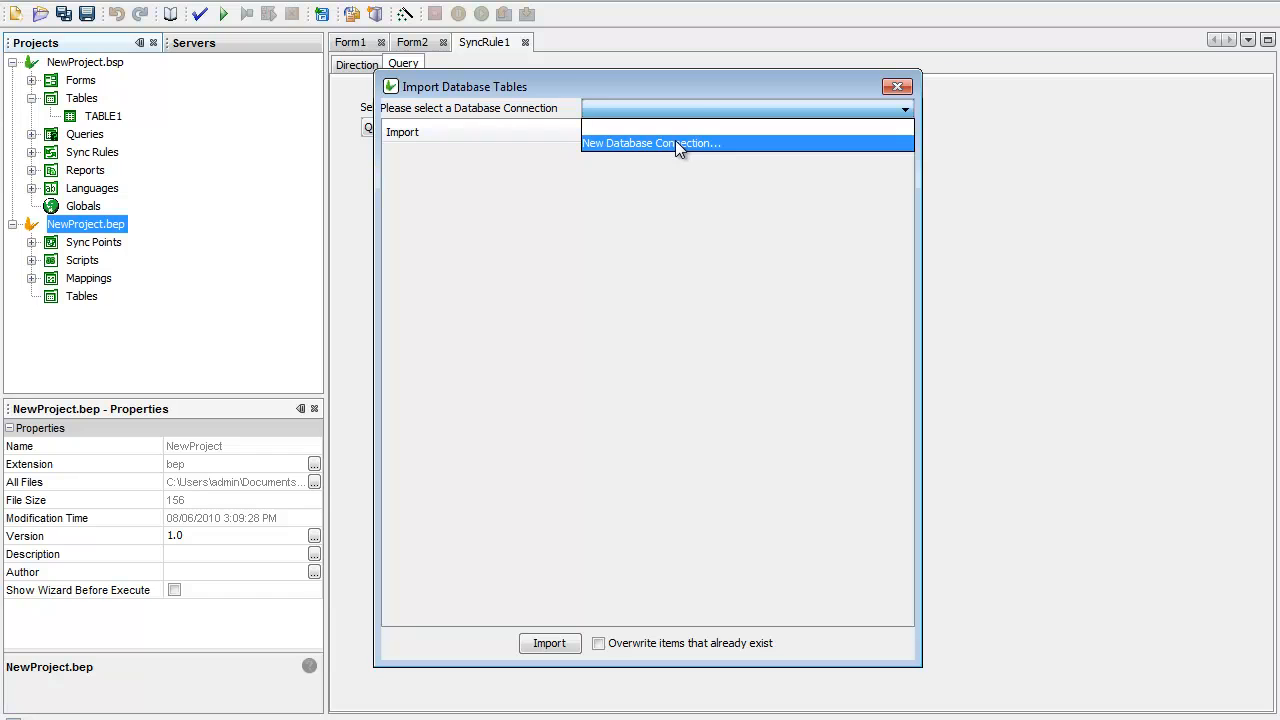
click(650, 144)
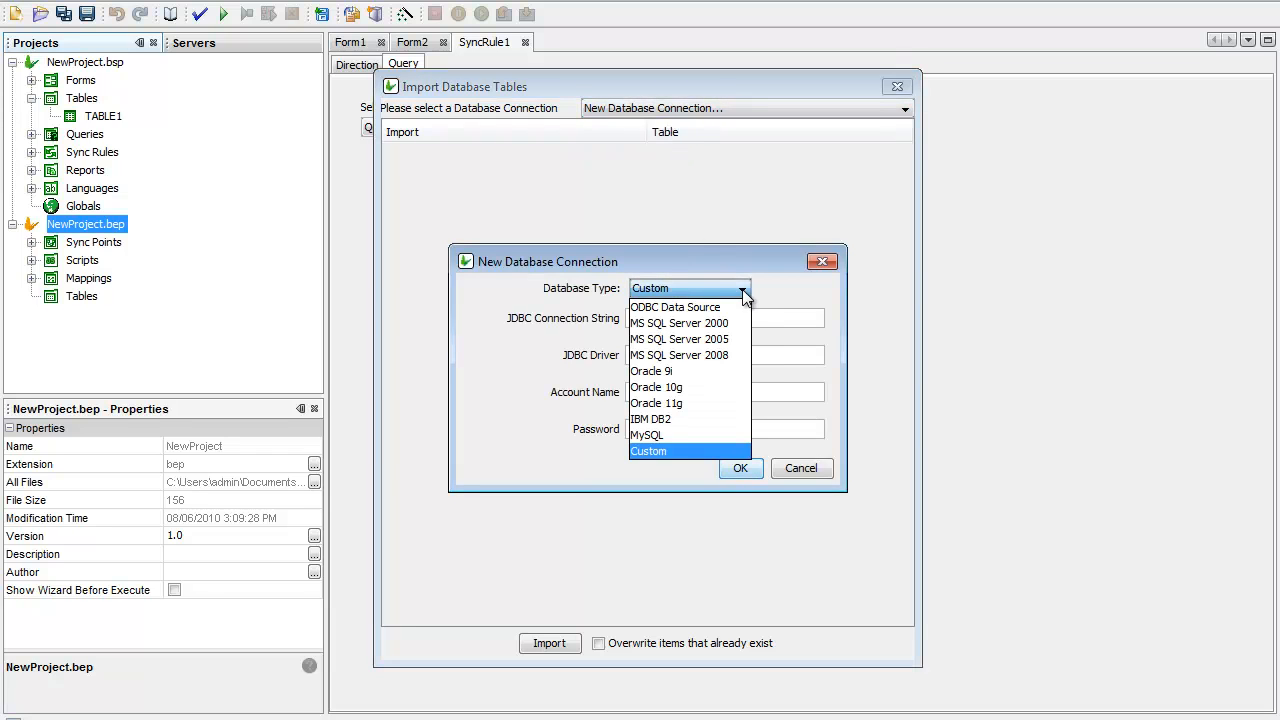
Connect the import to the demo MS SQL Server 2008 database with account sa and its password
click(680, 356)
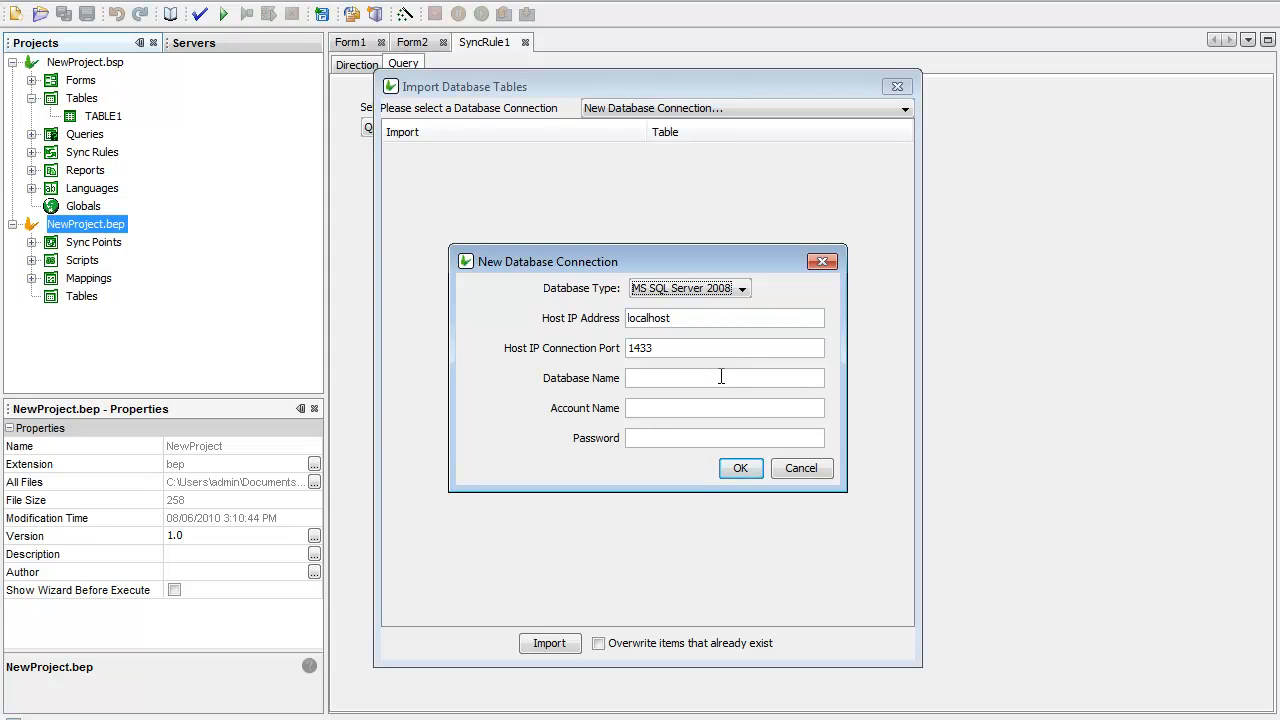
click(724, 376)
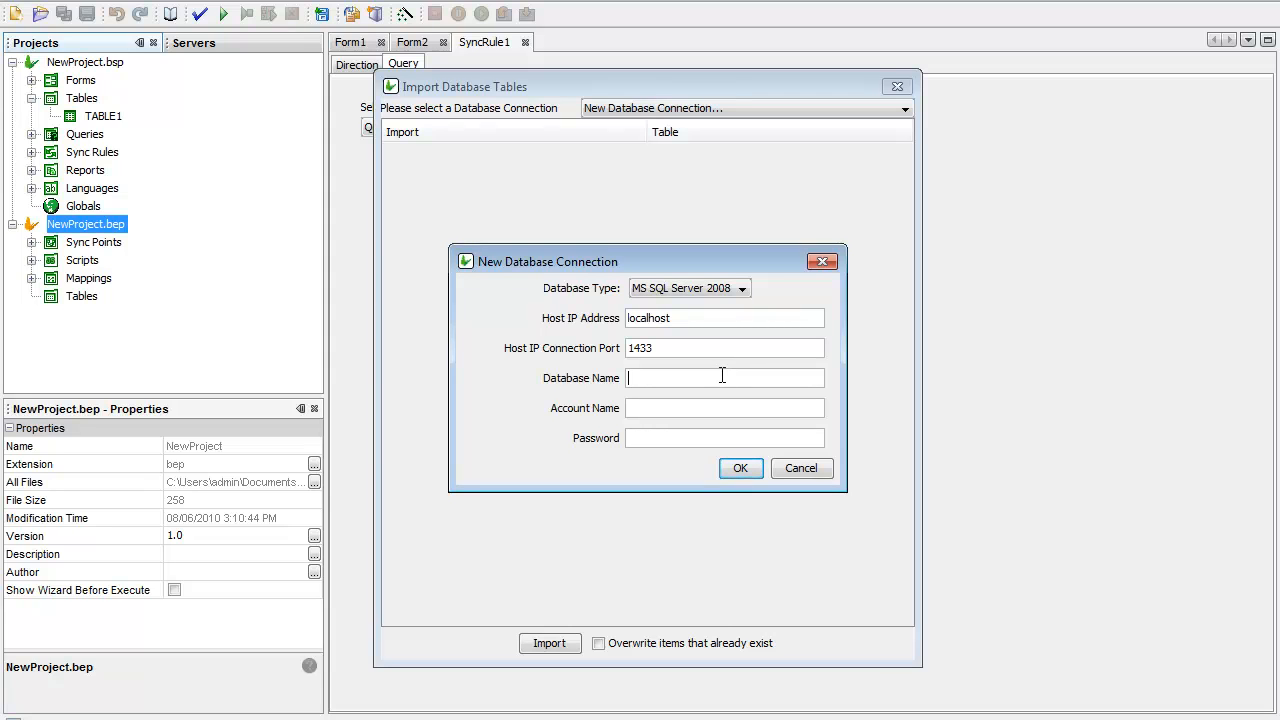
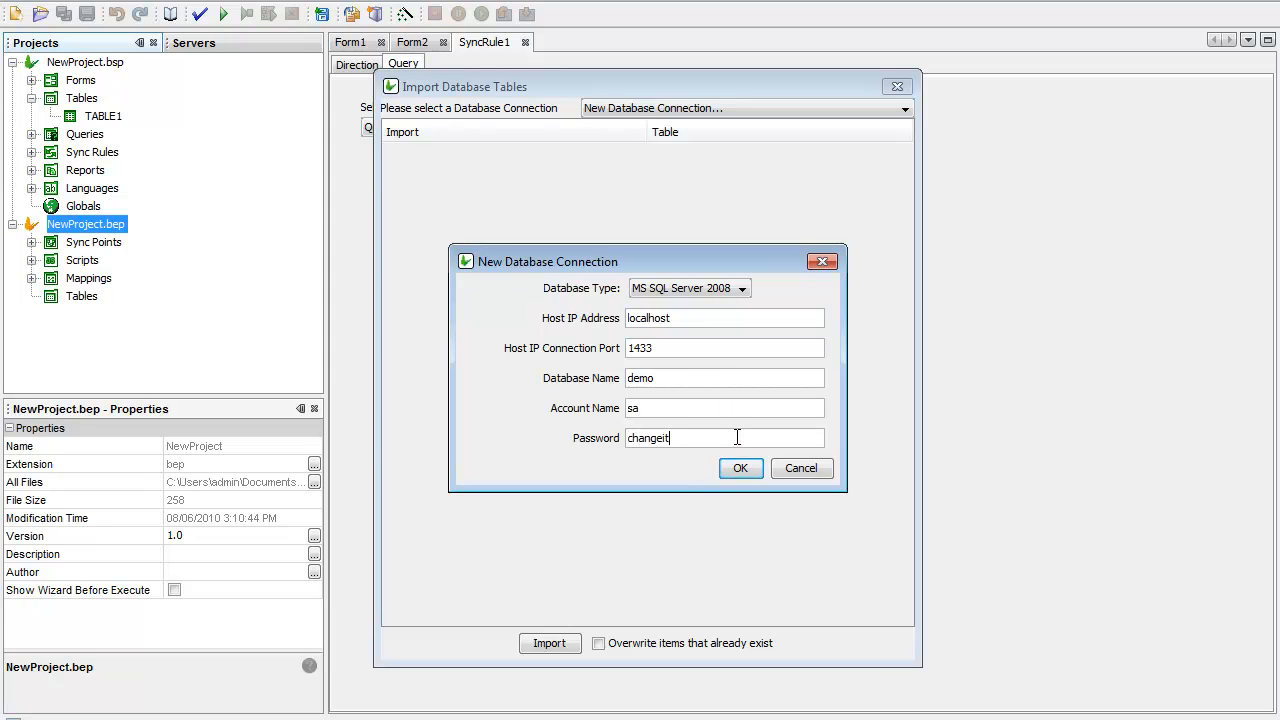
click(740, 468)
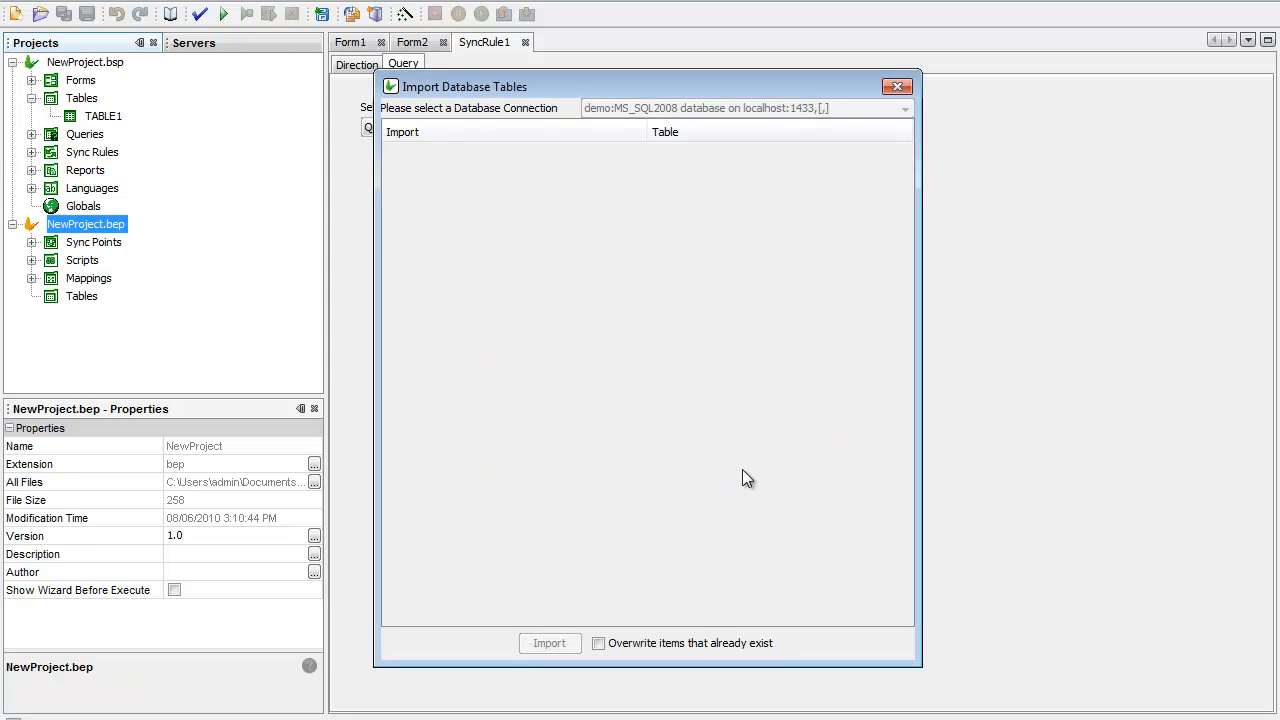
click(904, 108)
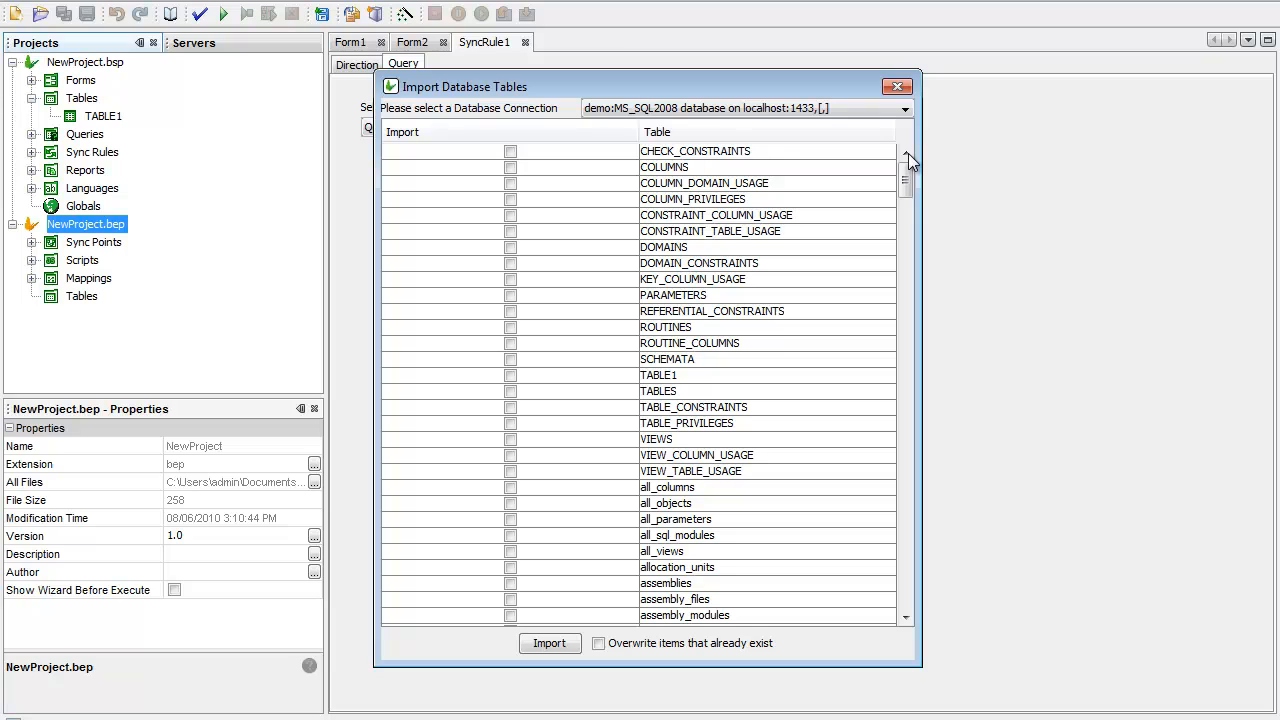
mouse_move(510, 380)
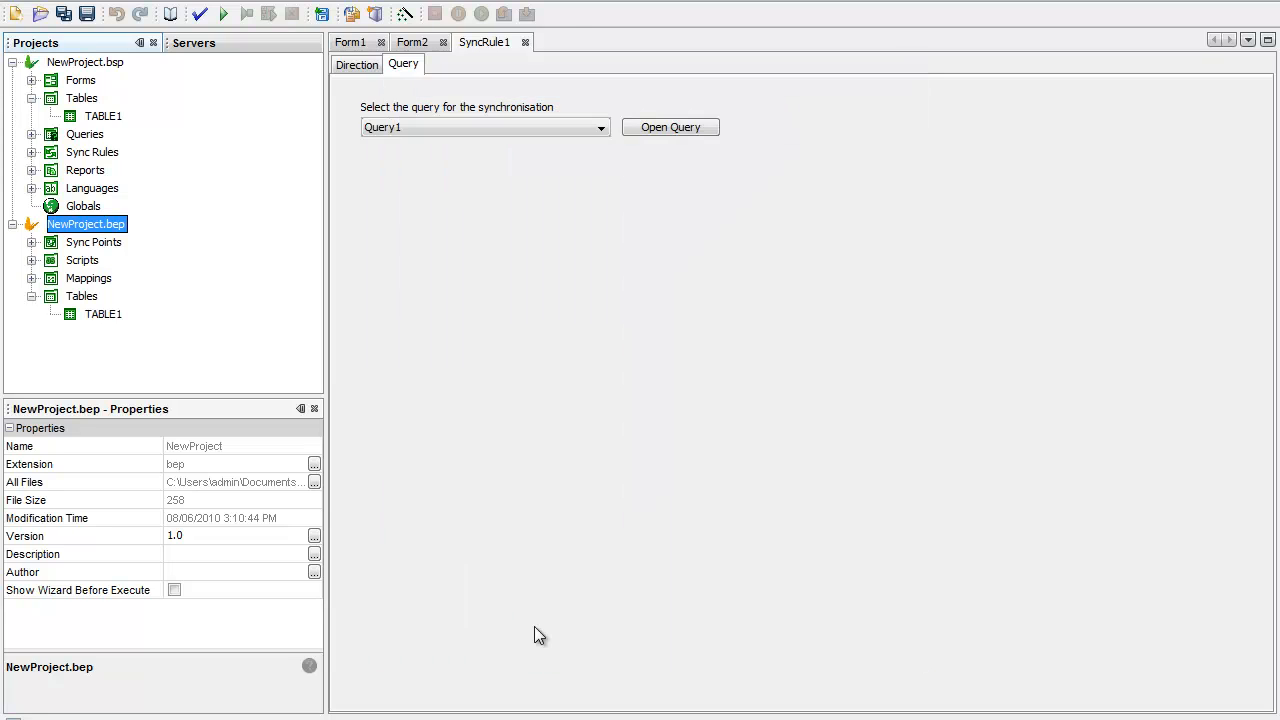
Select the imported TABLE1 under the BEP project's Tables node
click(104, 314)
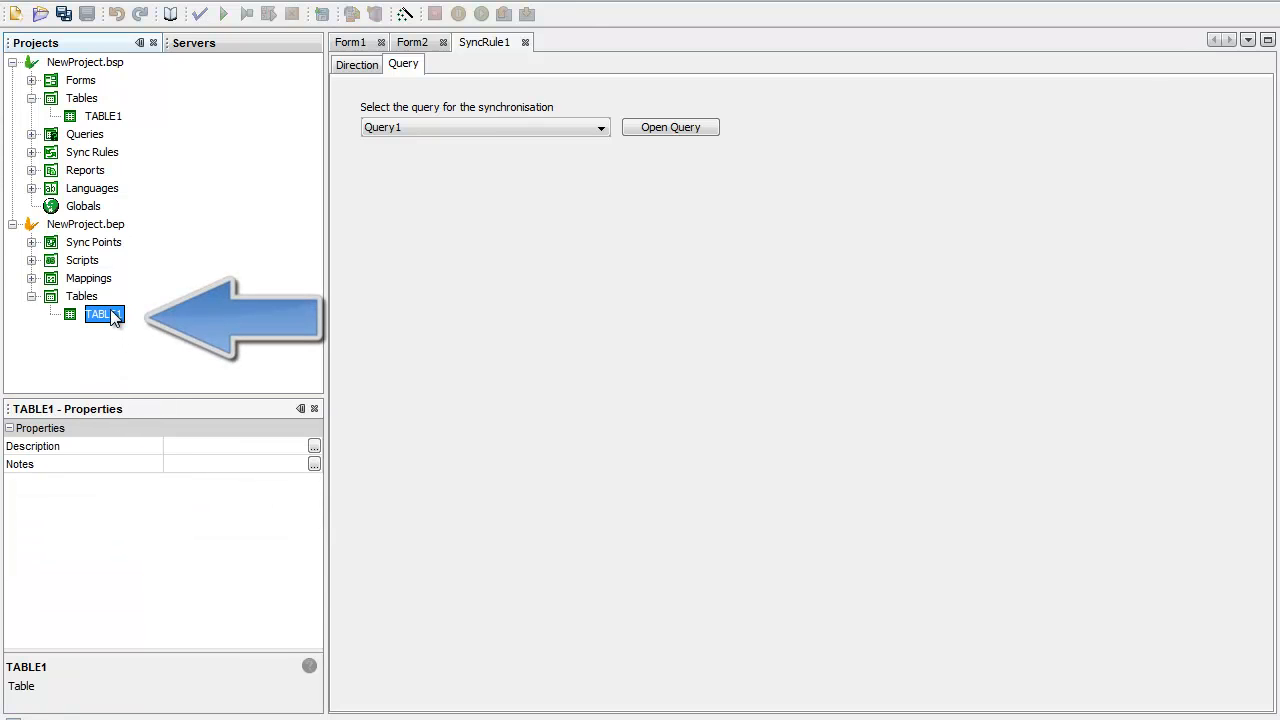
Open the imported TABLE1 showing FIELD1 as int primary key plus two string fields
double_click(98, 314)
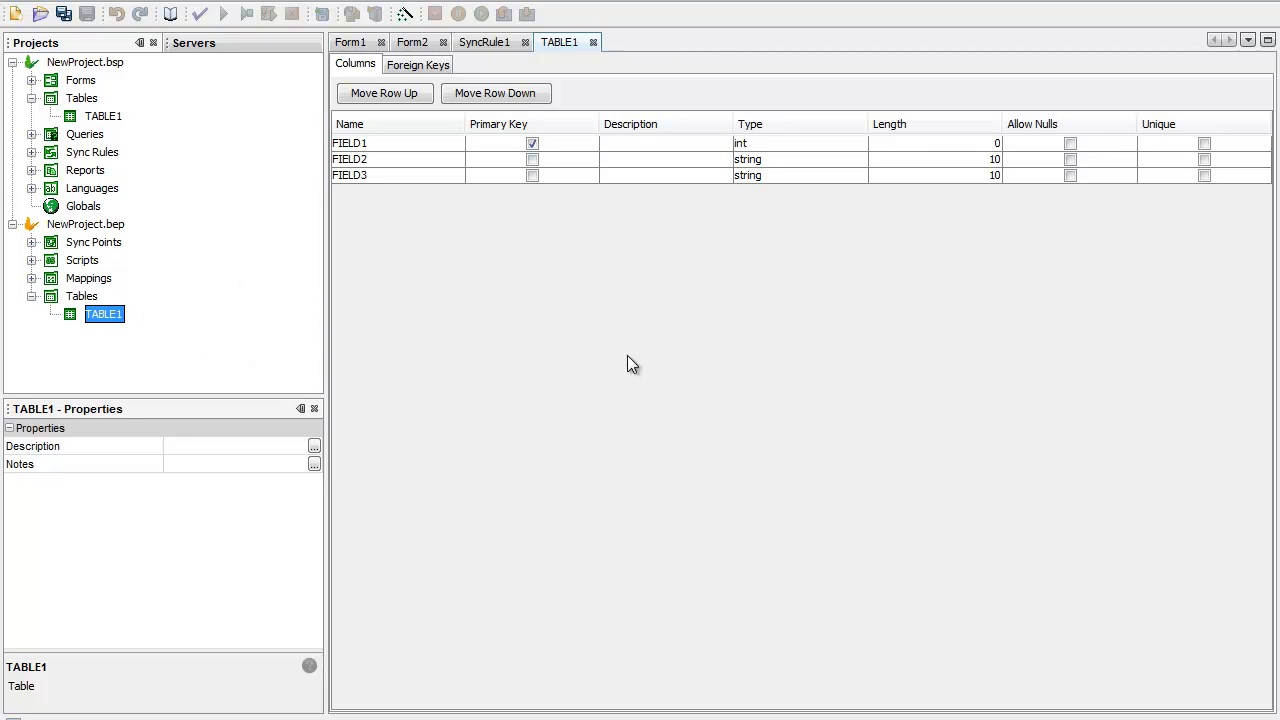
mouse_move(164, 288)
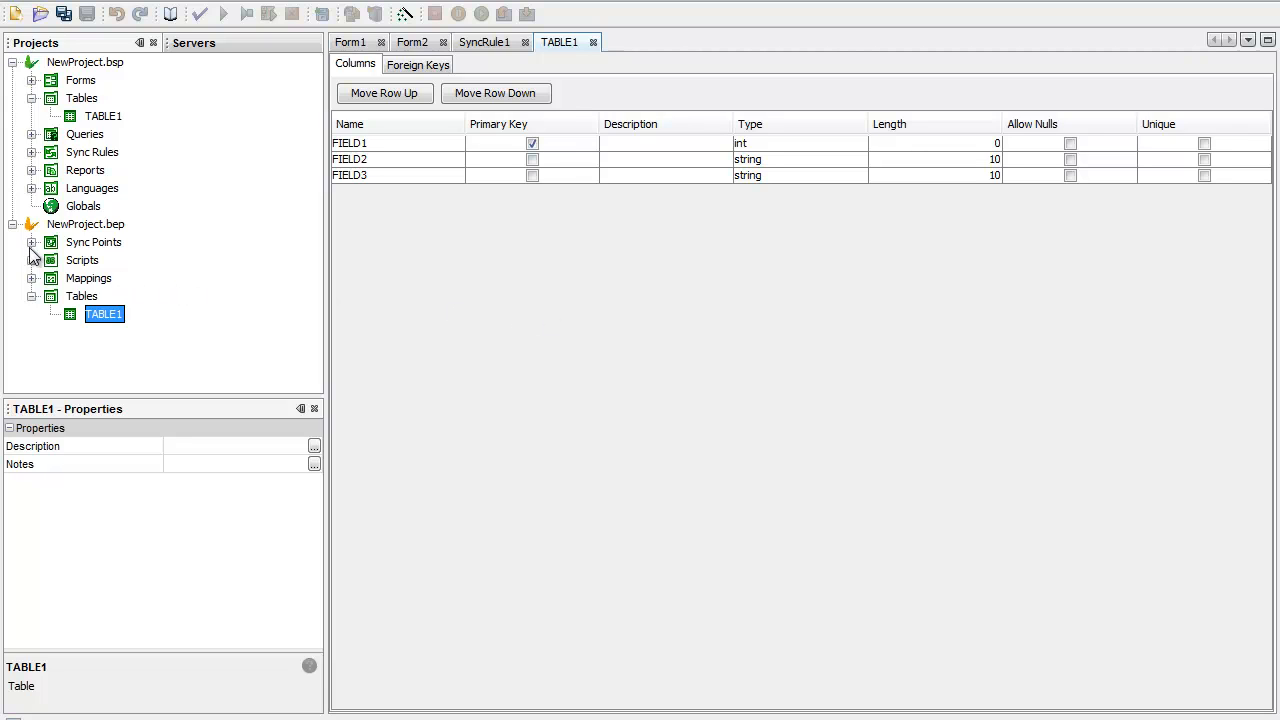
right_click(92, 242)
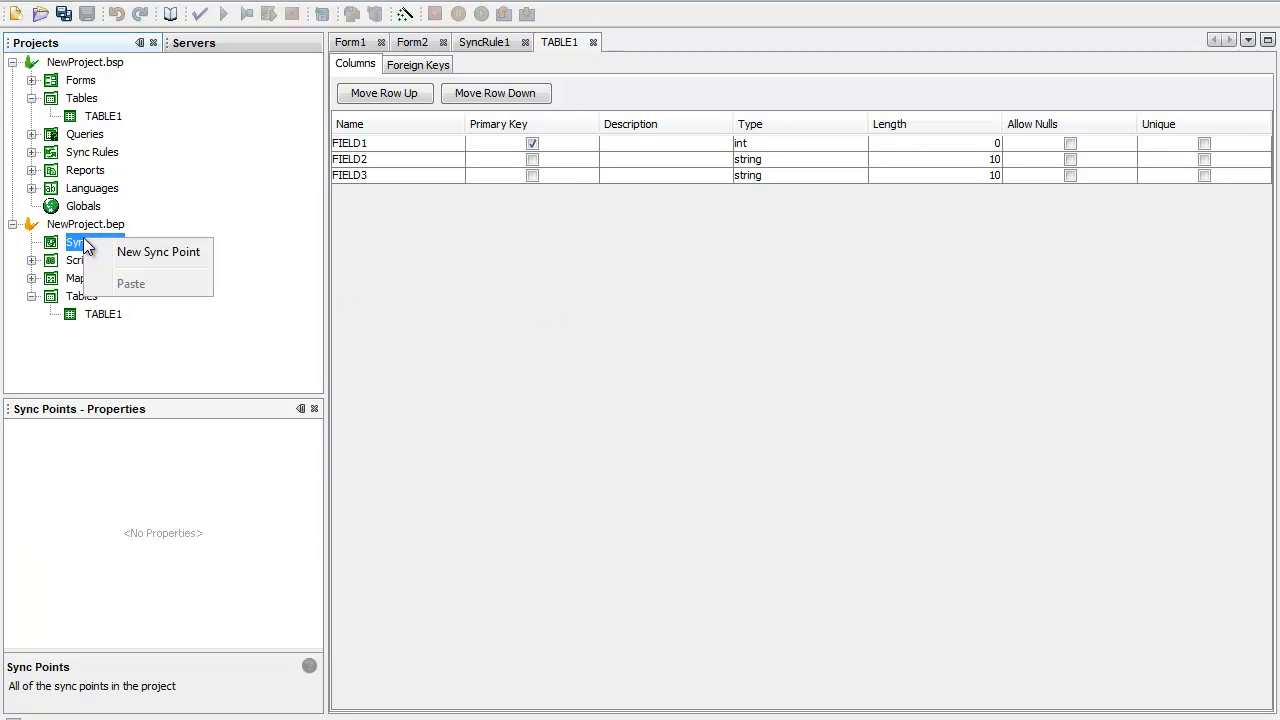
Create SyncPoint1 with Database1 connected to the demo MS SQL Server 2008 database
click(158, 252)
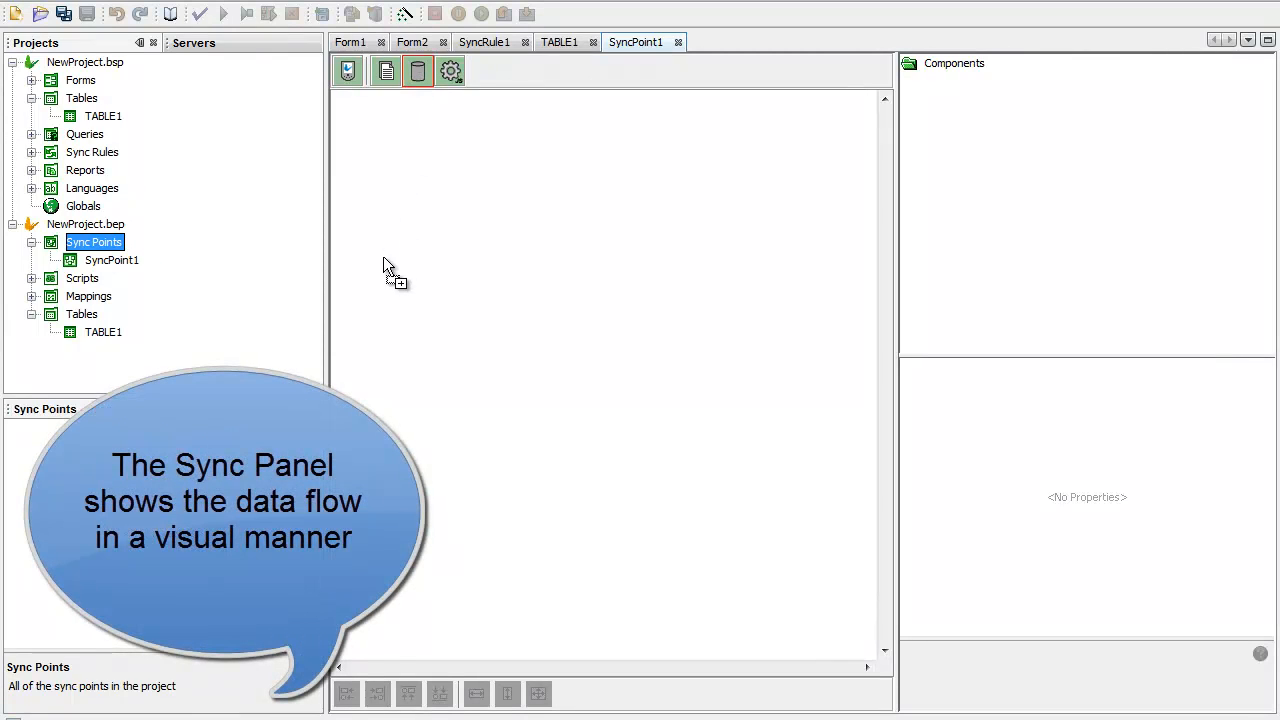
click(416, 72)
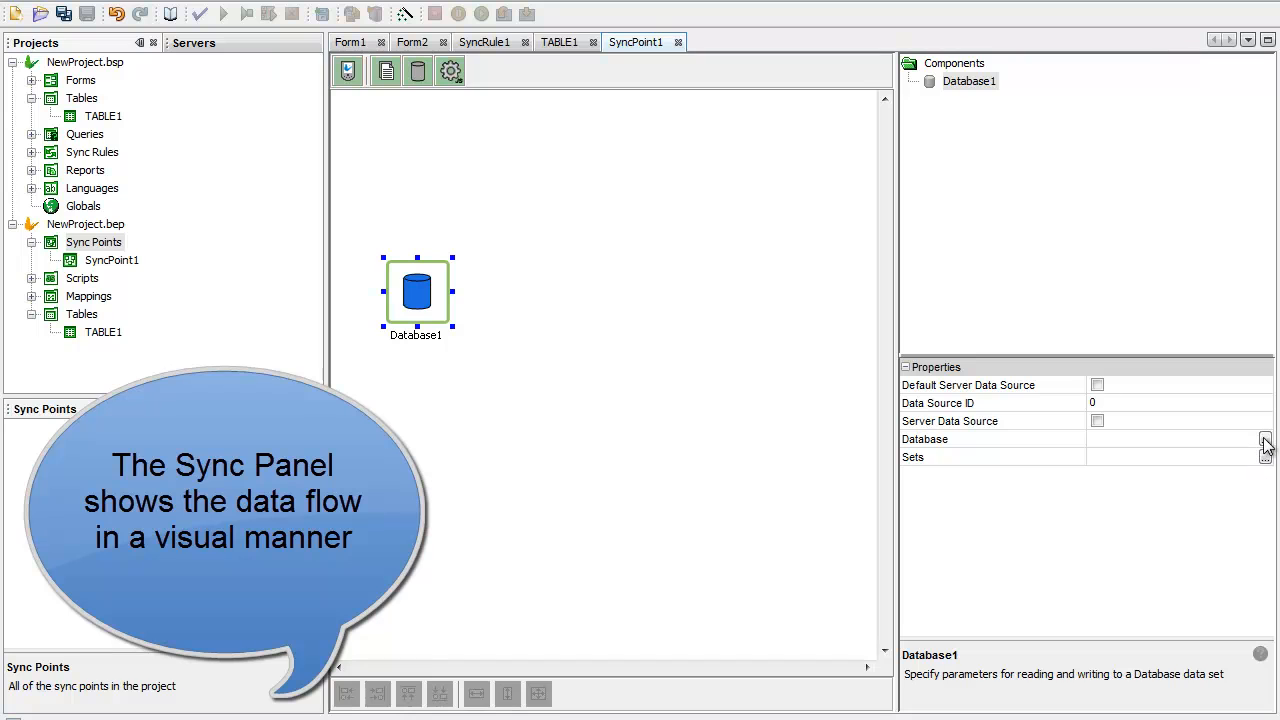
click(1264, 438)
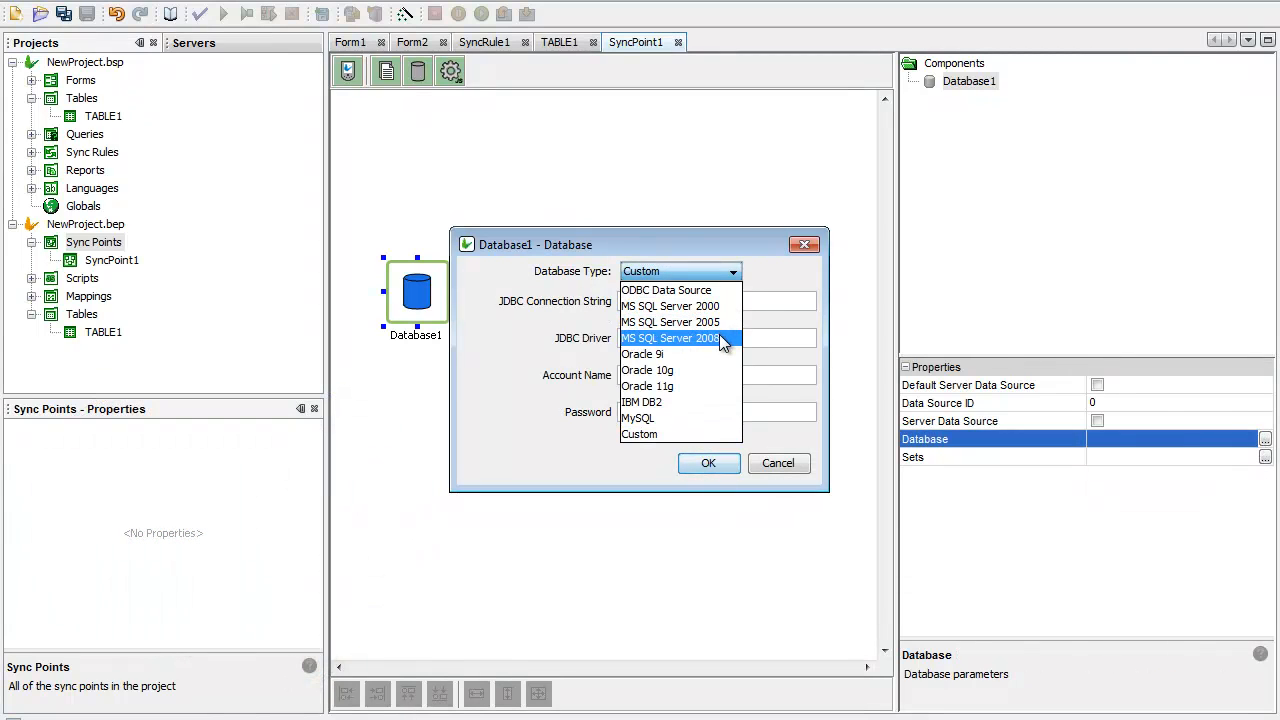
click(672, 338)
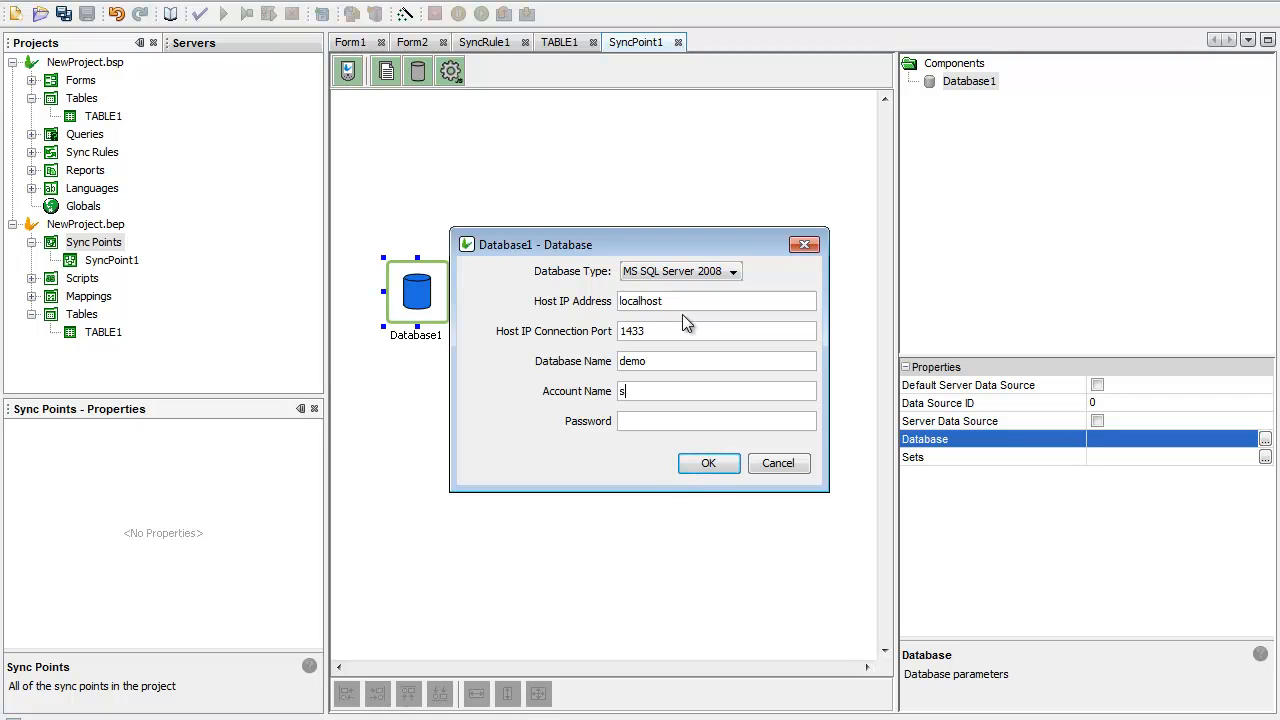
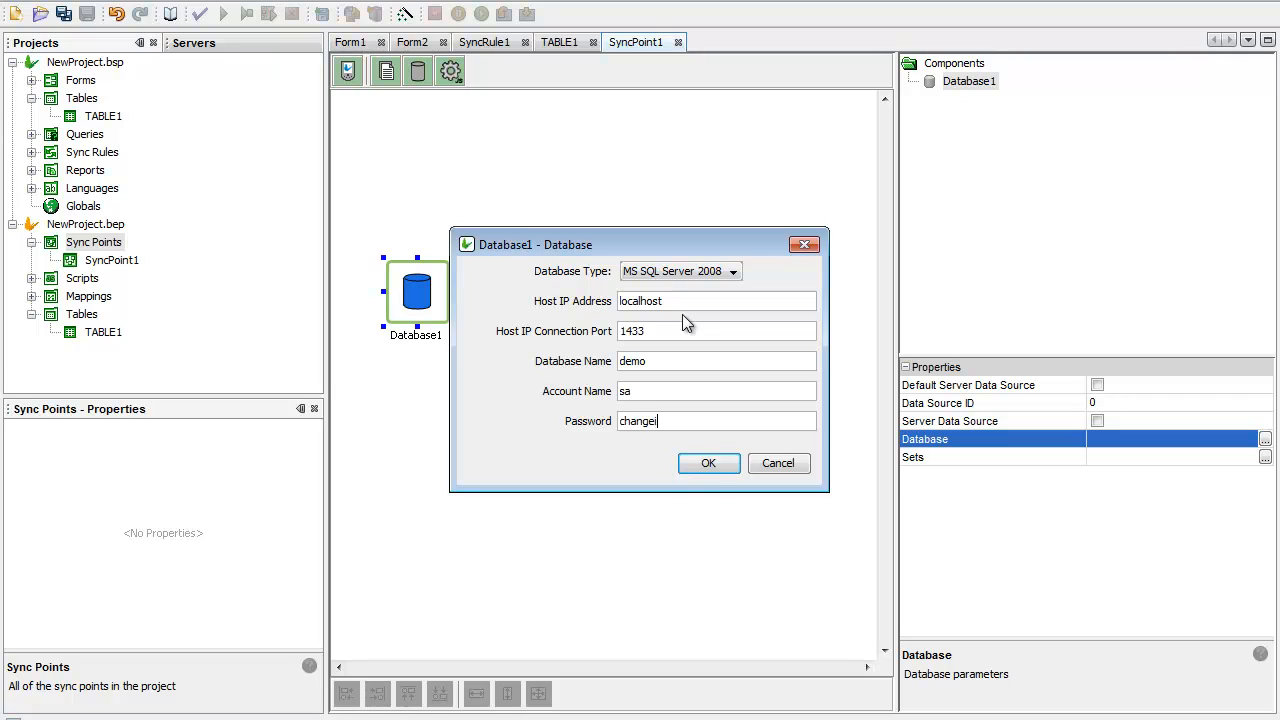
click(708, 464)
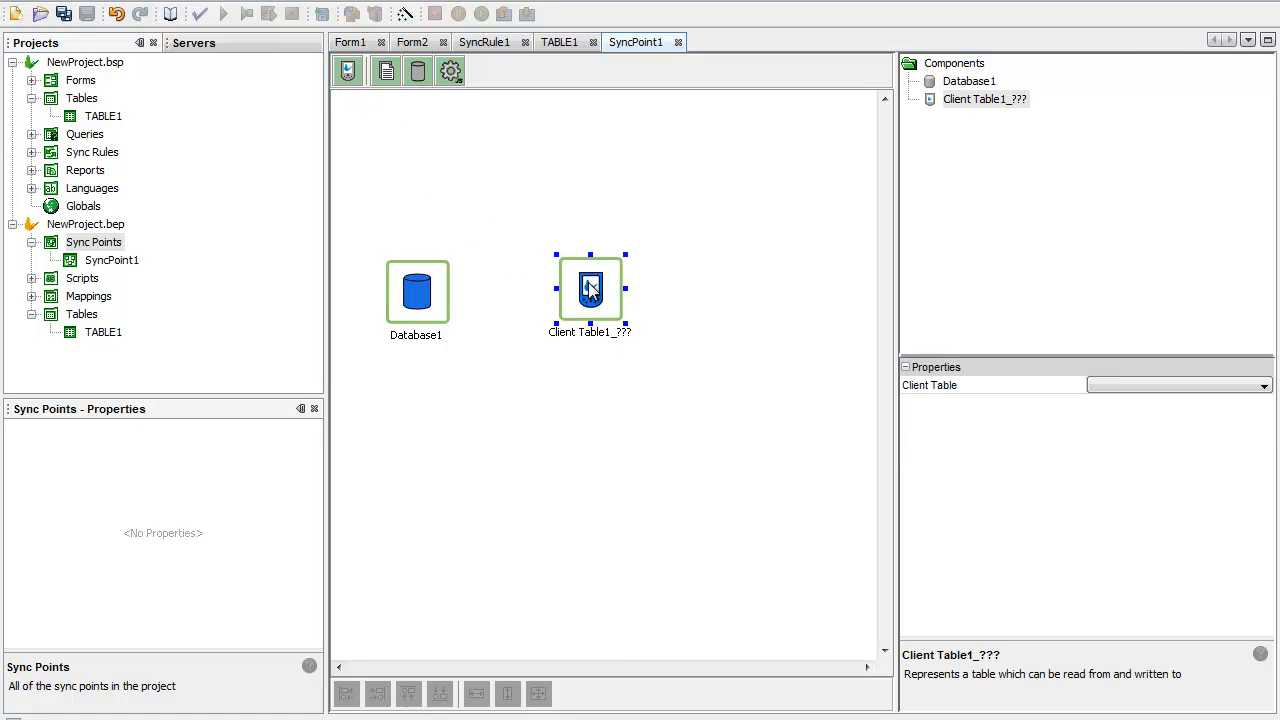
Assign TABLE1 as the sync point's client table
click(1264, 384)
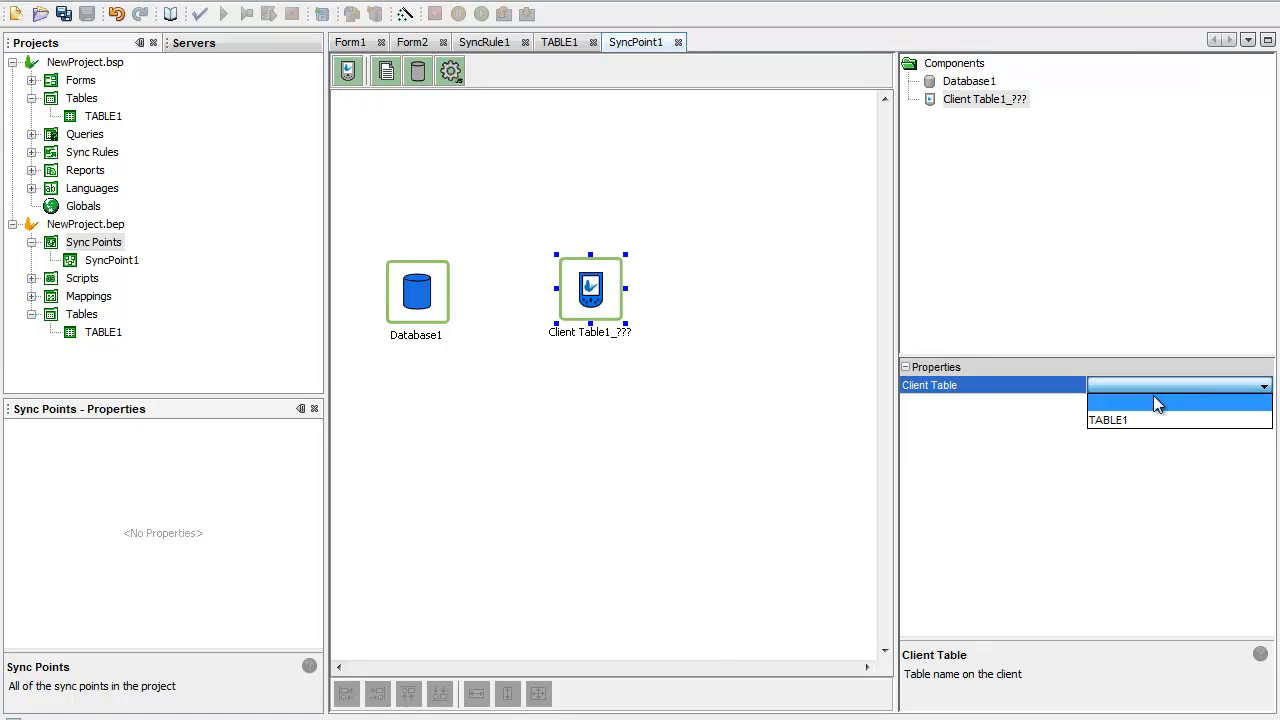
click(1108, 420)
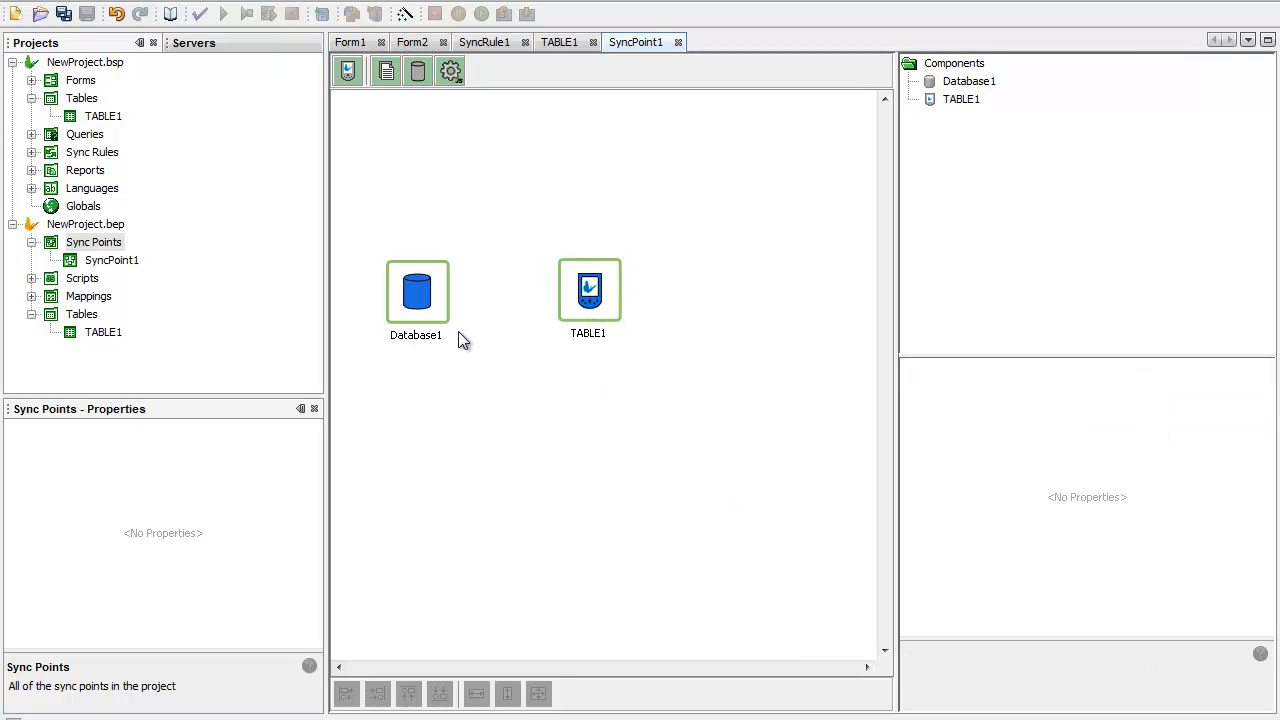
Draw a data flow from Database1 to TABLE1 and select the server project
click(416, 292)
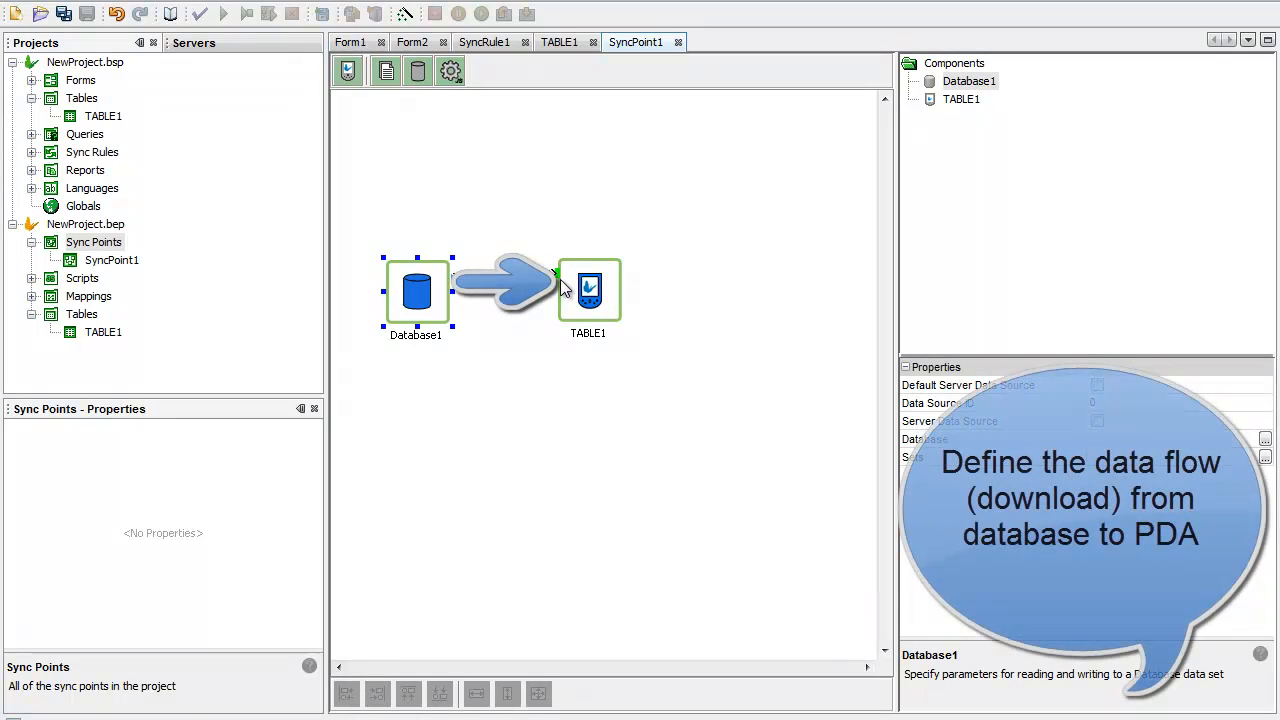
click(588, 290)
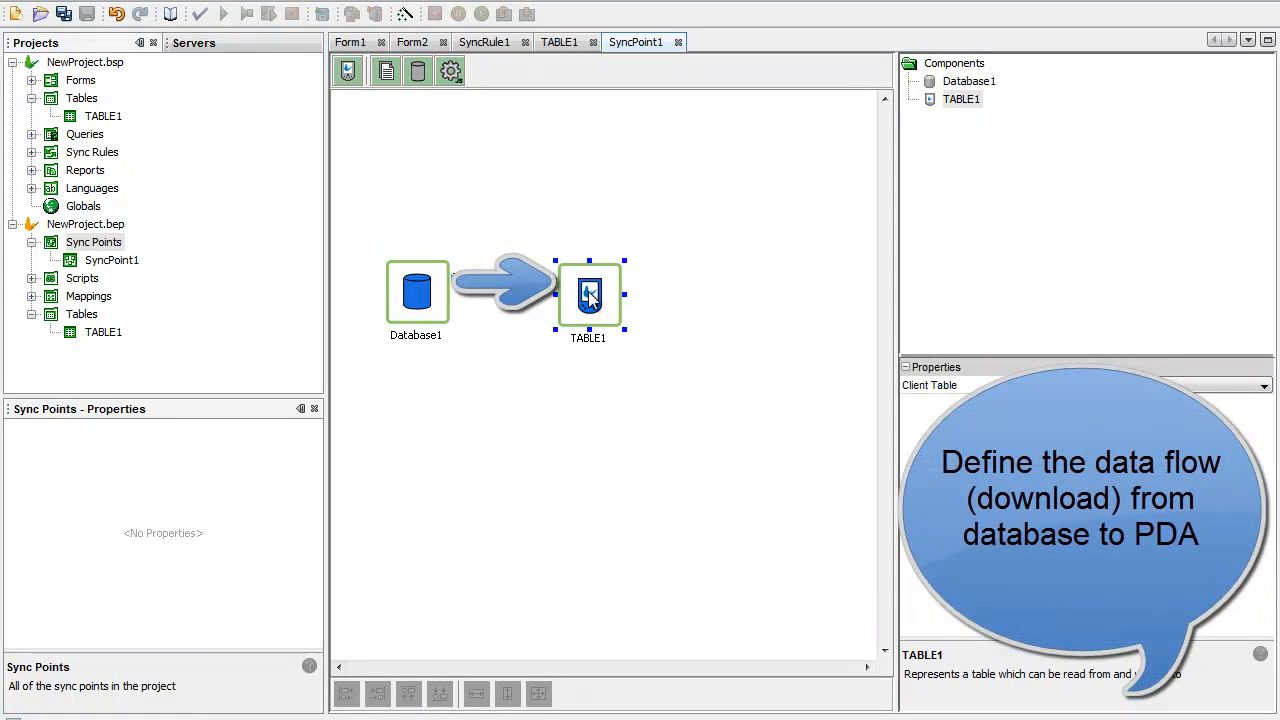
click(578, 378)
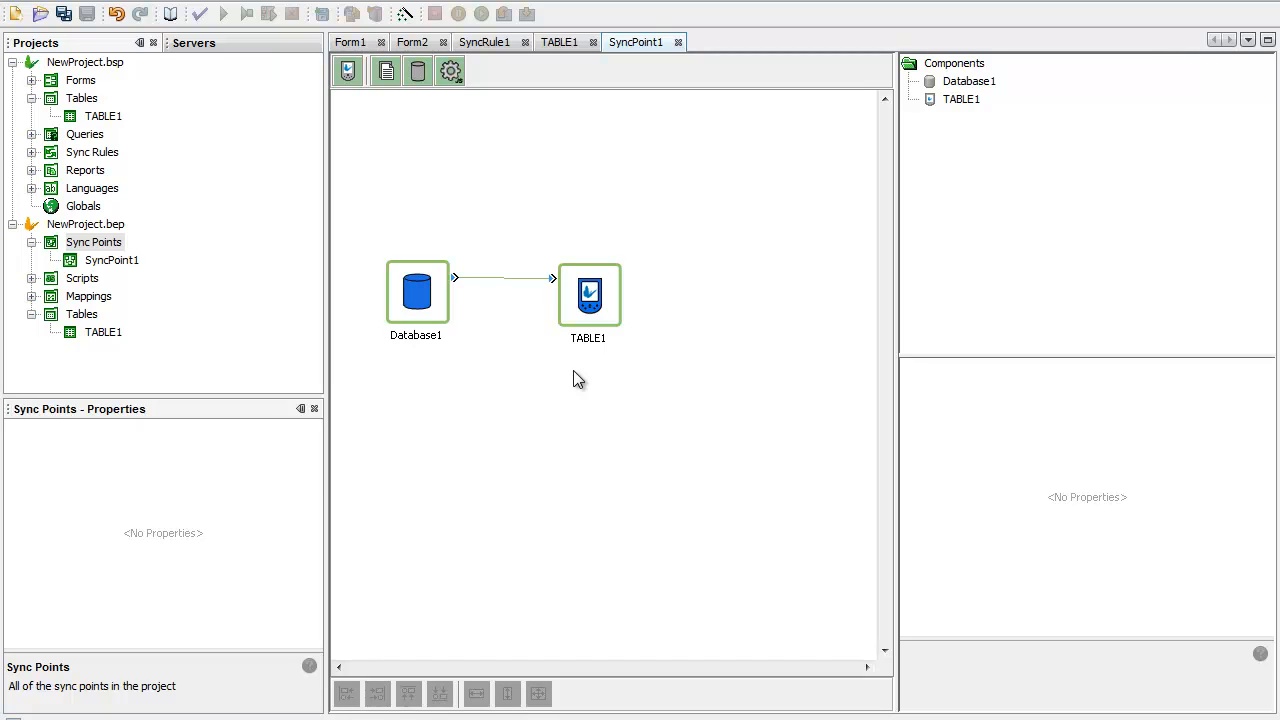
click(86, 224)
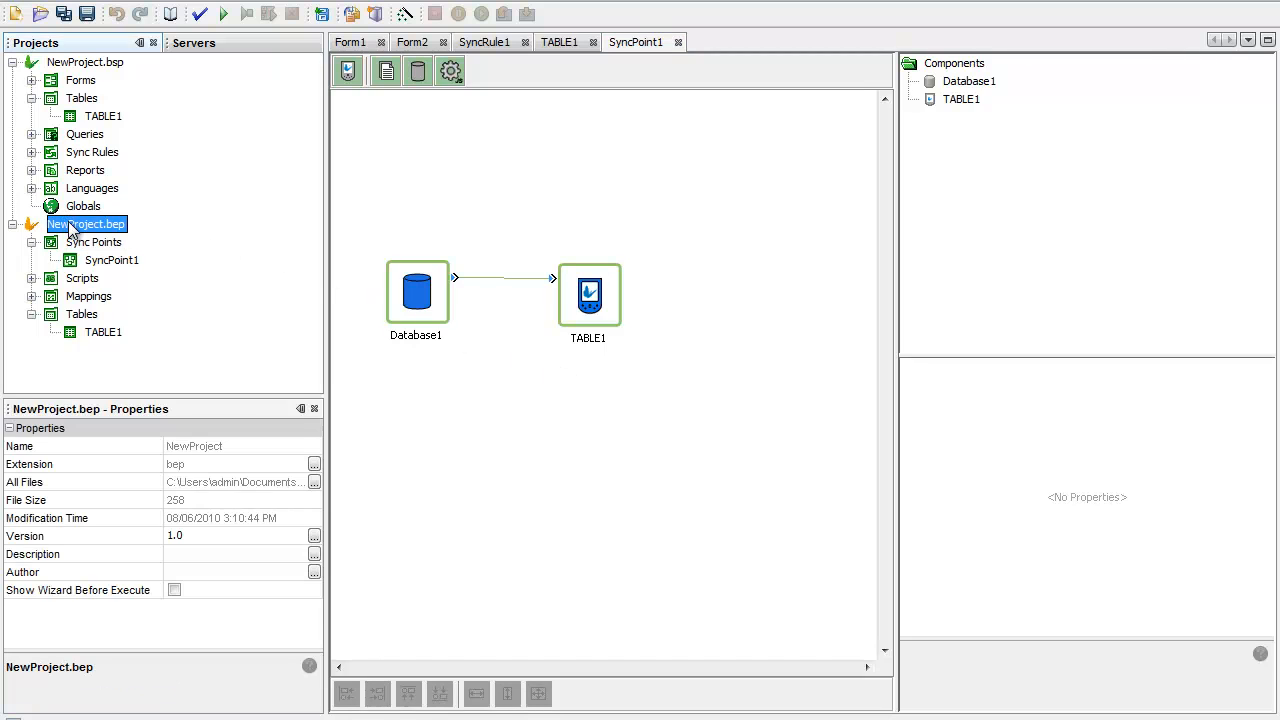
Execute NewProject.bep to start BrightServer with its log in the output panel
right_click(84, 224)
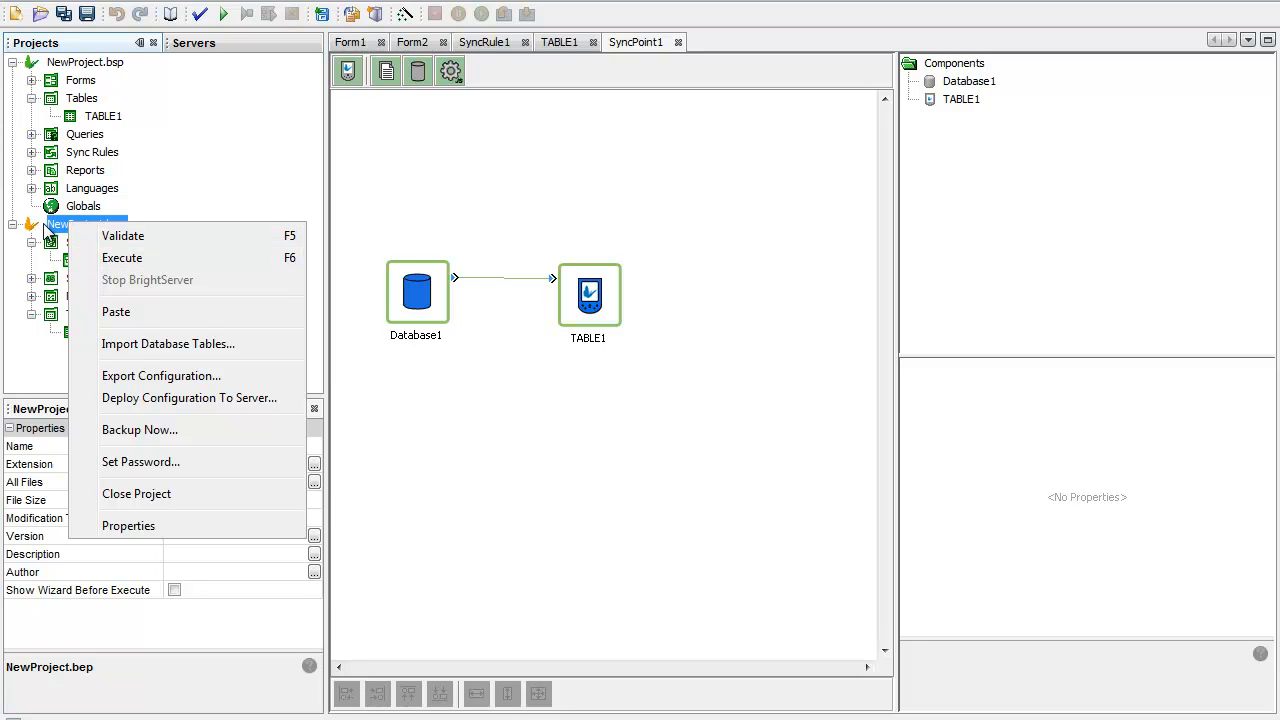
click(122, 258)
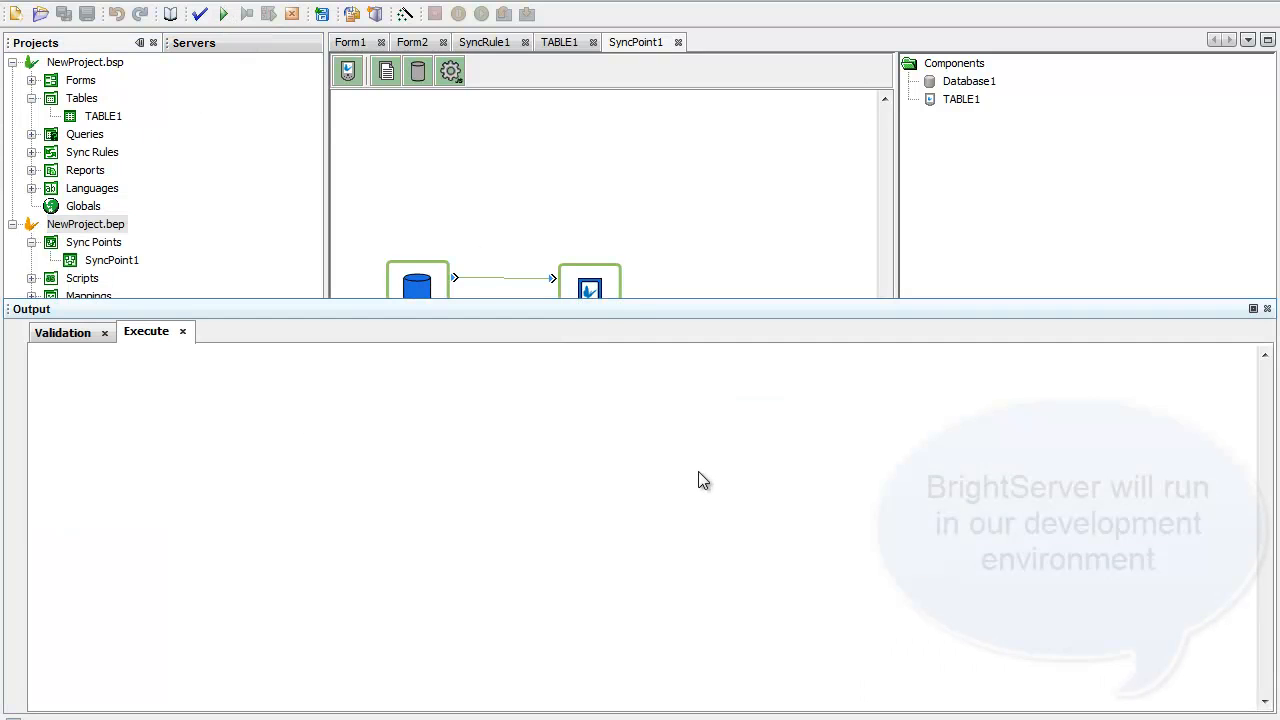
click(224, 12)
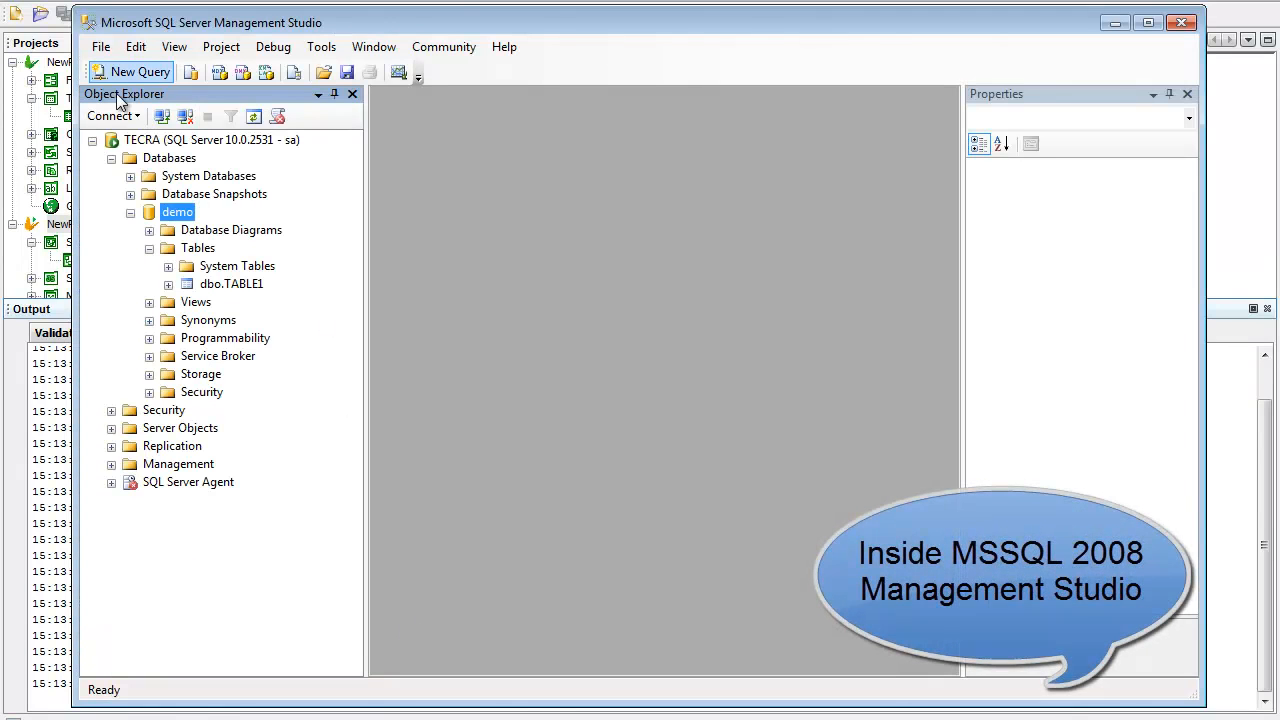
Edit TABLE1's rows in SQL Server and add a second record 222, Fred, Flin
right_click(232, 284)
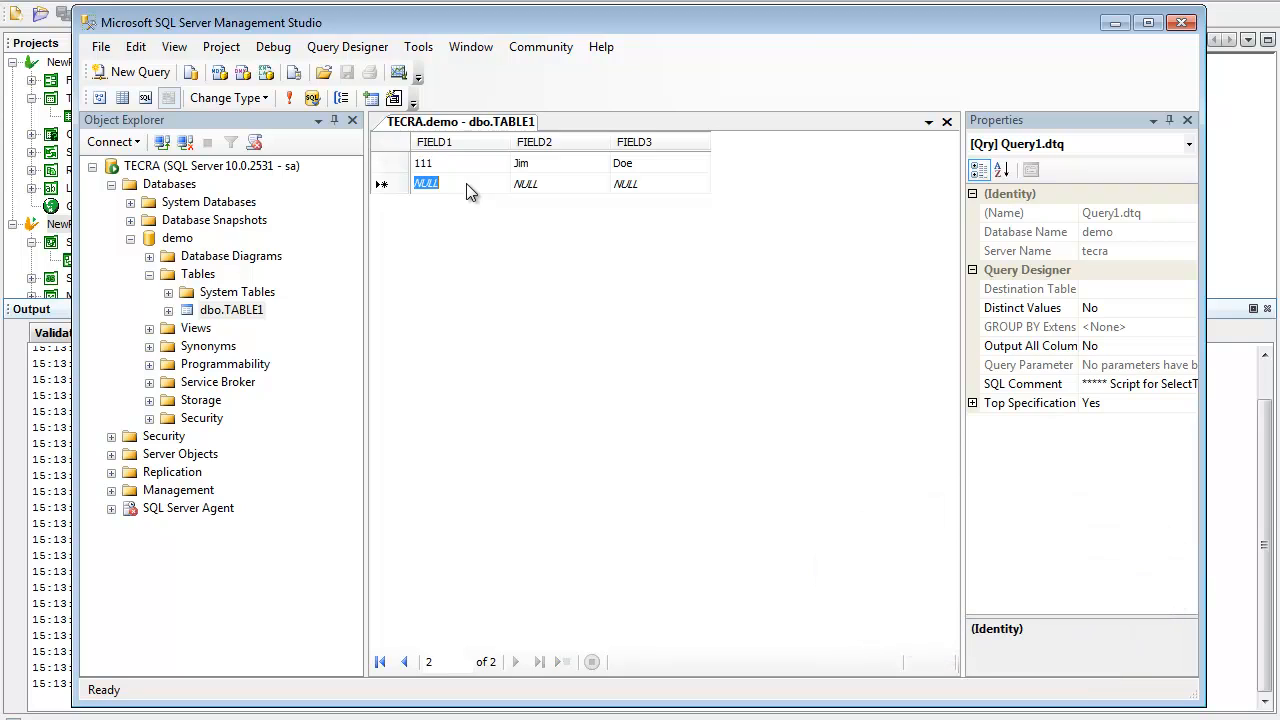
text(222)
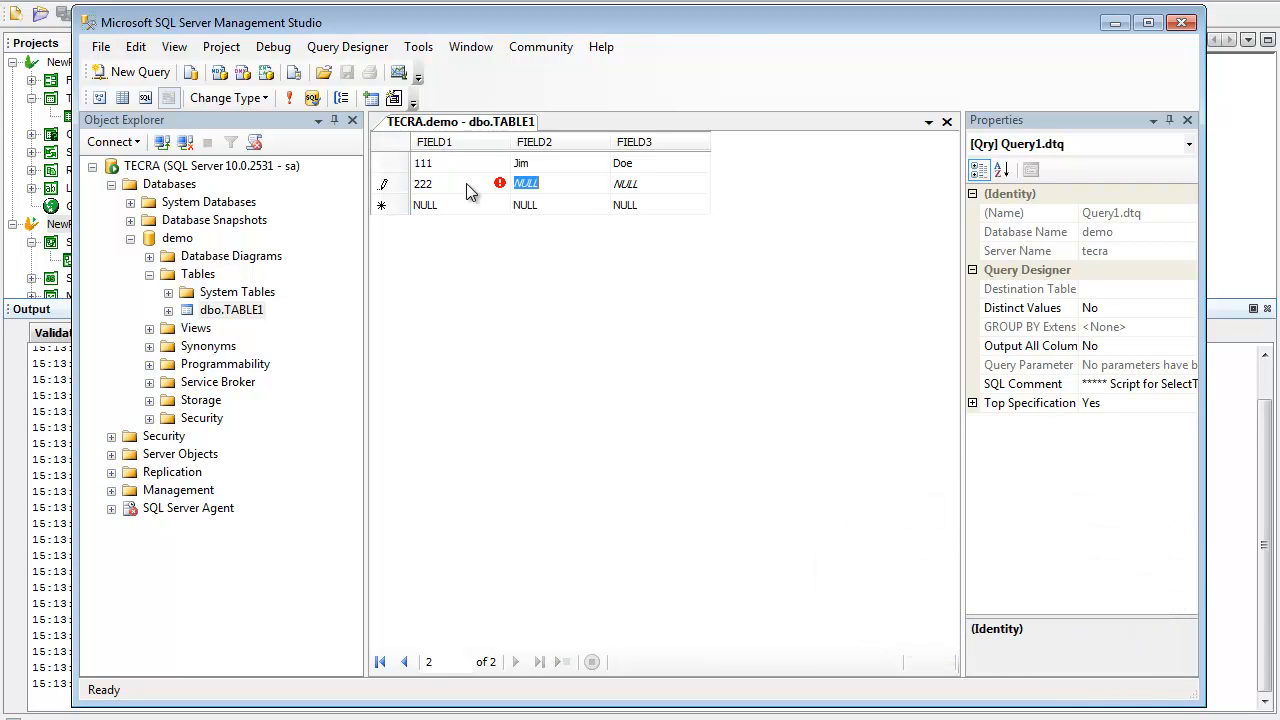
text(Fred)
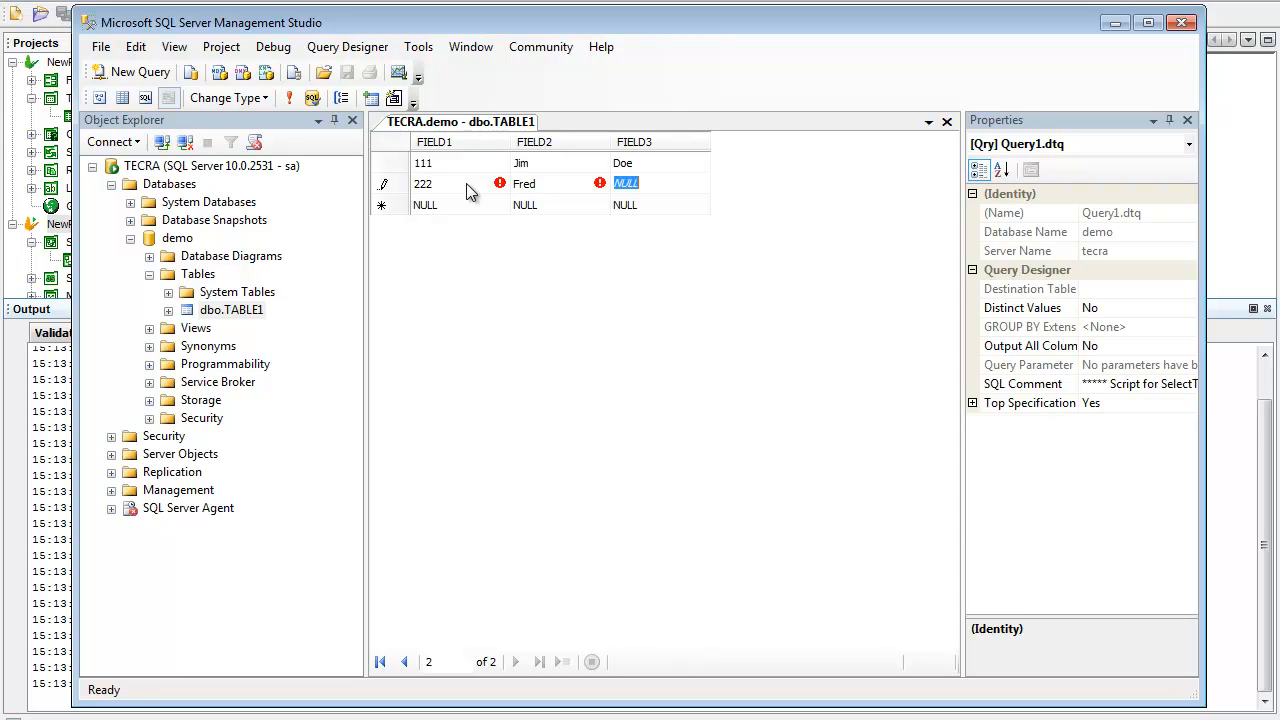
text(Flin)
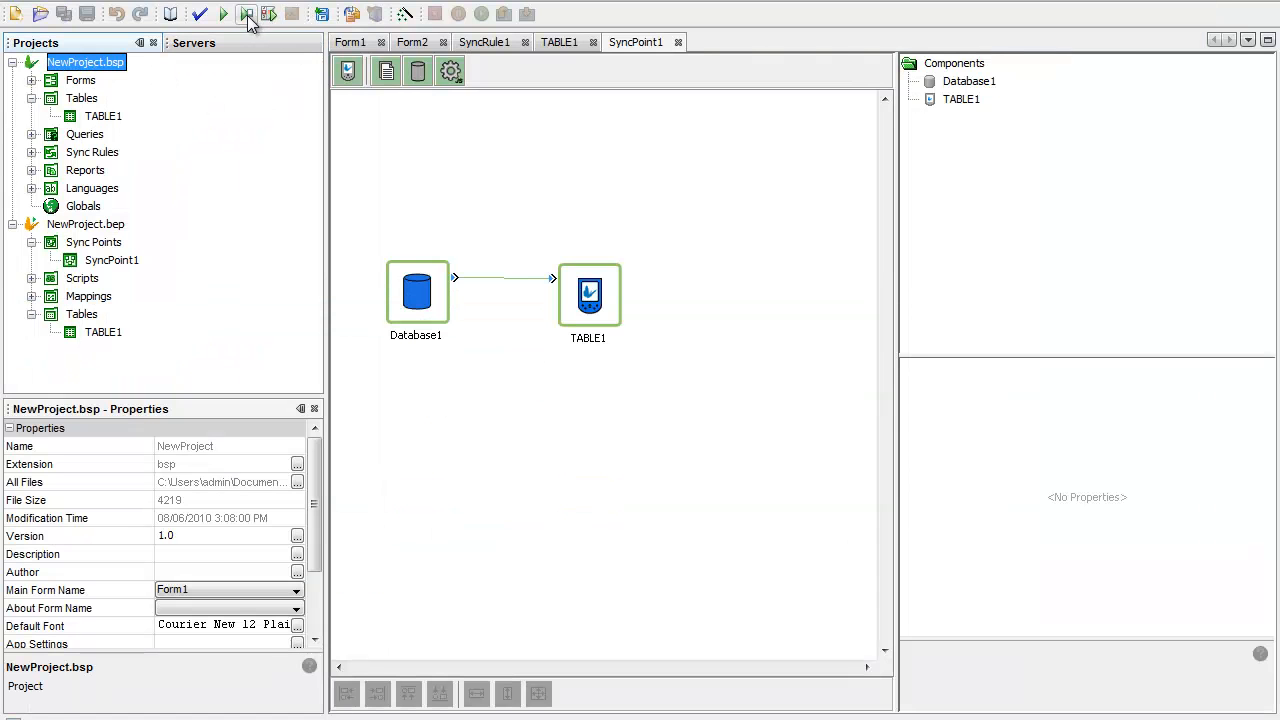
Download the client project to the PDA emulator and launch Form1
click(246, 12)
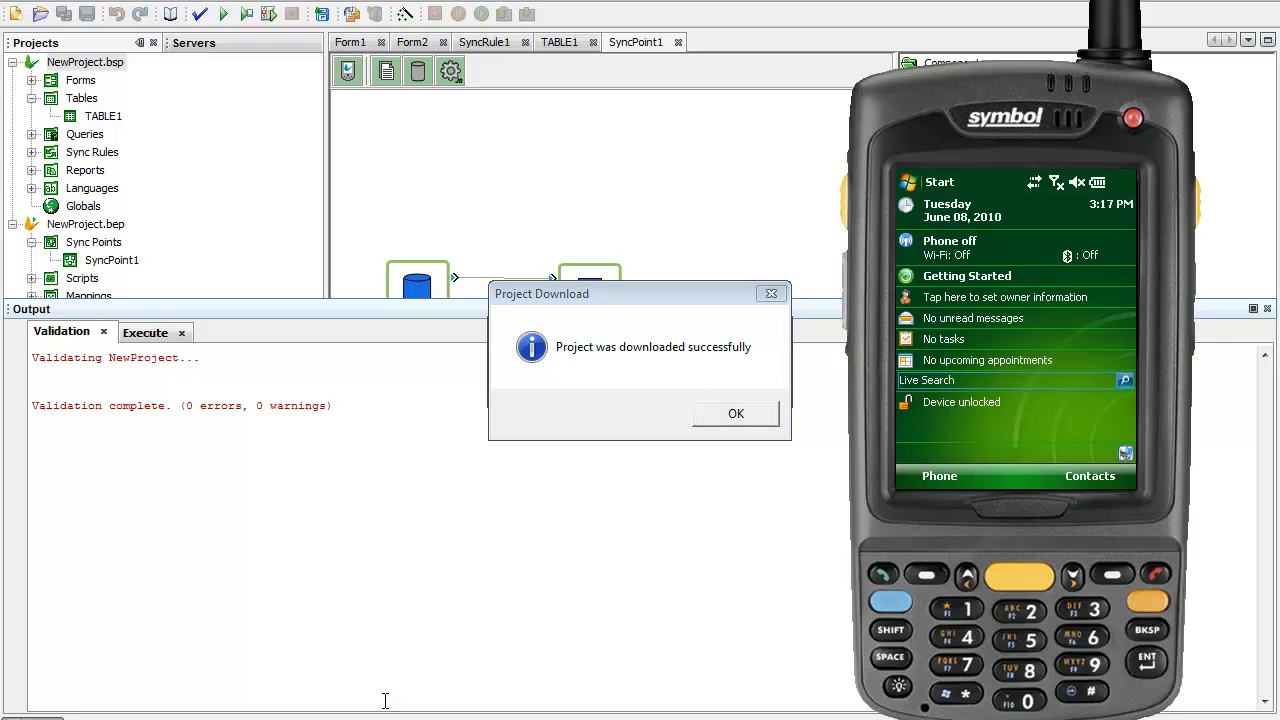
click(736, 412)
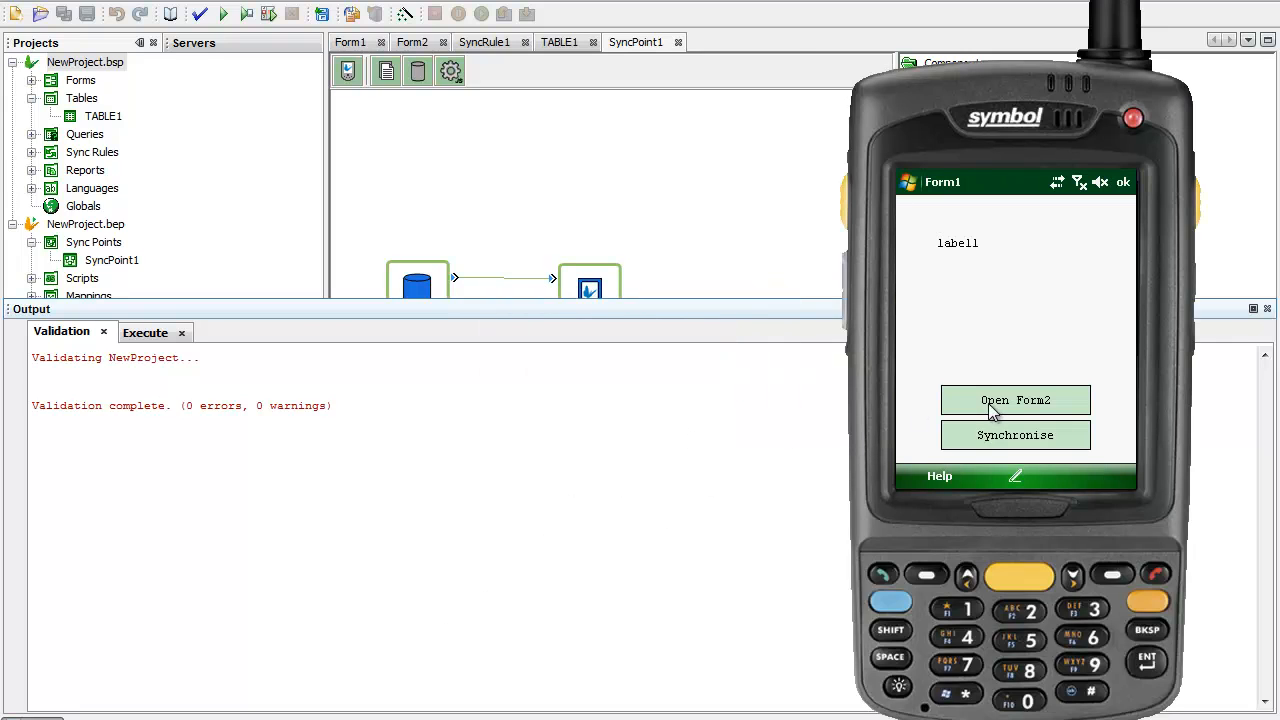
click(1016, 400)
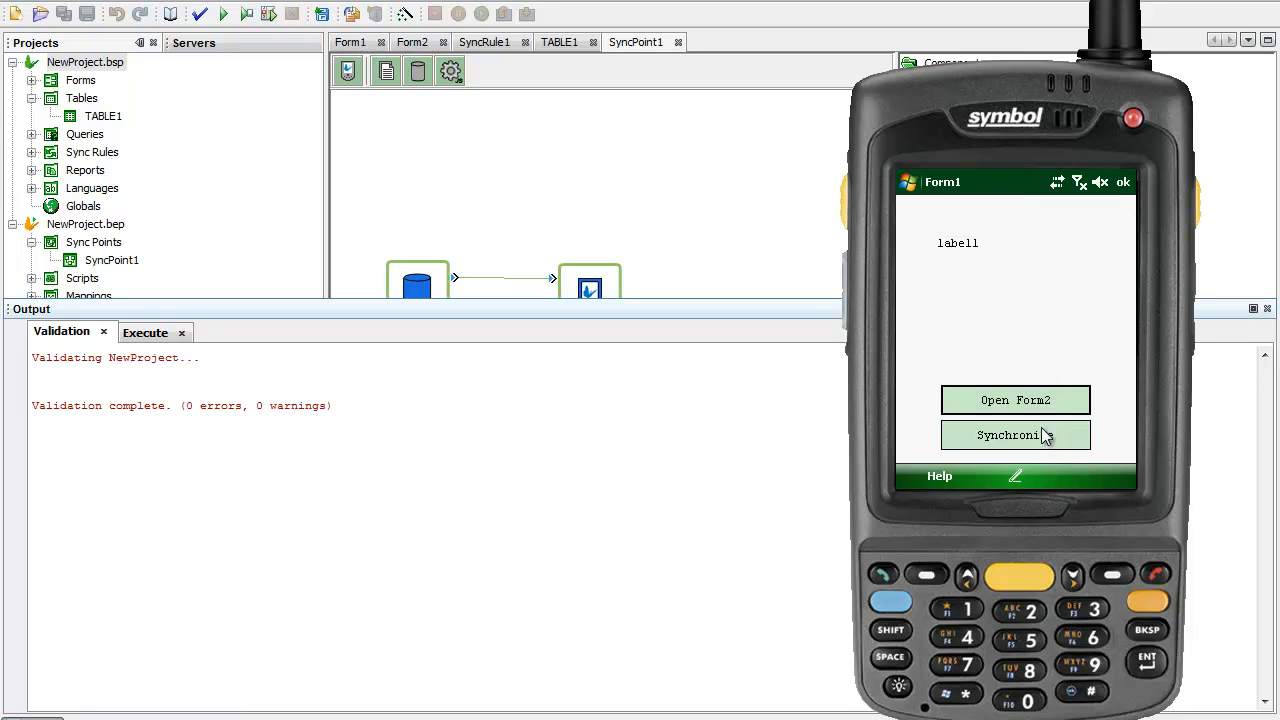
Synchronise on the PDA, receive two changed TABLE1 records, and return to Form1
click(1016, 436)
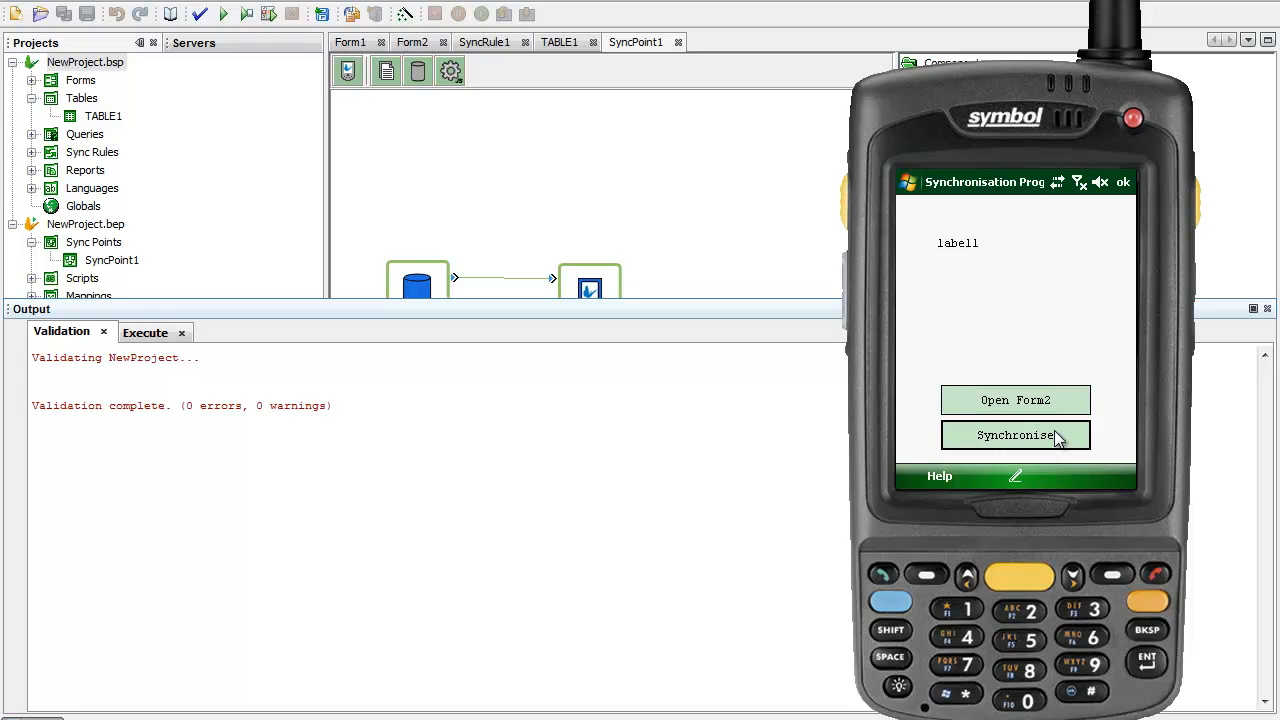
click(1016, 436)
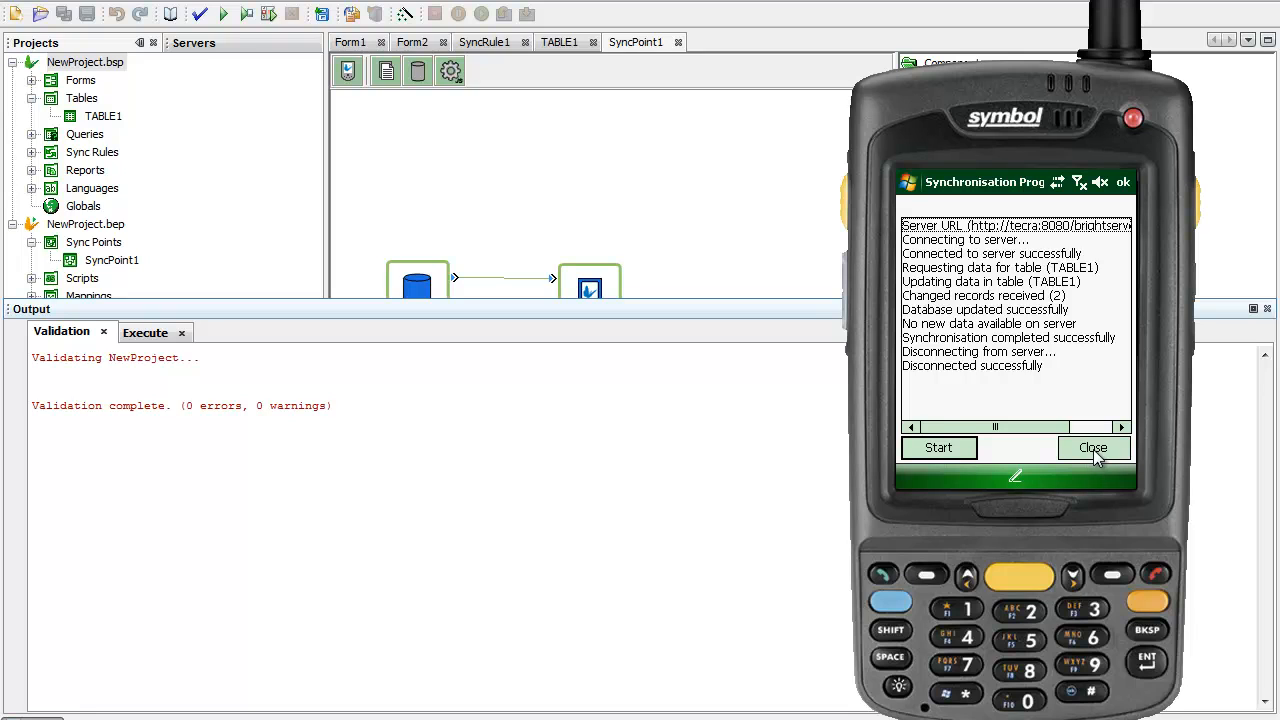
click(1092, 448)
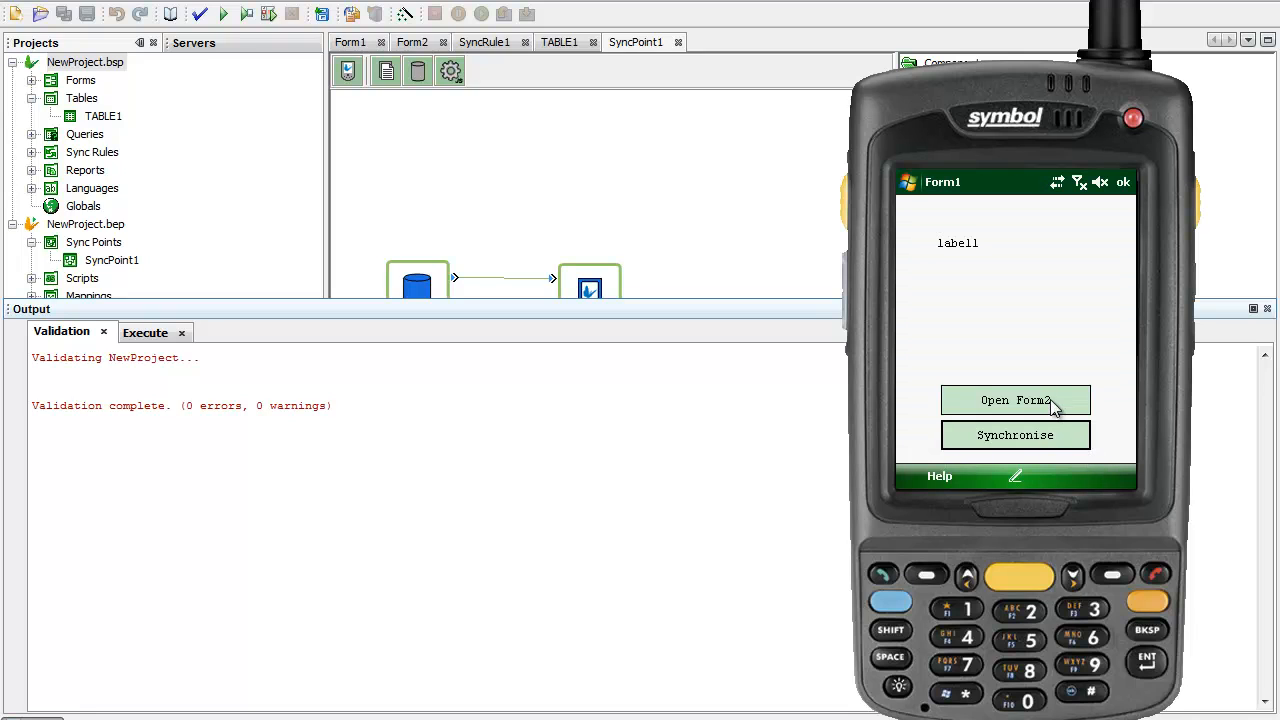
View the records in Form2, paging from 111 Jim Doe to 222 Fred Flintstone
click(1016, 400)
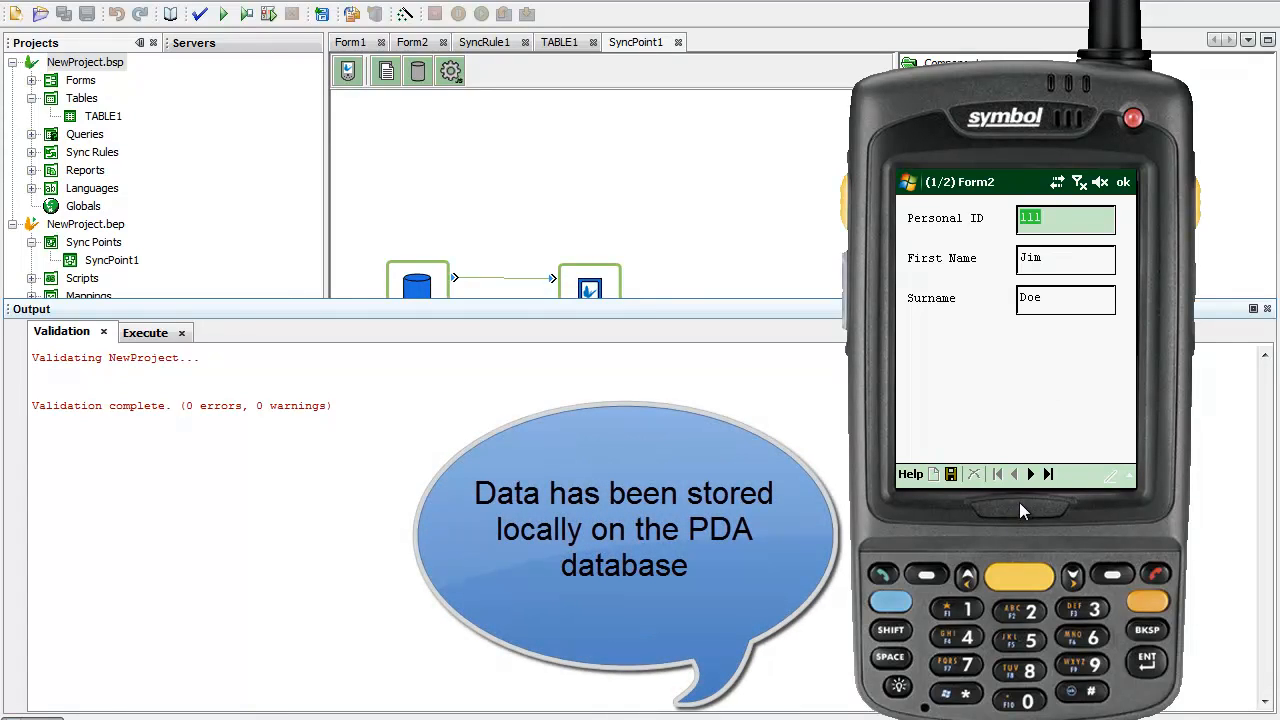
click(1032, 474)
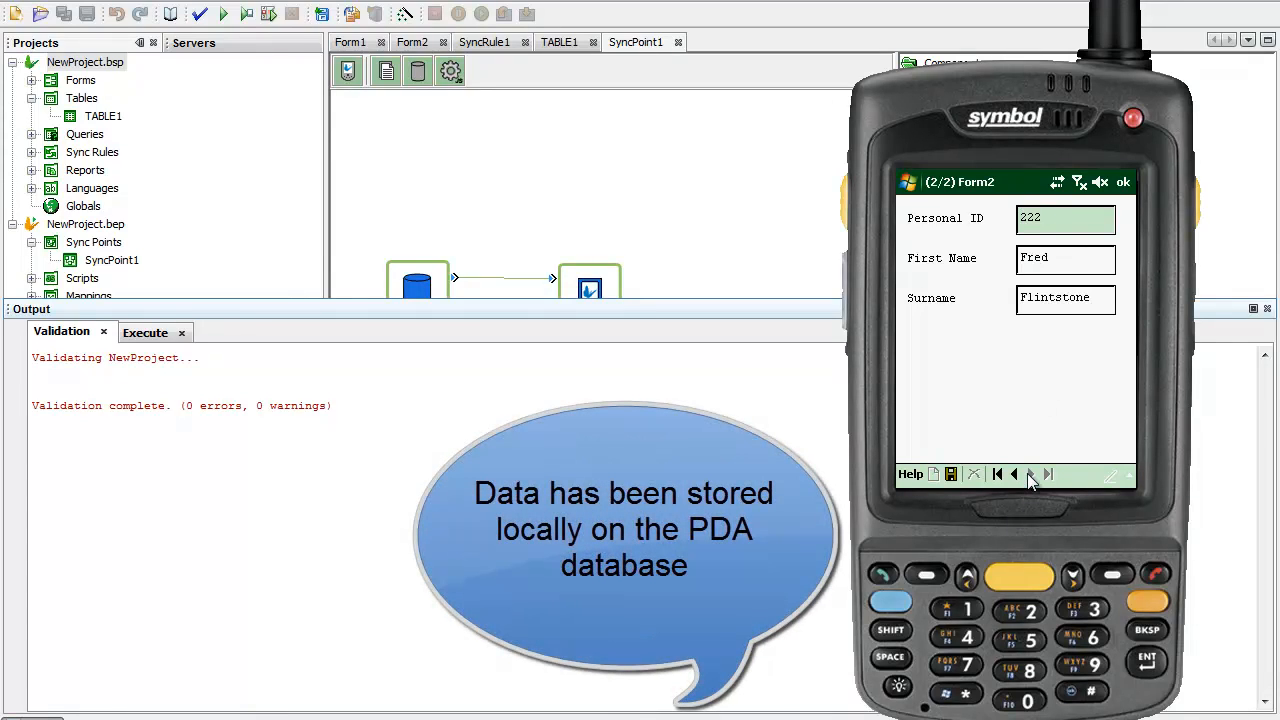